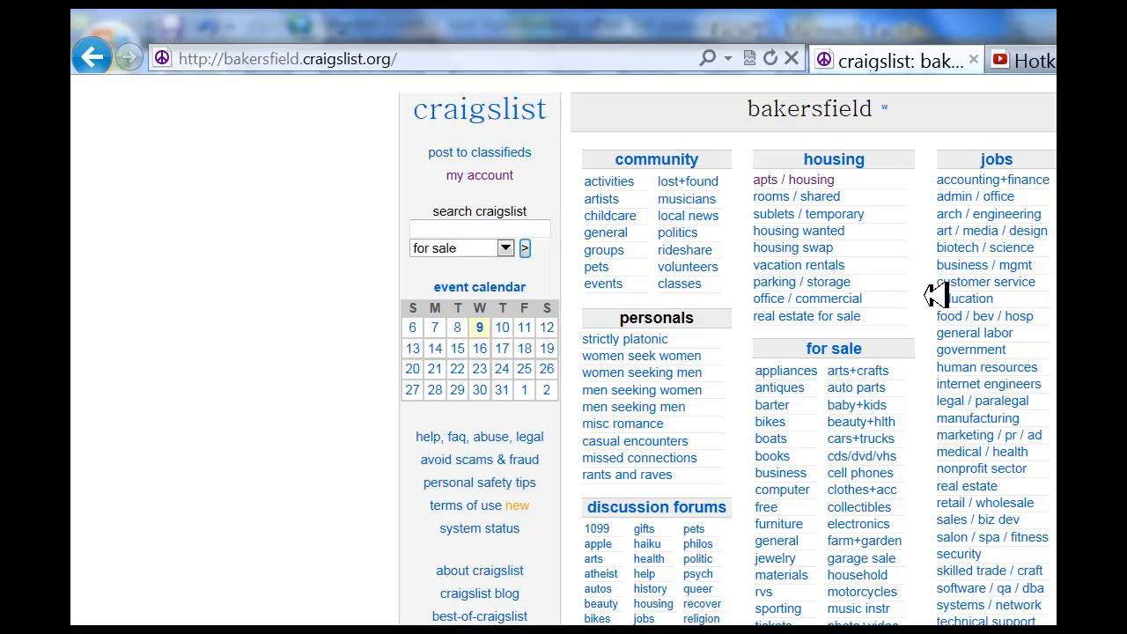
pyautogui.moveTo(194, 250)
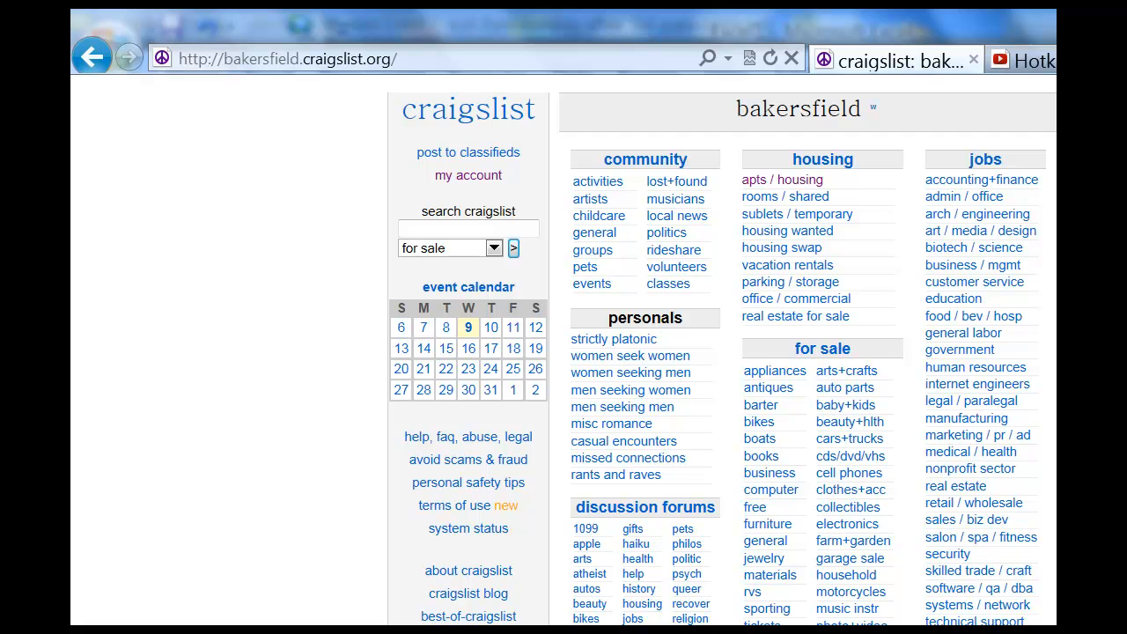
# - Switch Craigslist from Bakersfield to the Albany site via the New York site list
pyautogui.click(873, 109)
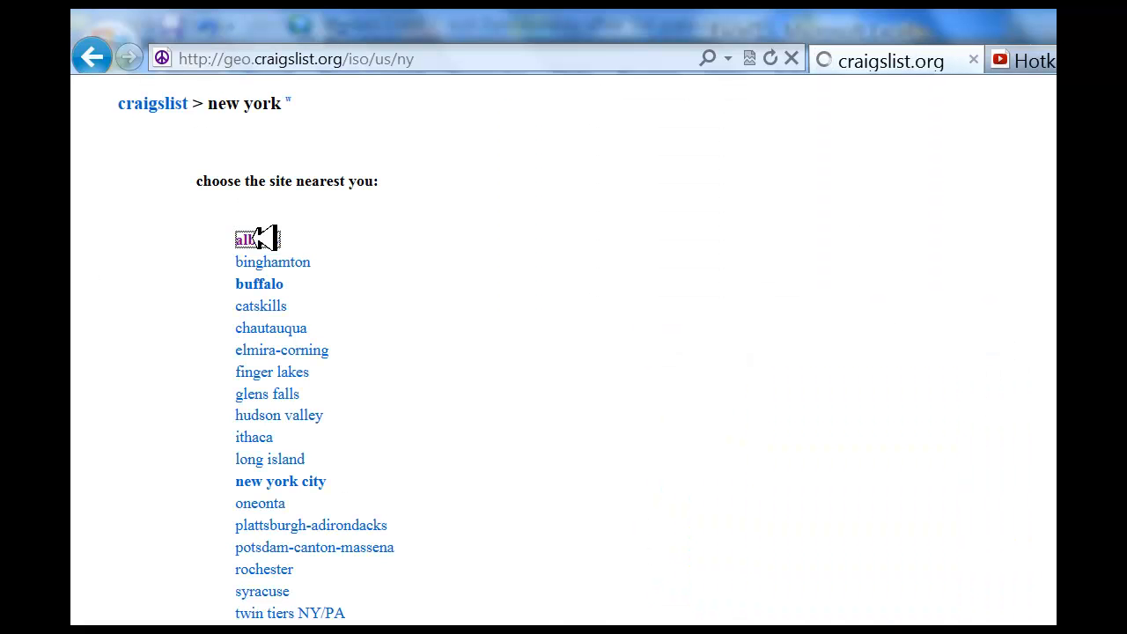
pyautogui.click(245, 239)
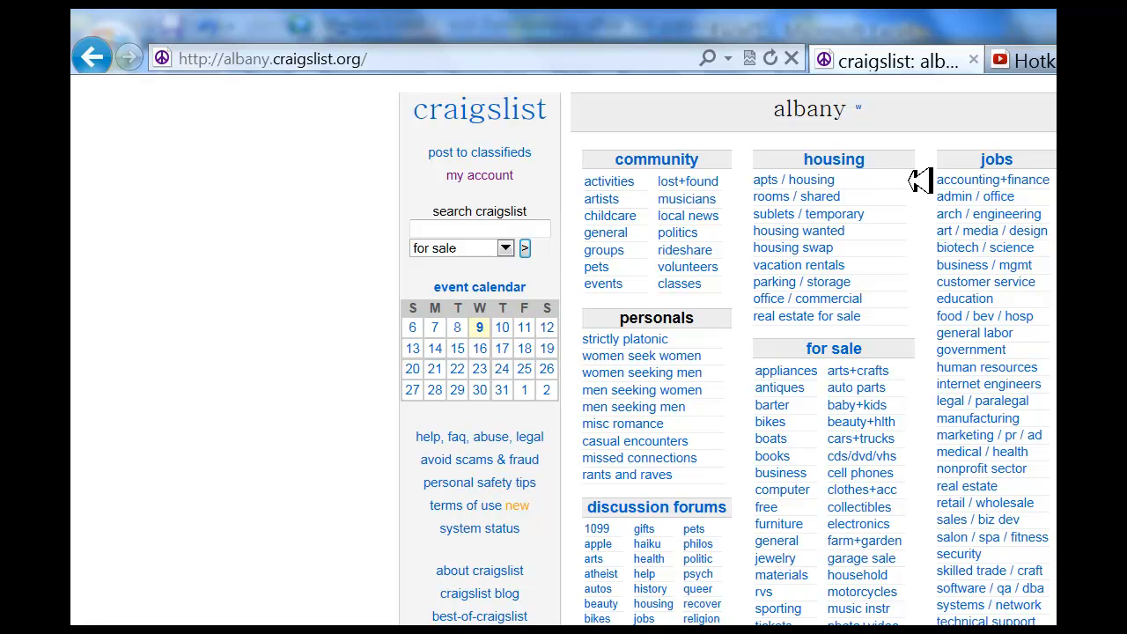
pyautogui.moveTo(793, 179)
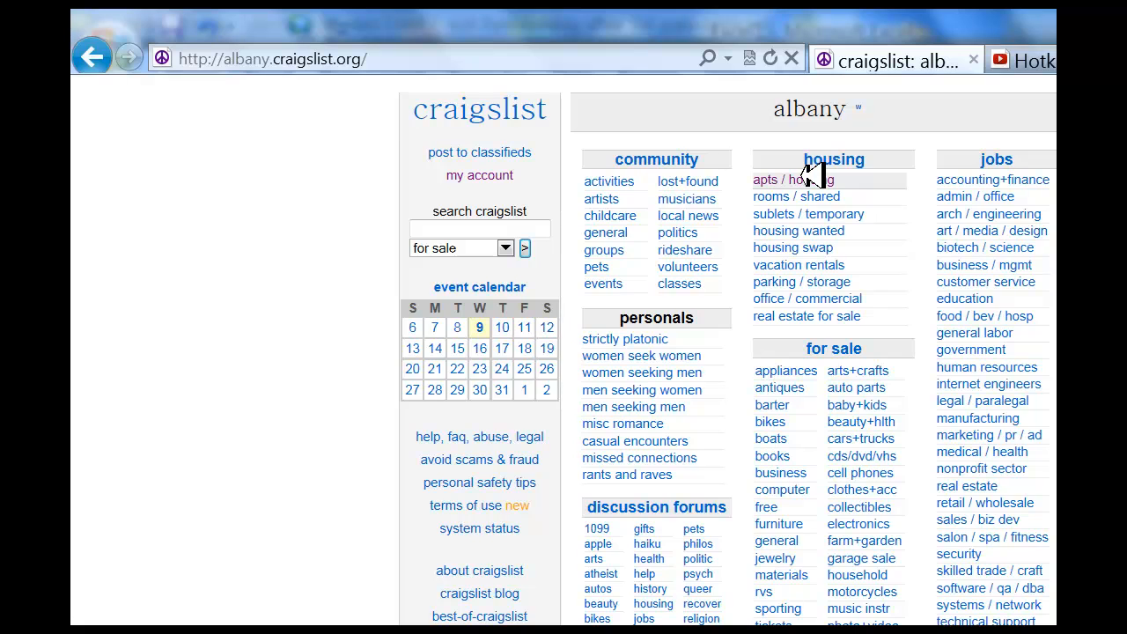
# - Open the Albany apts/housing list and view the $700 1 Bedrm listing
pyautogui.click(764, 180)
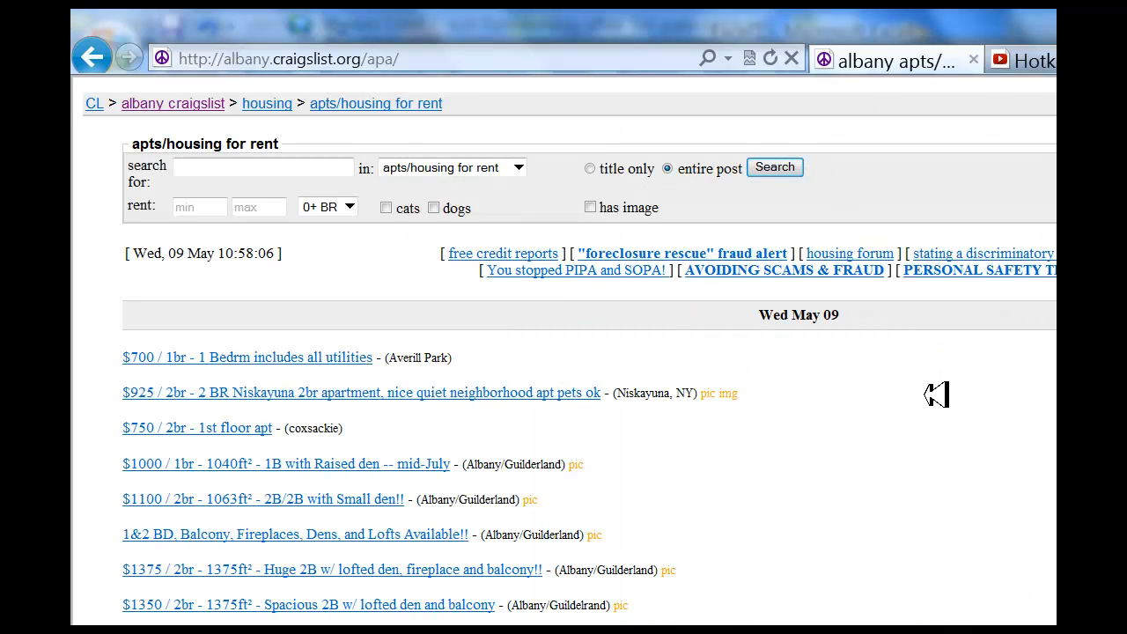
pyautogui.moveTo(789, 384)
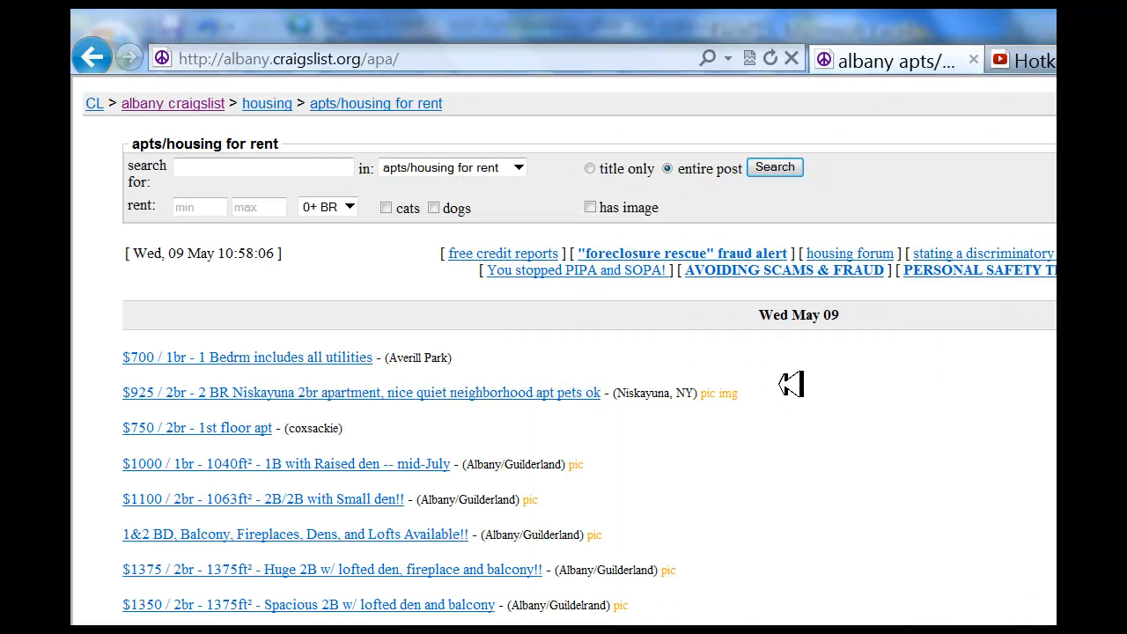
pyautogui.moveTo(690, 255)
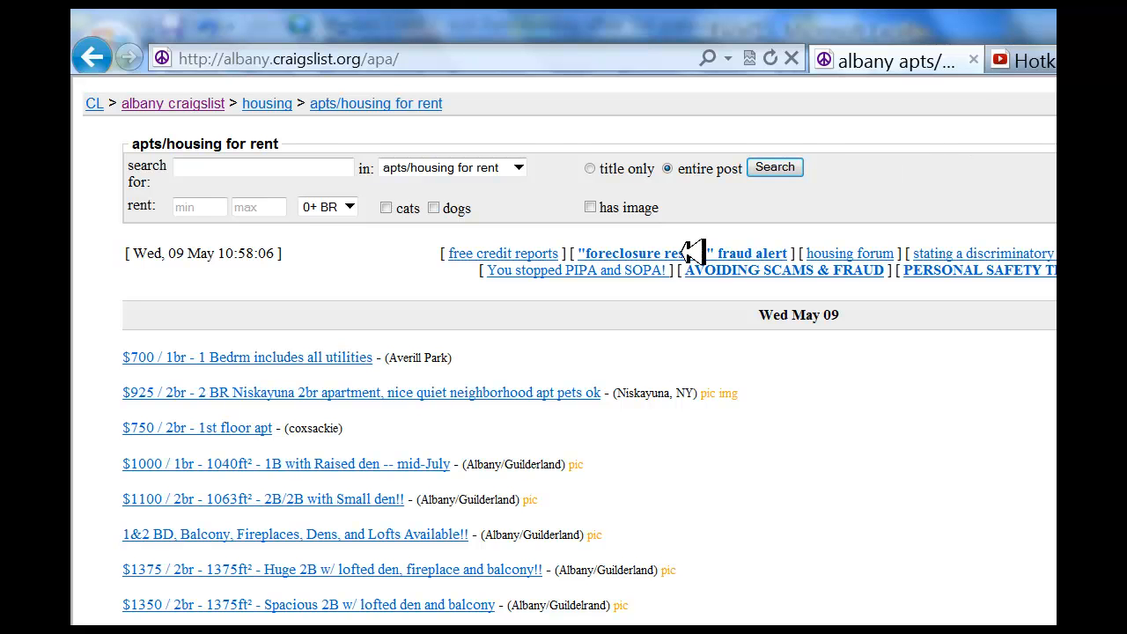
pyautogui.moveTo(919, 391)
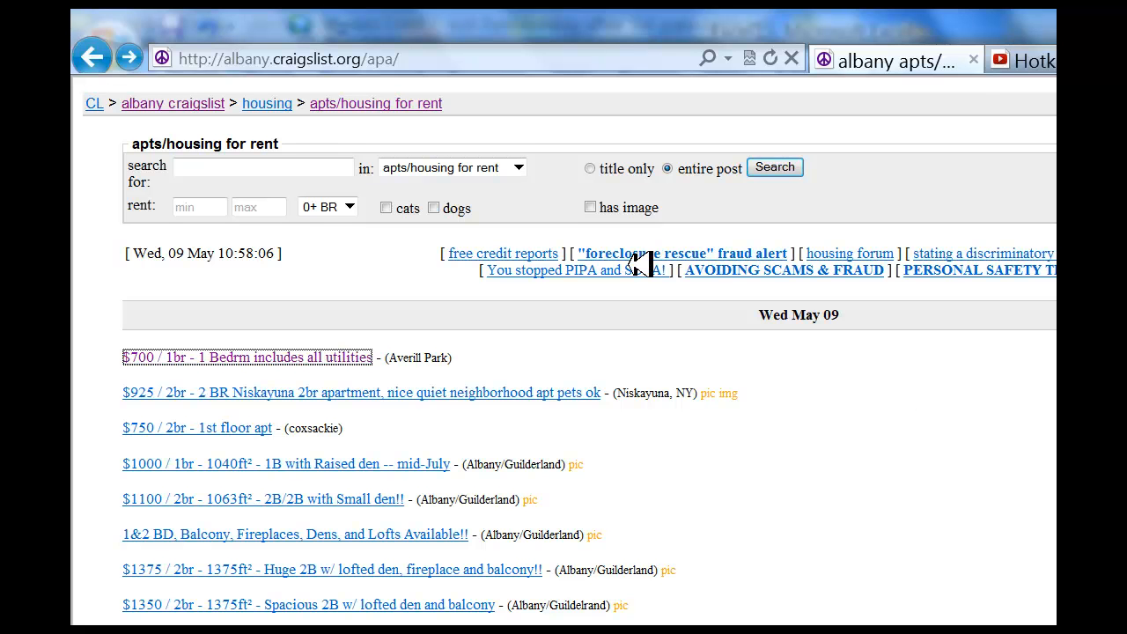
pyautogui.moveTo(185, 352)
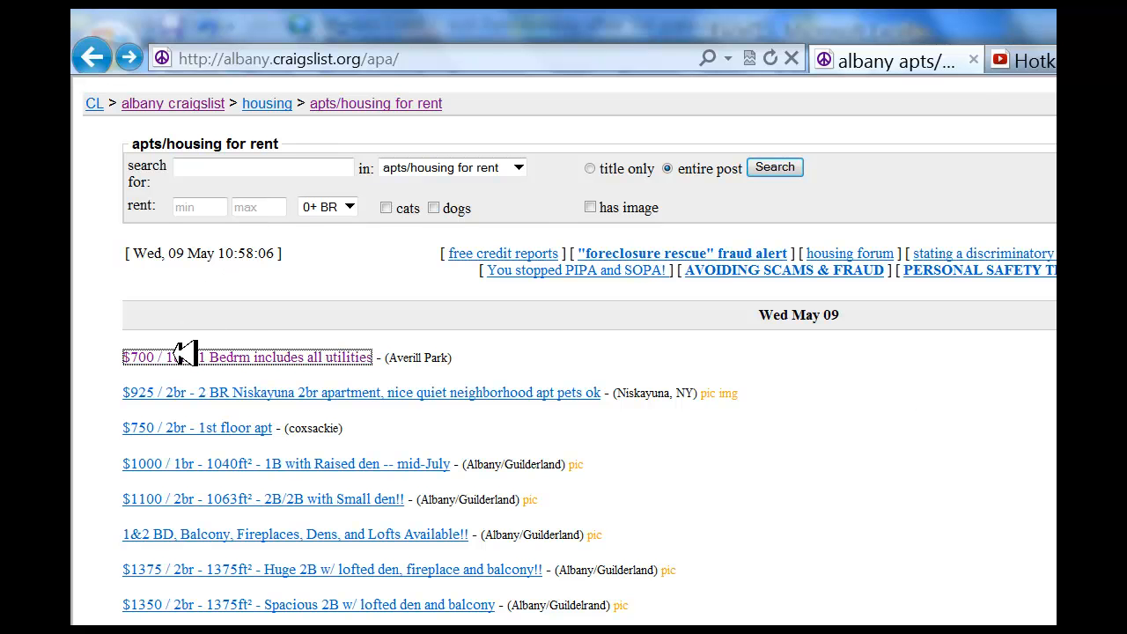
pyautogui.click(243, 356)
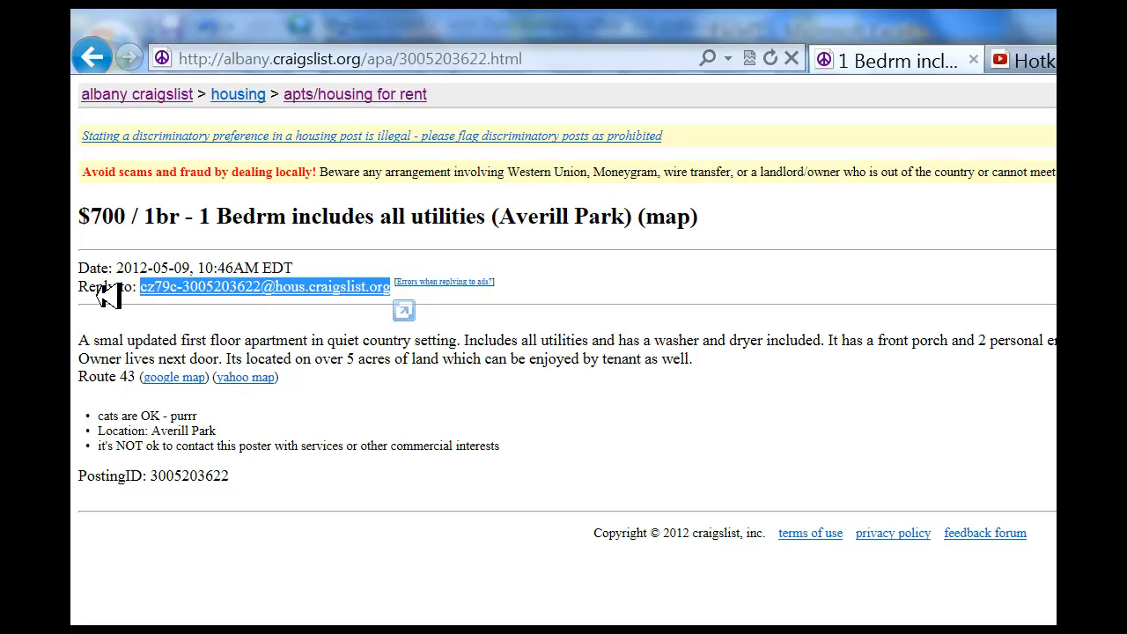
pyautogui.moveTo(493, 291)
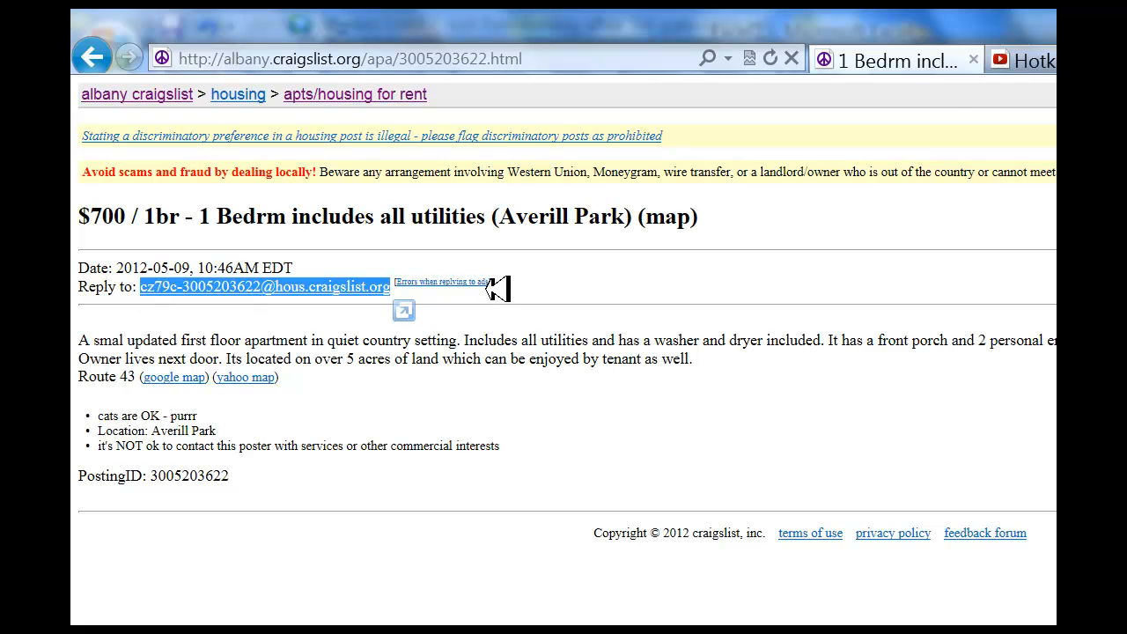
pyautogui.moveTo(955, 268)
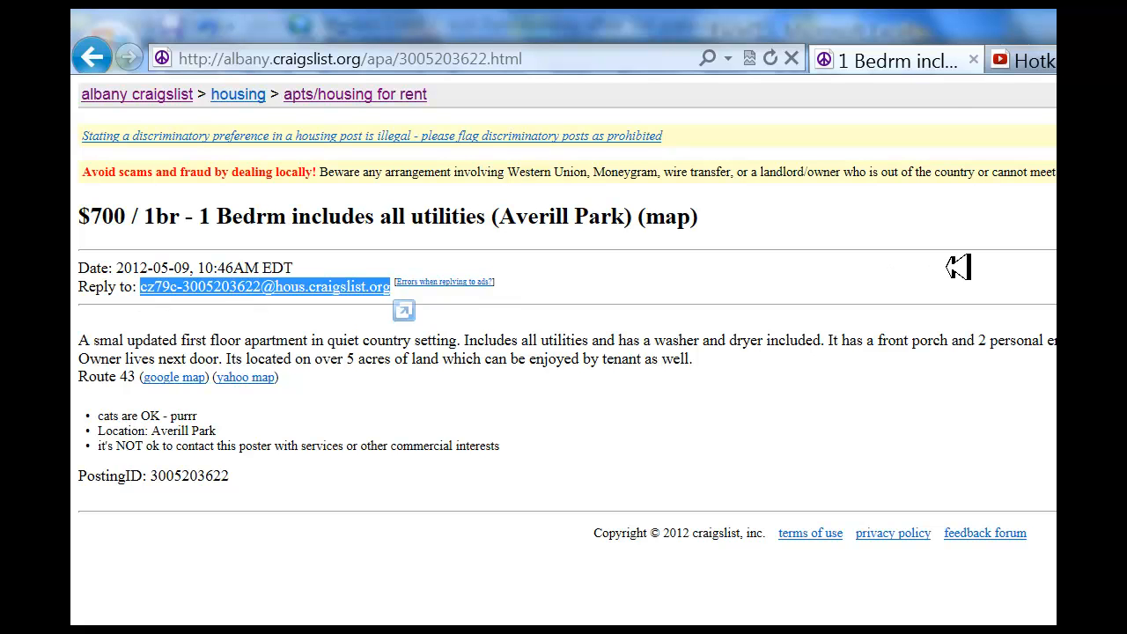
pyautogui.click(92, 55)
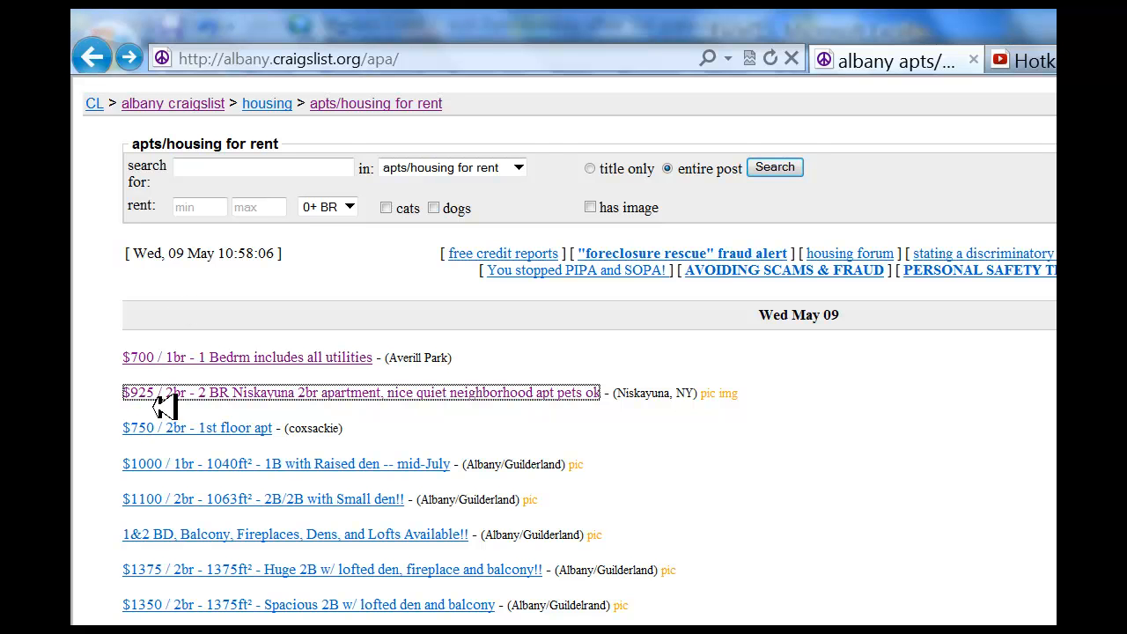
# - Select the reply email addresses on the $750 1st floor apt and $1000 raised den posts
pyautogui.click(197, 428)
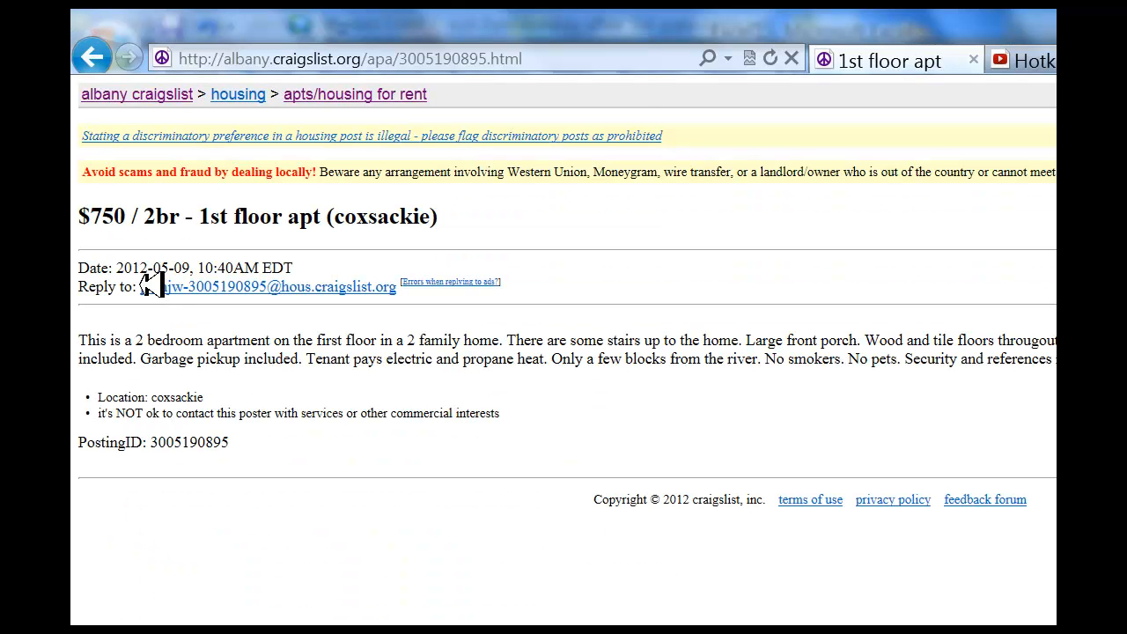
pyautogui.doubleClick(264, 285)
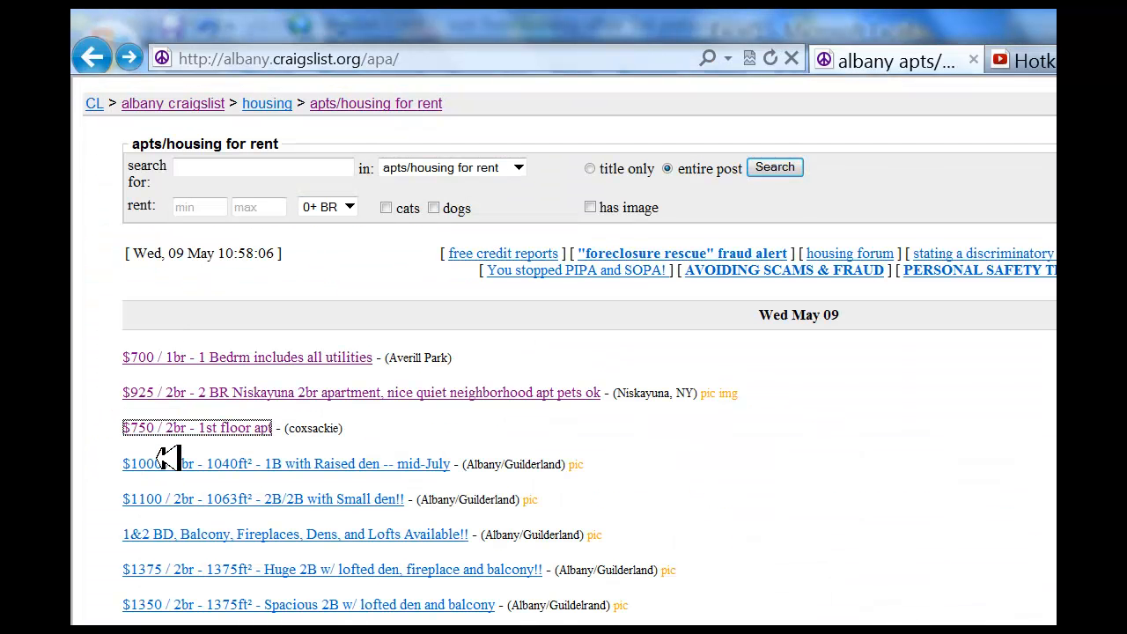
pyautogui.click(285, 465)
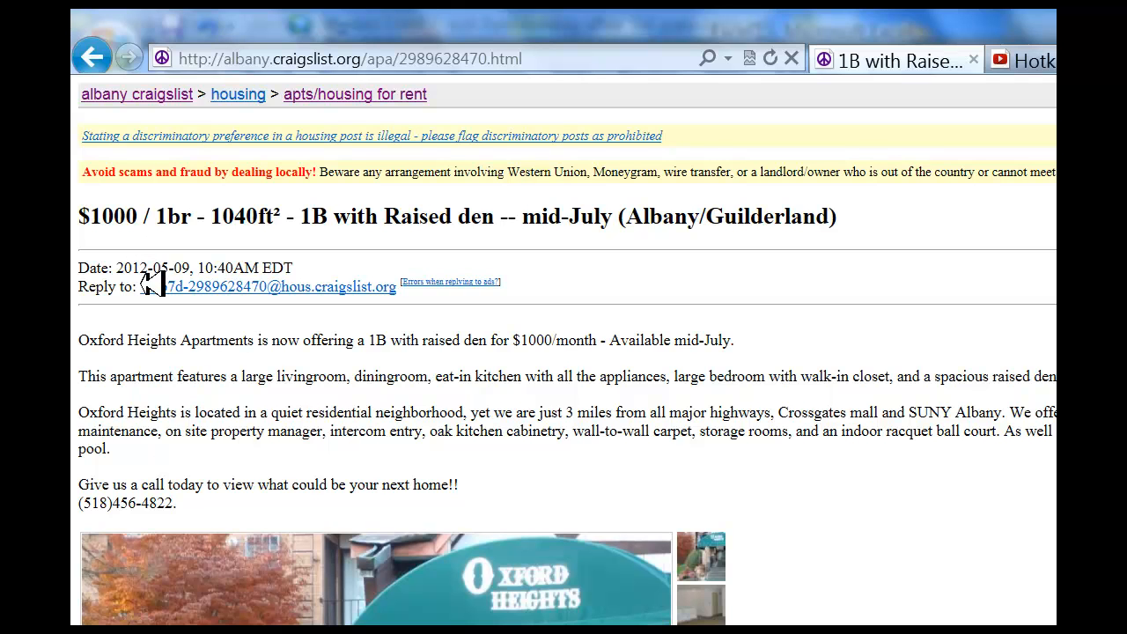
pyautogui.doubleClick(264, 286)
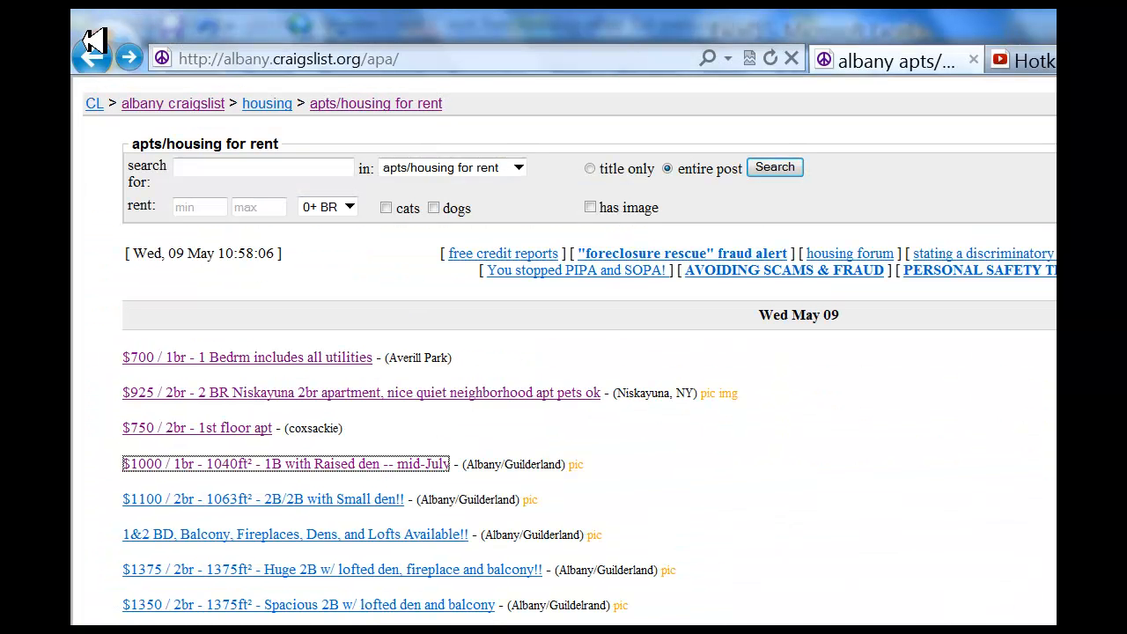
pyautogui.moveTo(203, 500)
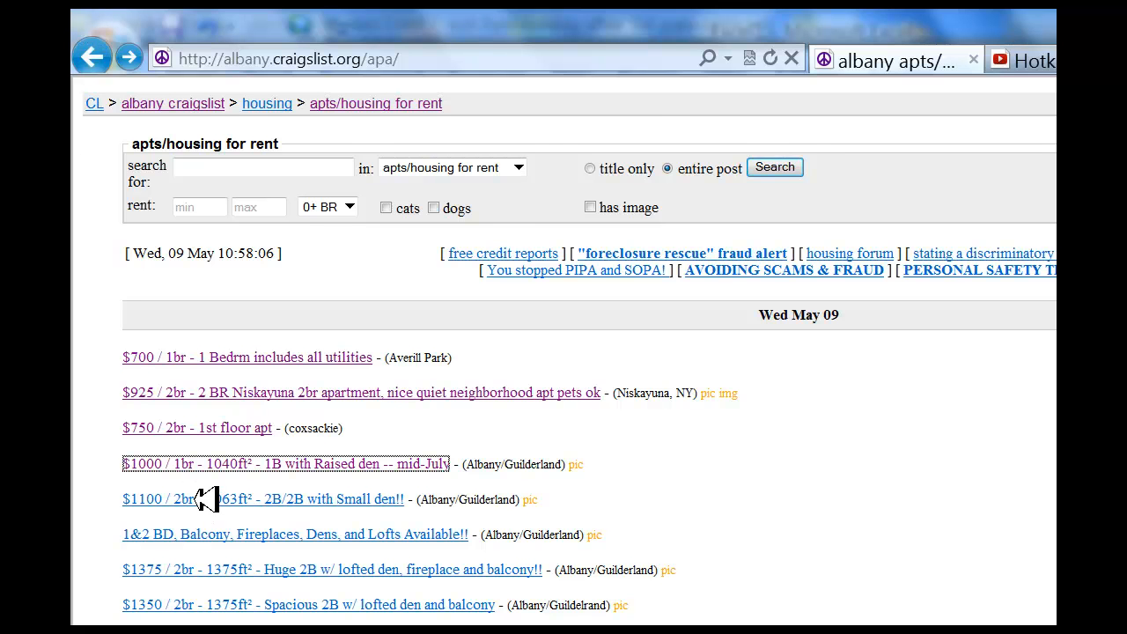
# - View the $1100 2B/2B post, then select the reply email on the 1&2 BD Balcony, Fireplaces post
pyautogui.click(260, 501)
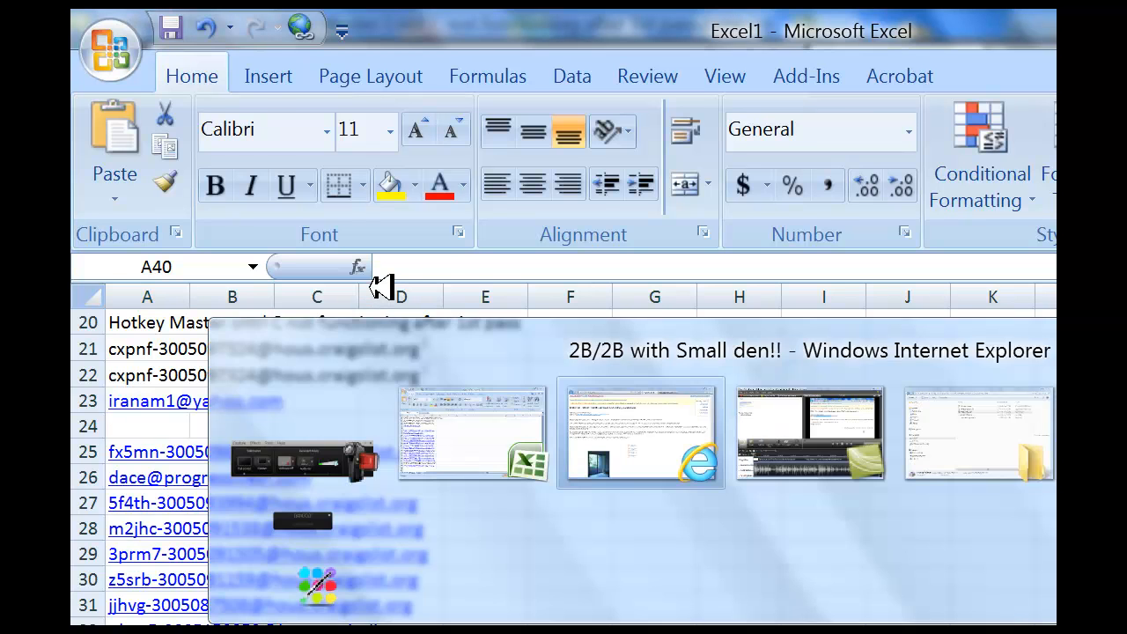
pyautogui.click(641, 433)
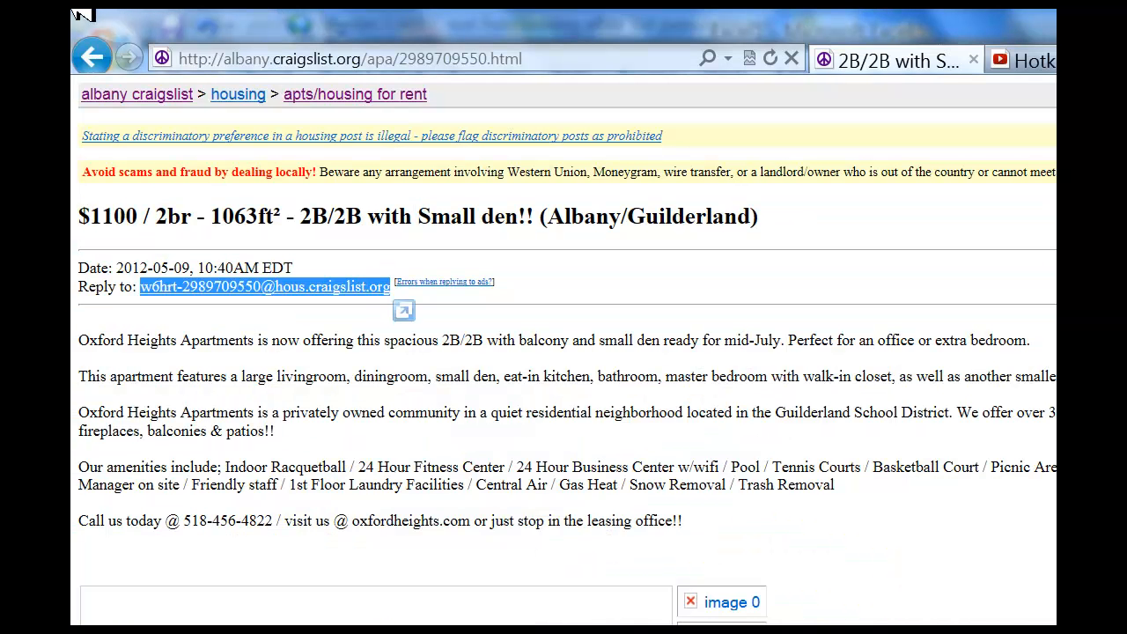
pyautogui.click(91, 55)
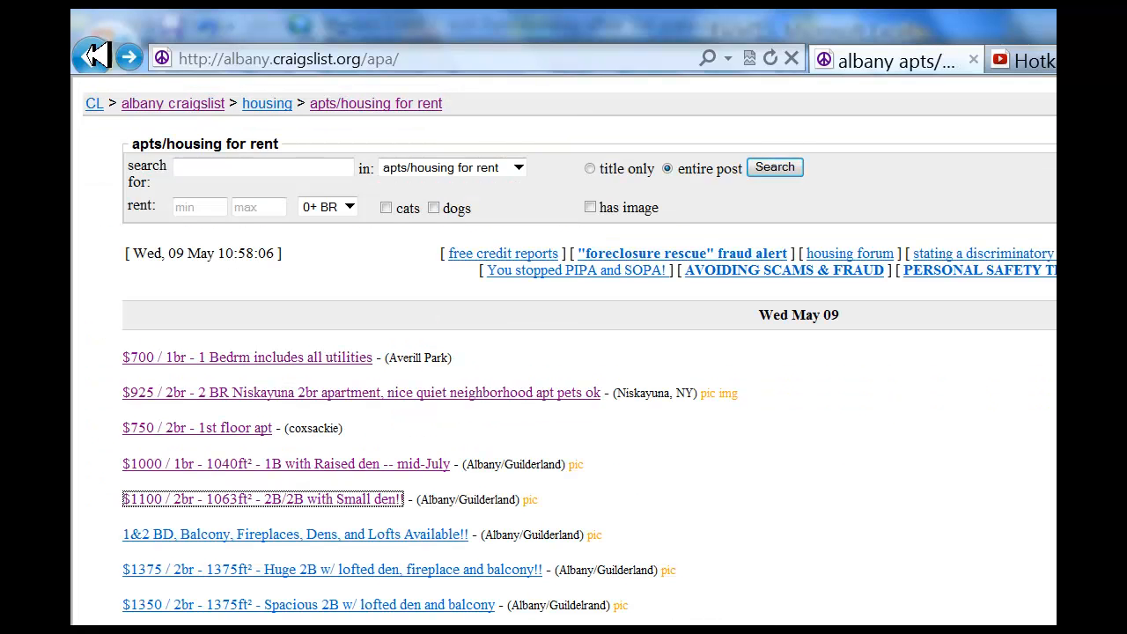
pyautogui.moveTo(218, 529)
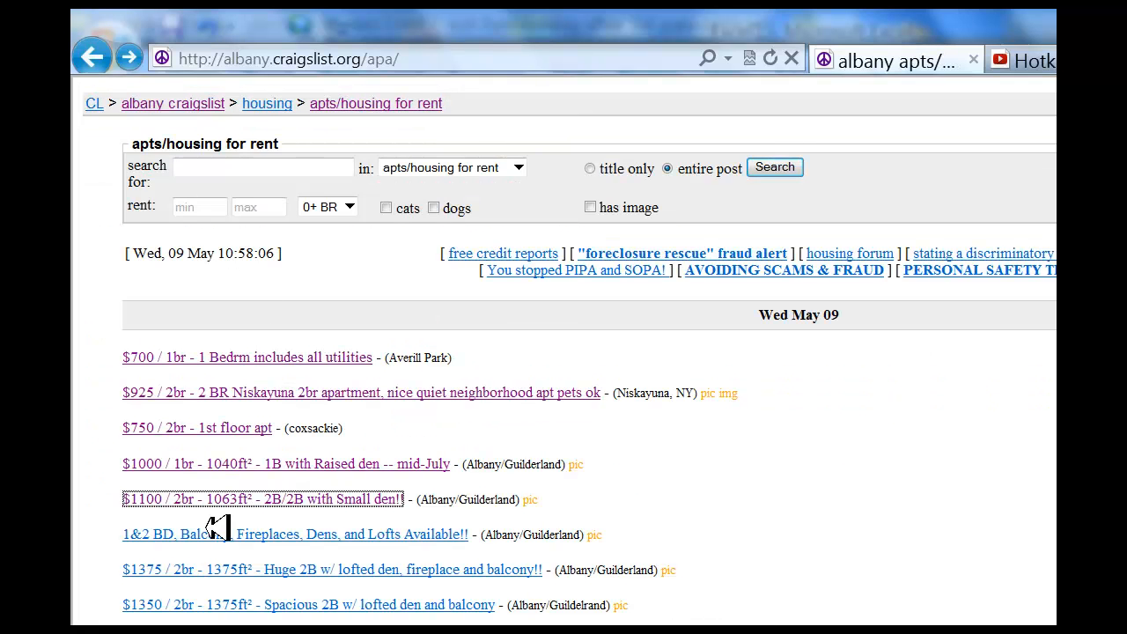
pyautogui.moveTo(211, 378)
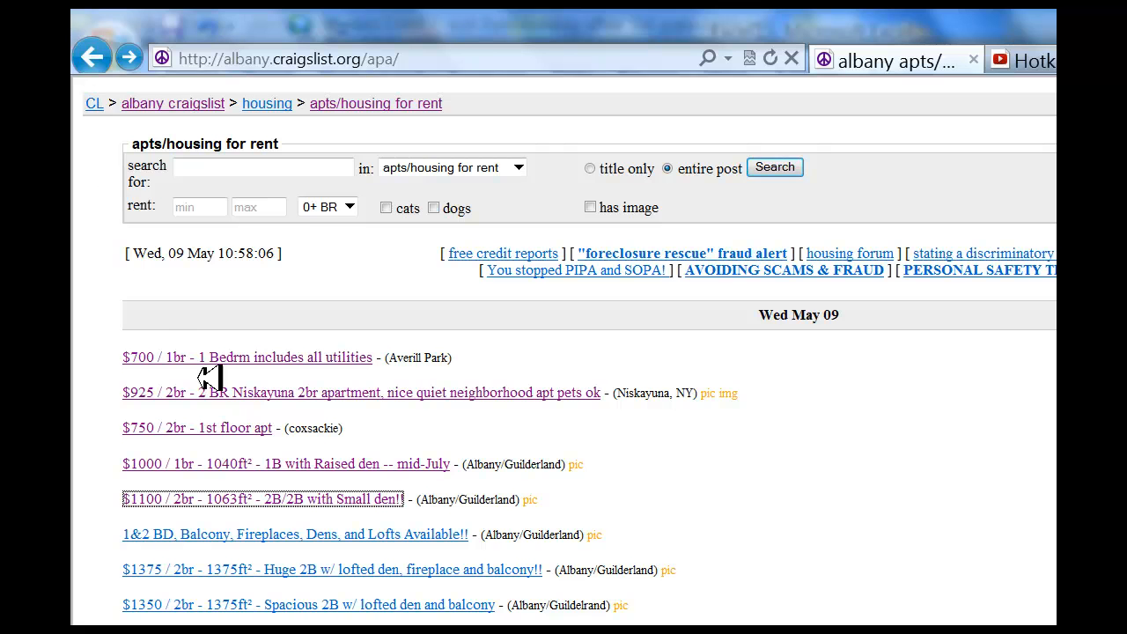
pyautogui.click(296, 535)
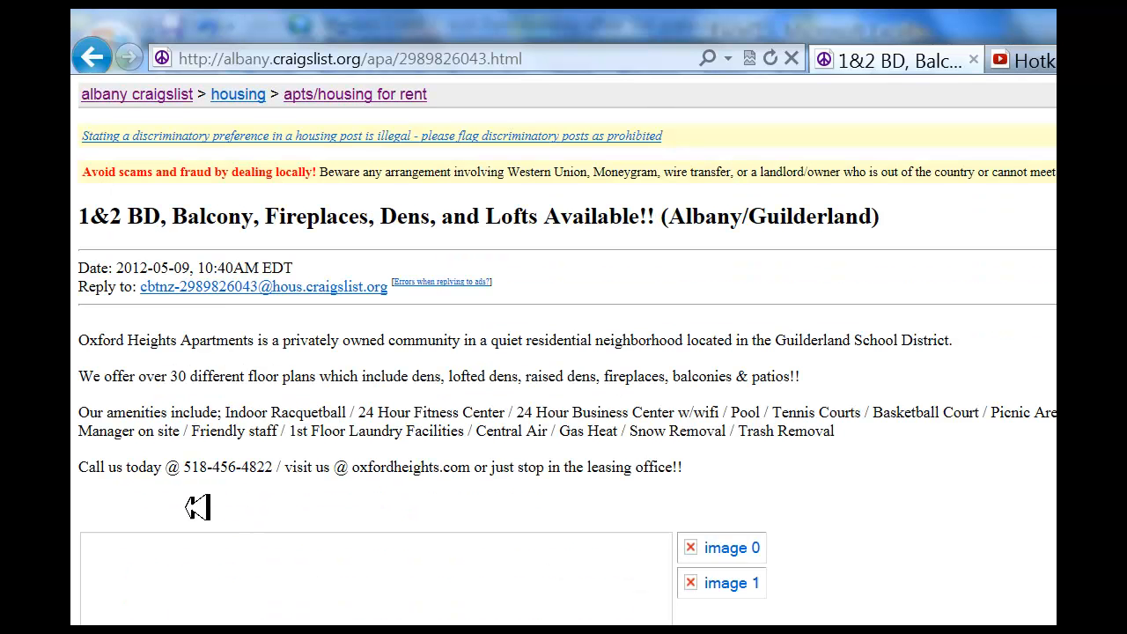
pyautogui.moveTo(155, 286)
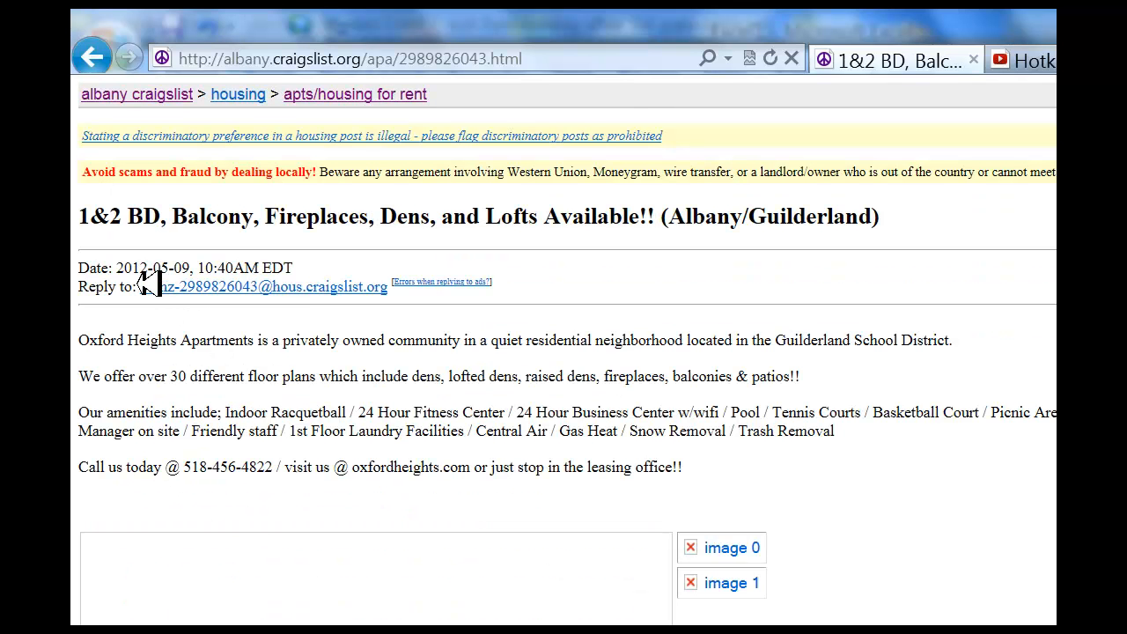
pyautogui.doubleClick(264, 285)
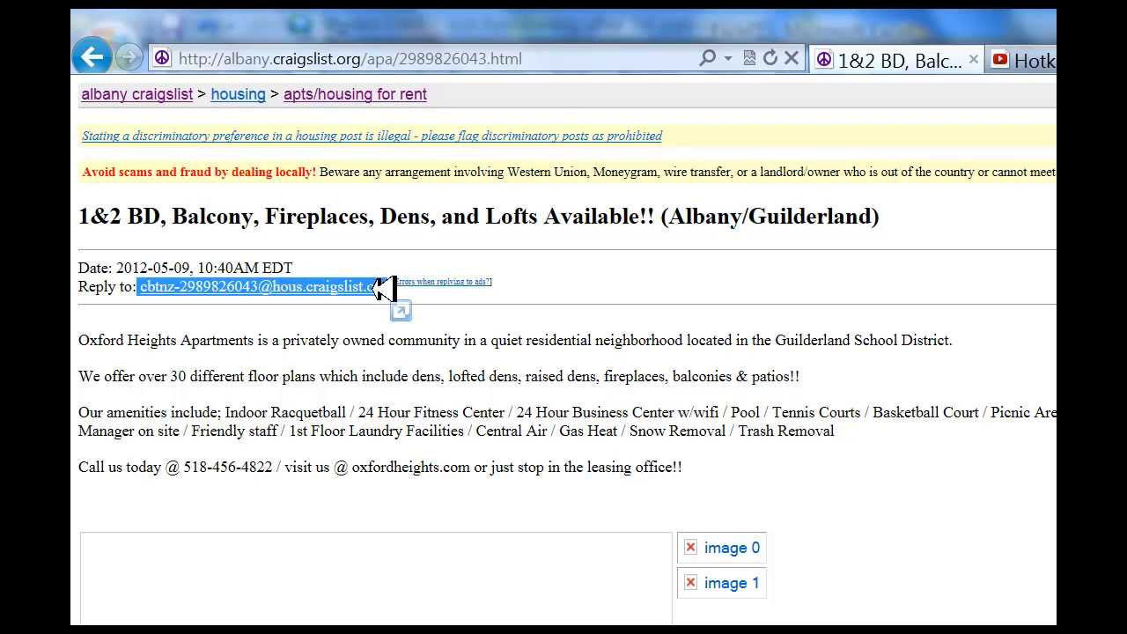
pyautogui.moveTo(281, 313)
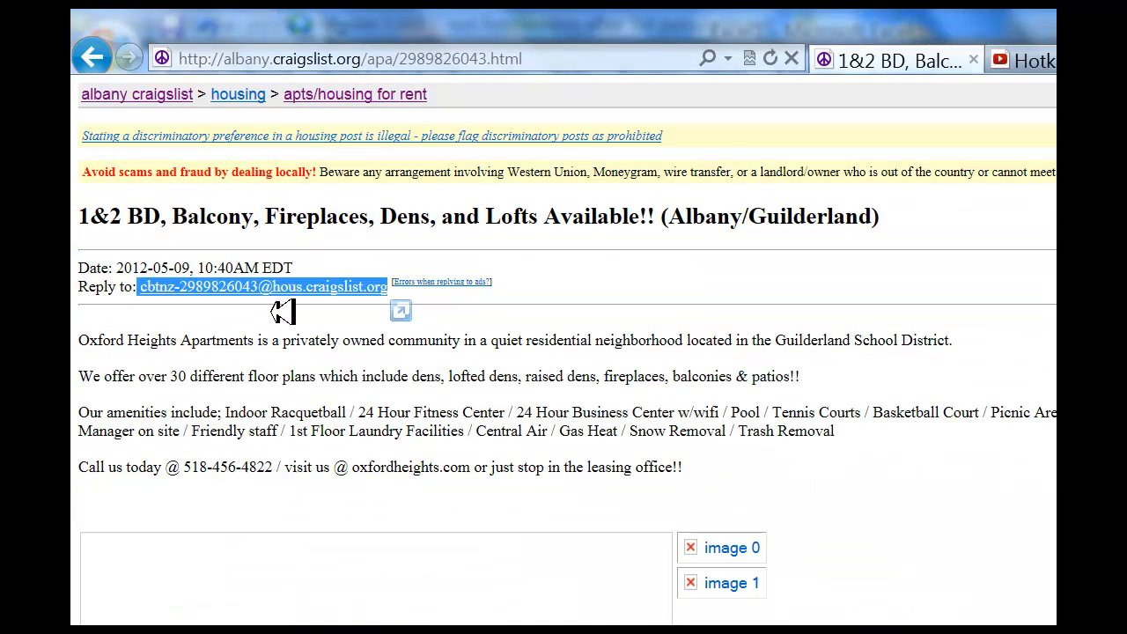
pyautogui.moveTo(91, 55)
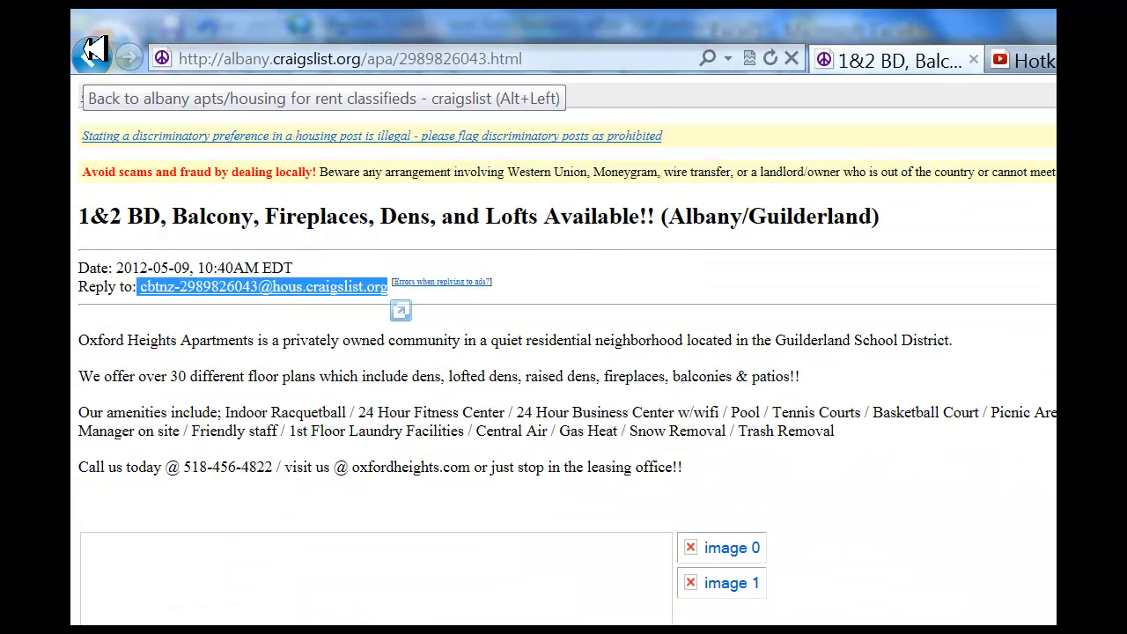
# - Select the reply emails on the $1375 Huge 2B and $1350 Spacious 2B listings
pyautogui.click(92, 58)
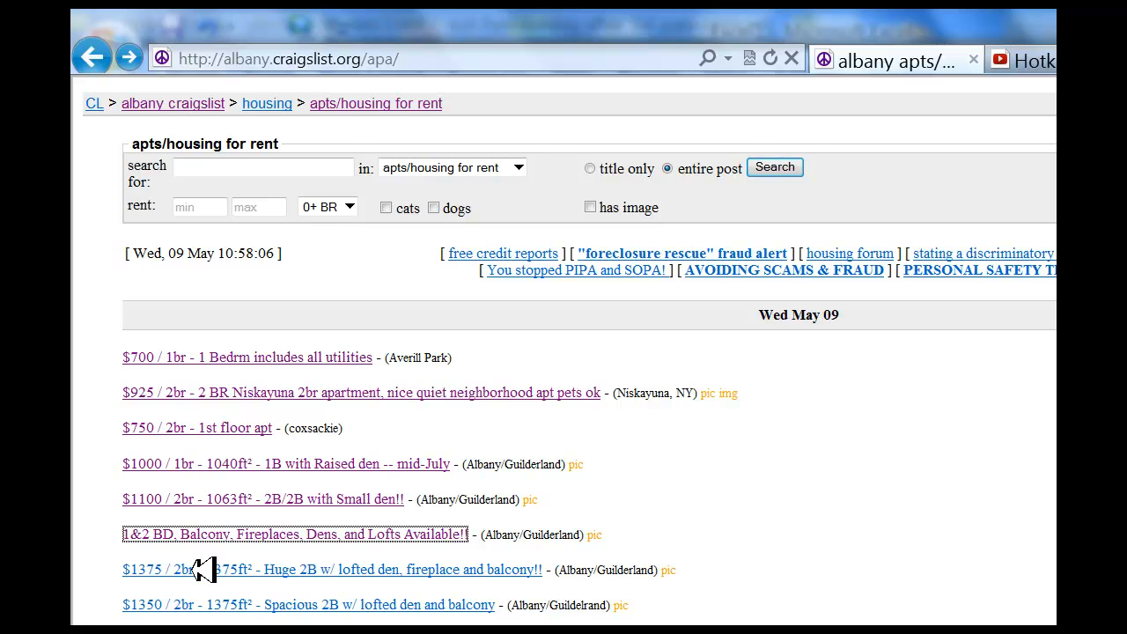
pyautogui.click(331, 571)
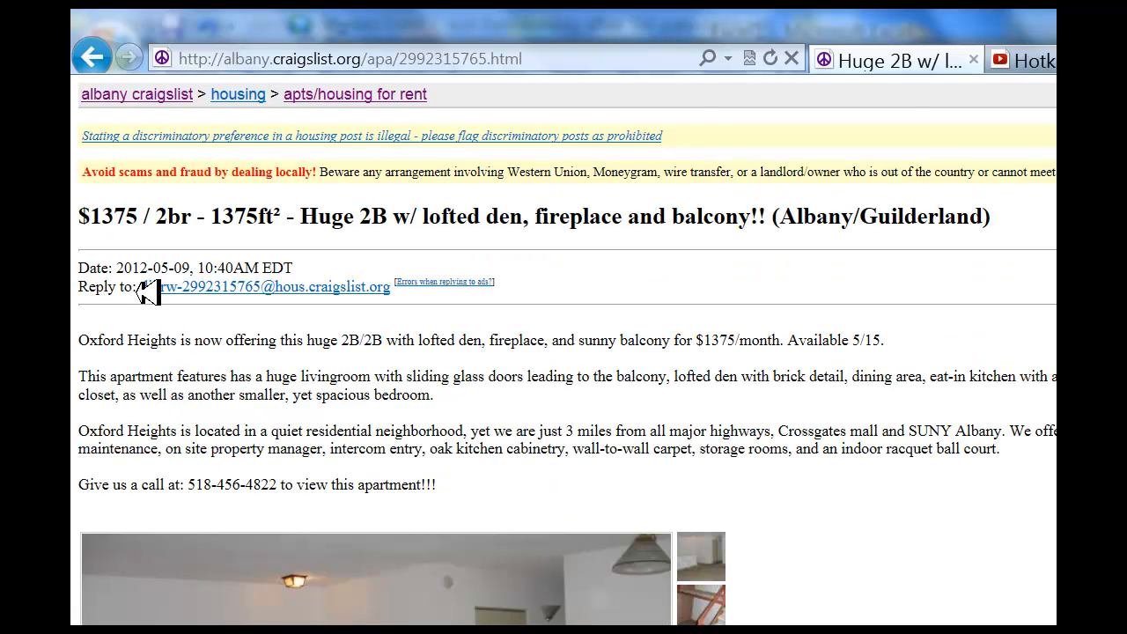
pyautogui.doubleClick(261, 285)
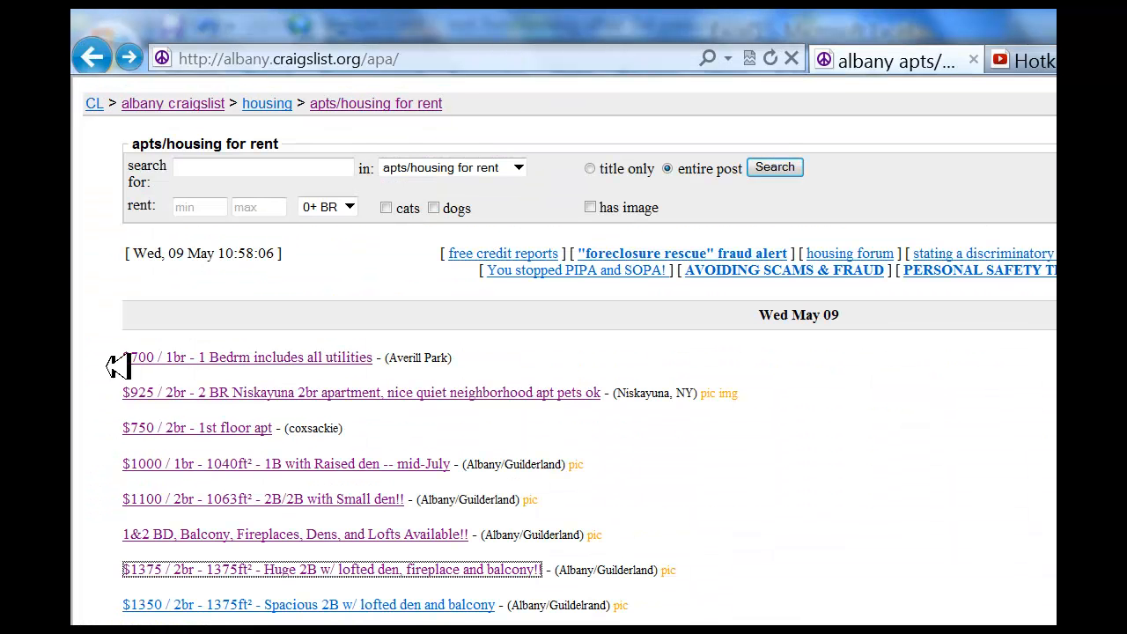
pyautogui.click(310, 606)
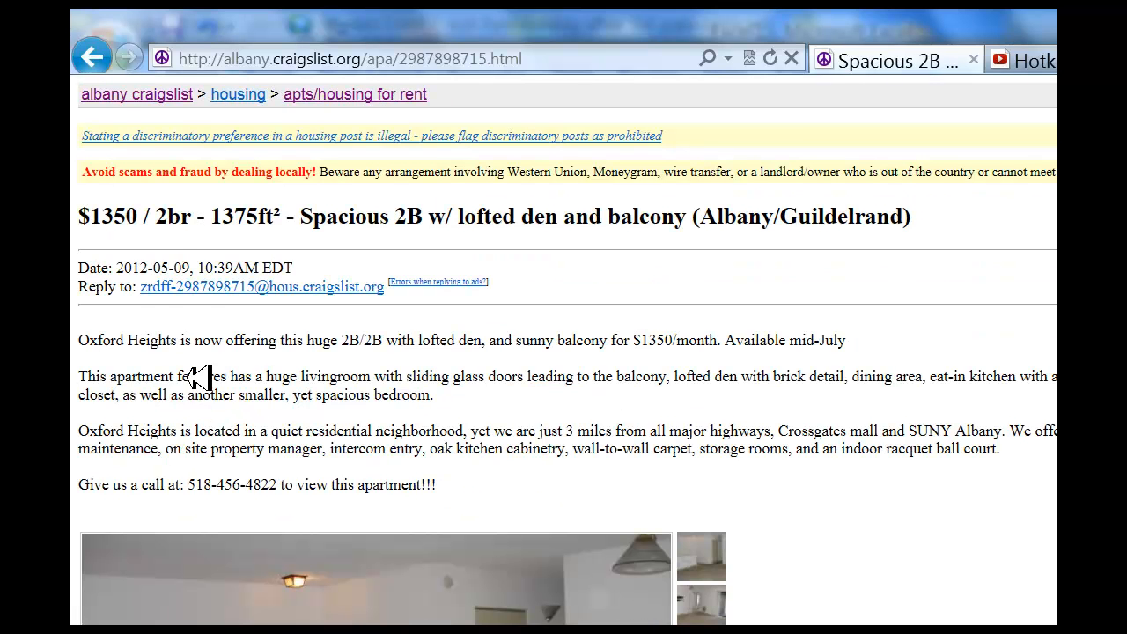
pyautogui.doubleClick(261, 286)
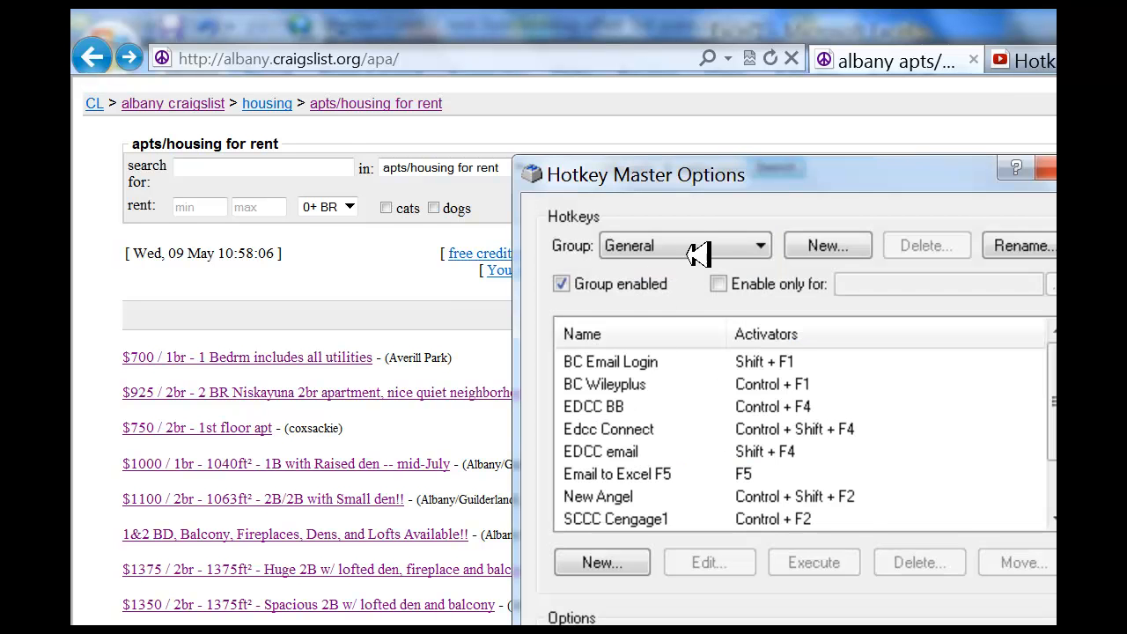
pyautogui.moveTo(634, 321)
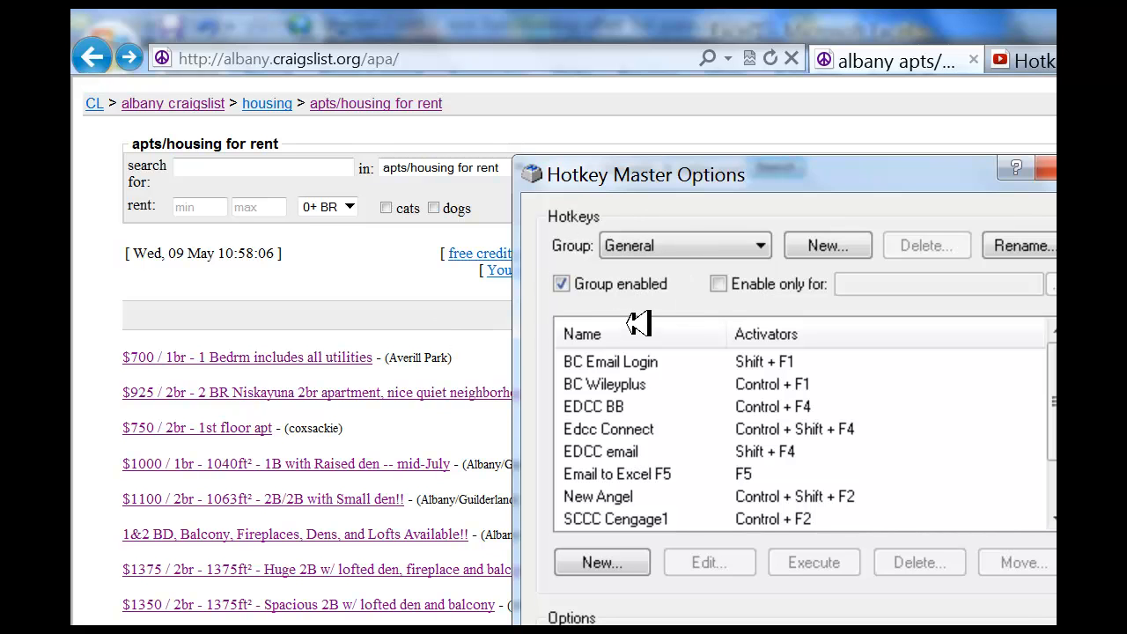
pyautogui.moveTo(472, 308)
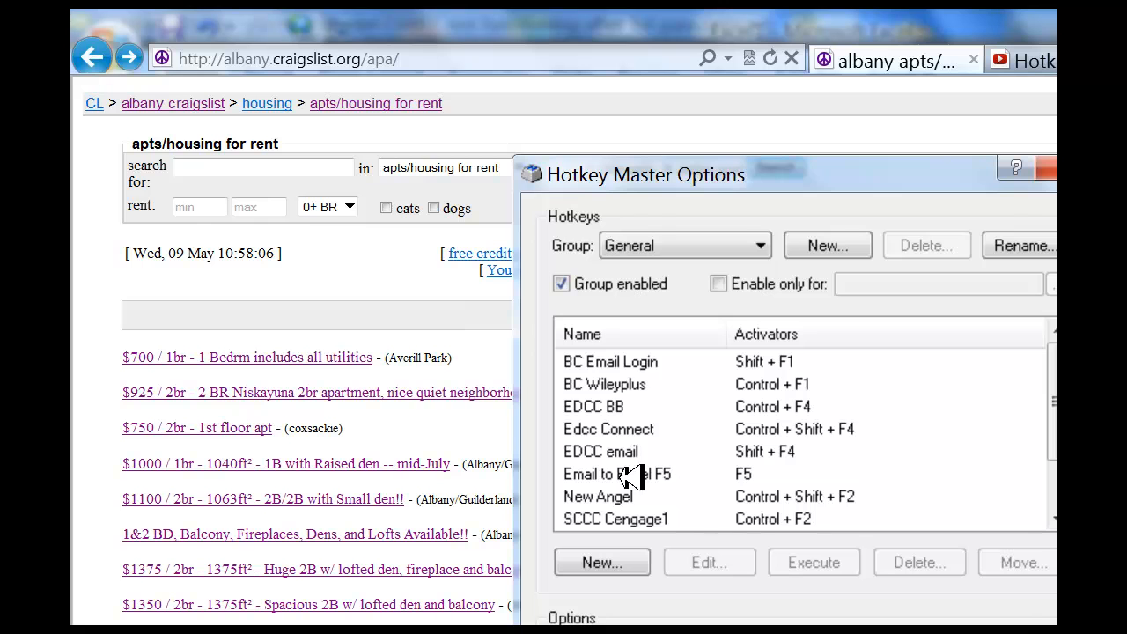
pyautogui.moveTo(454, 317)
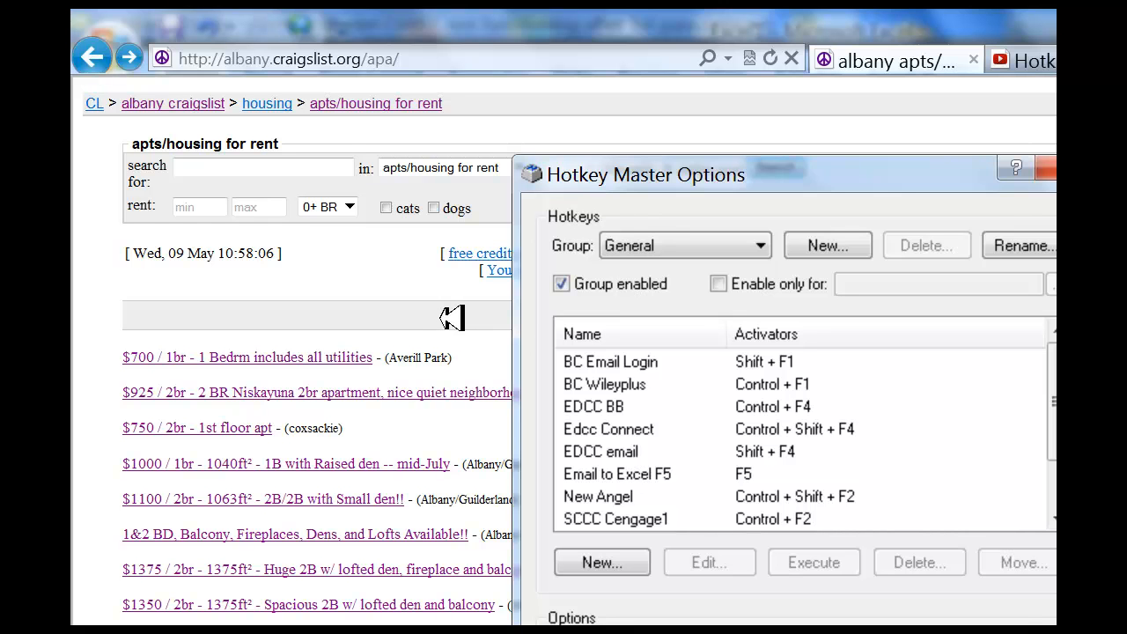
# - Open the Email to Excel F5 hotkey to review its activator and macro commands
pyautogui.click(616, 474)
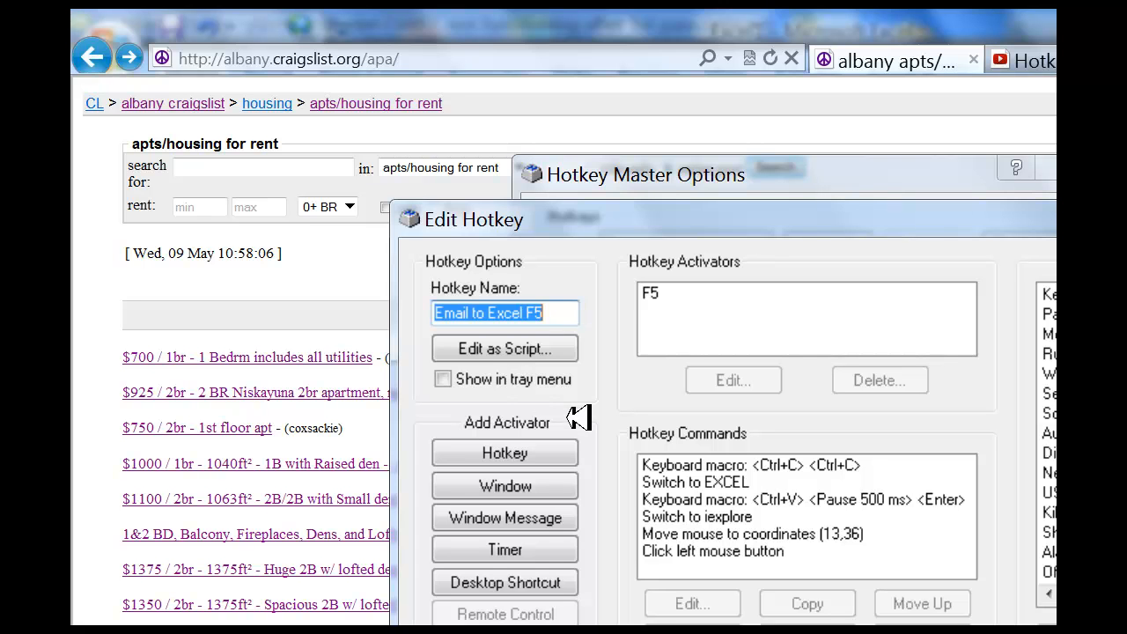
pyautogui.moveTo(490, 313)
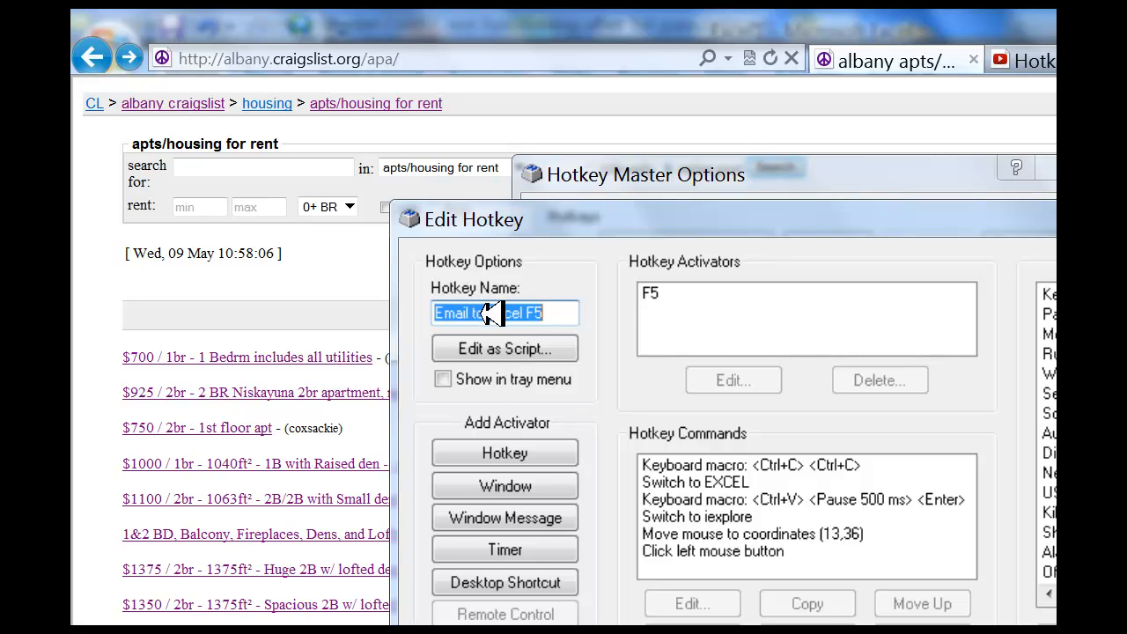
pyautogui.moveTo(592, 310)
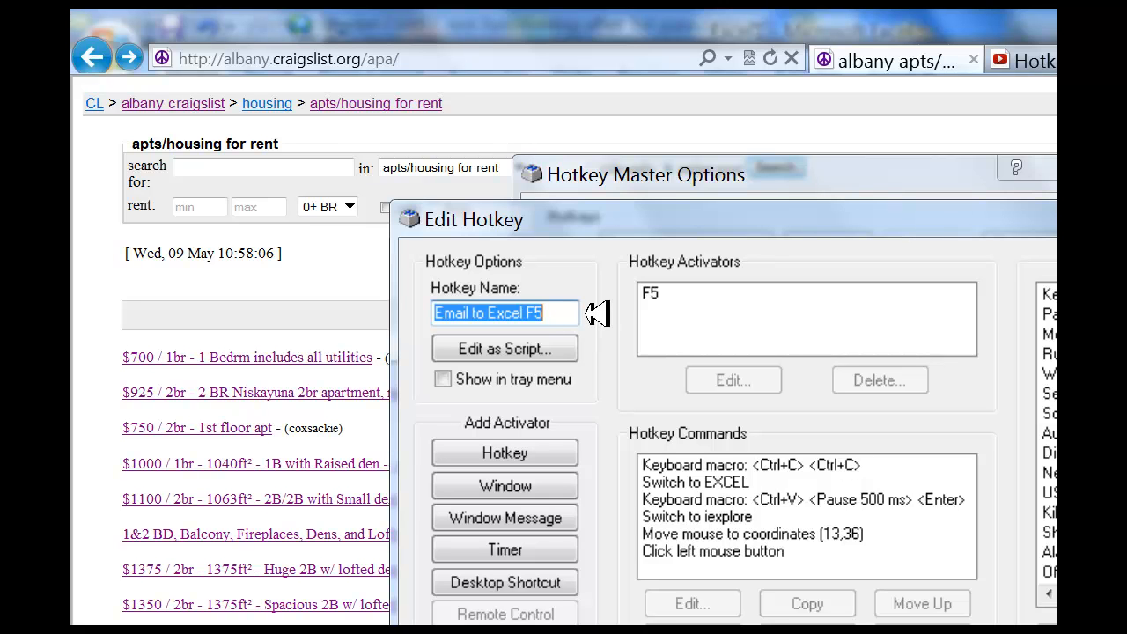
pyautogui.moveTo(508, 337)
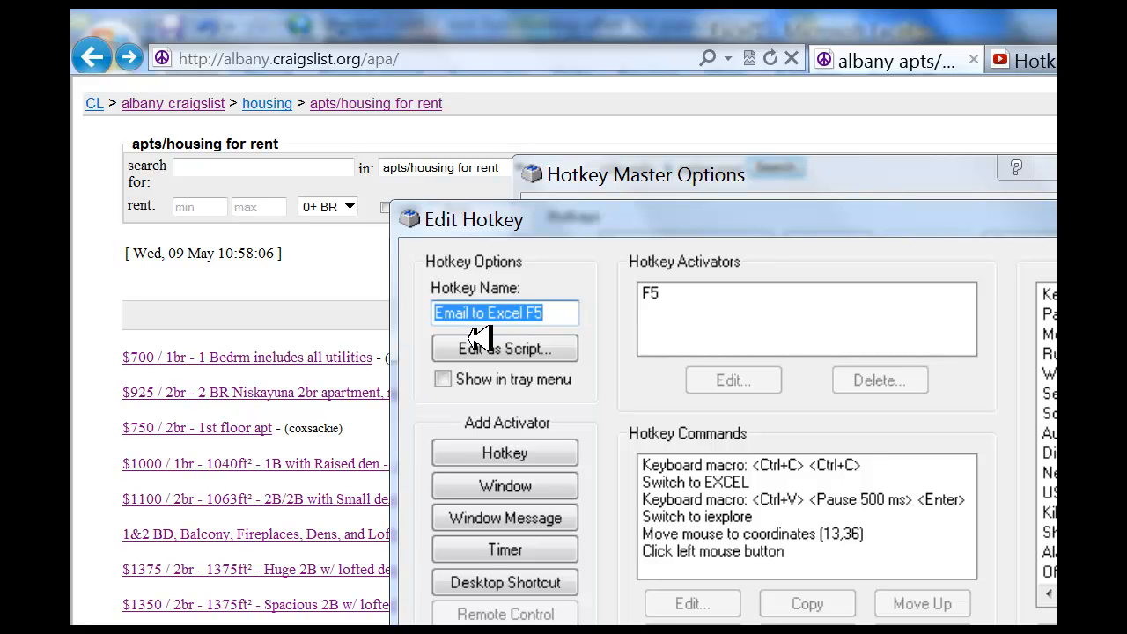
pyautogui.moveTo(599, 344)
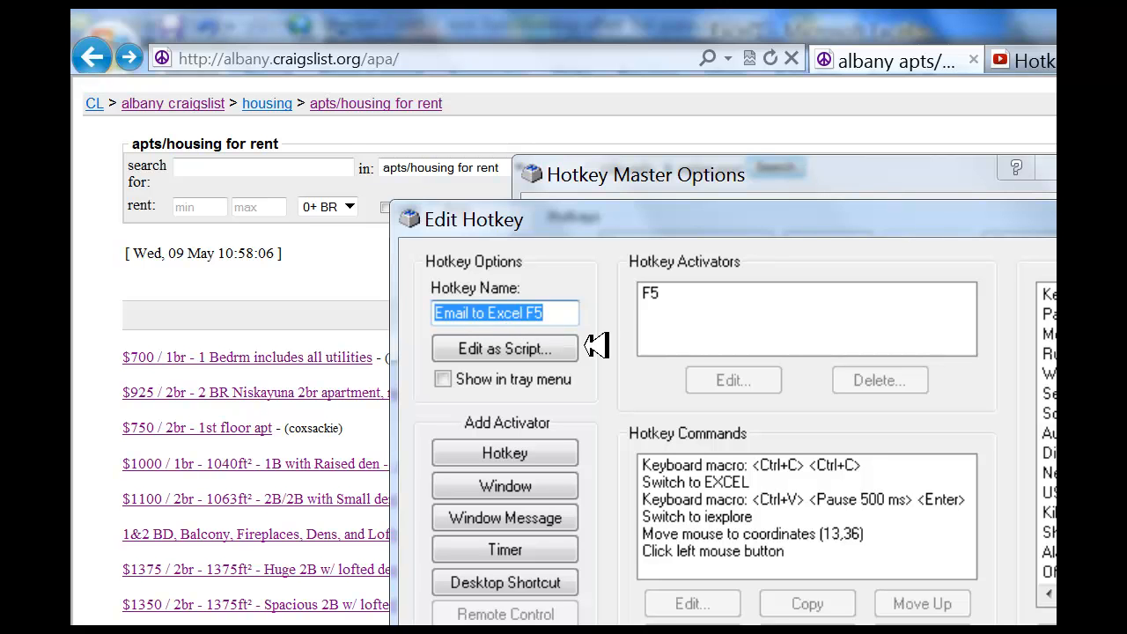
pyautogui.moveTo(690, 338)
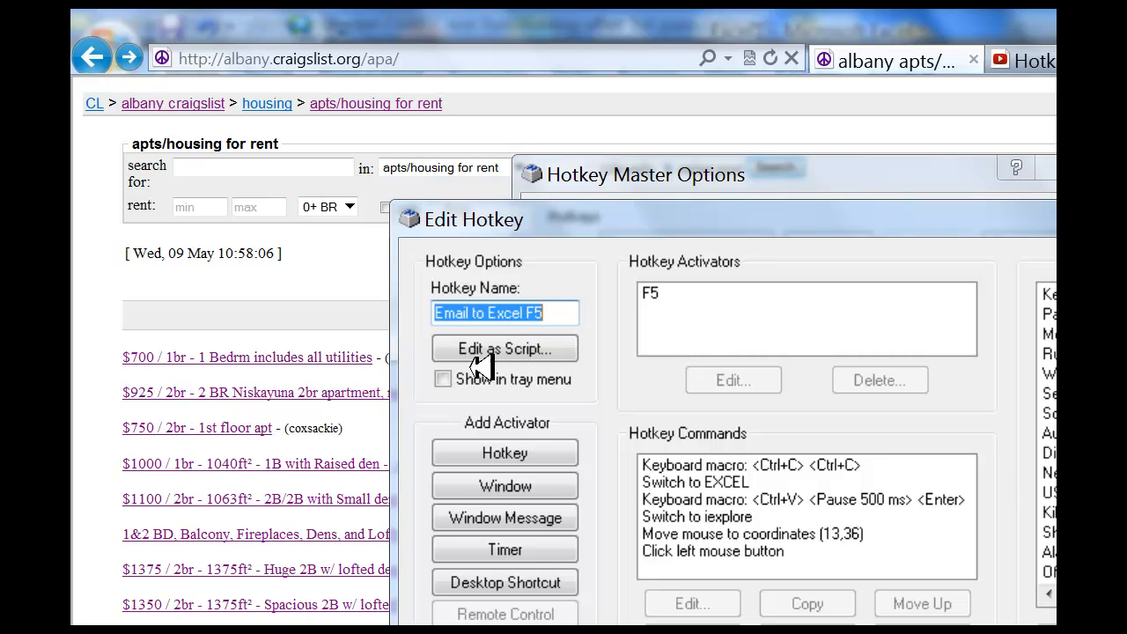
pyautogui.moveTo(483, 361)
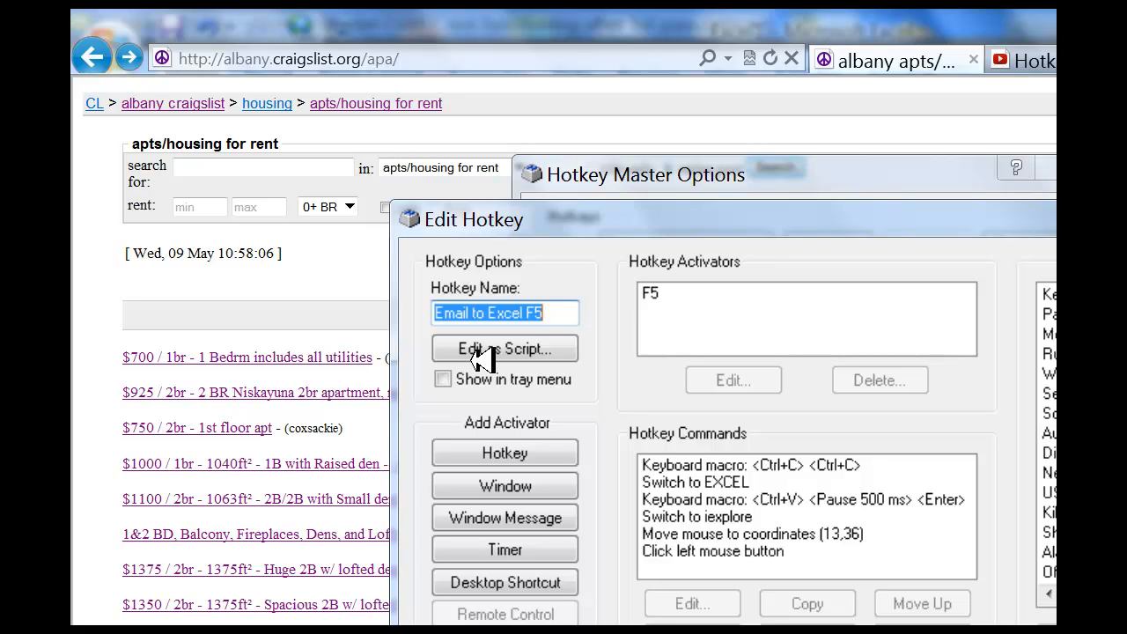
pyautogui.moveTo(603, 361)
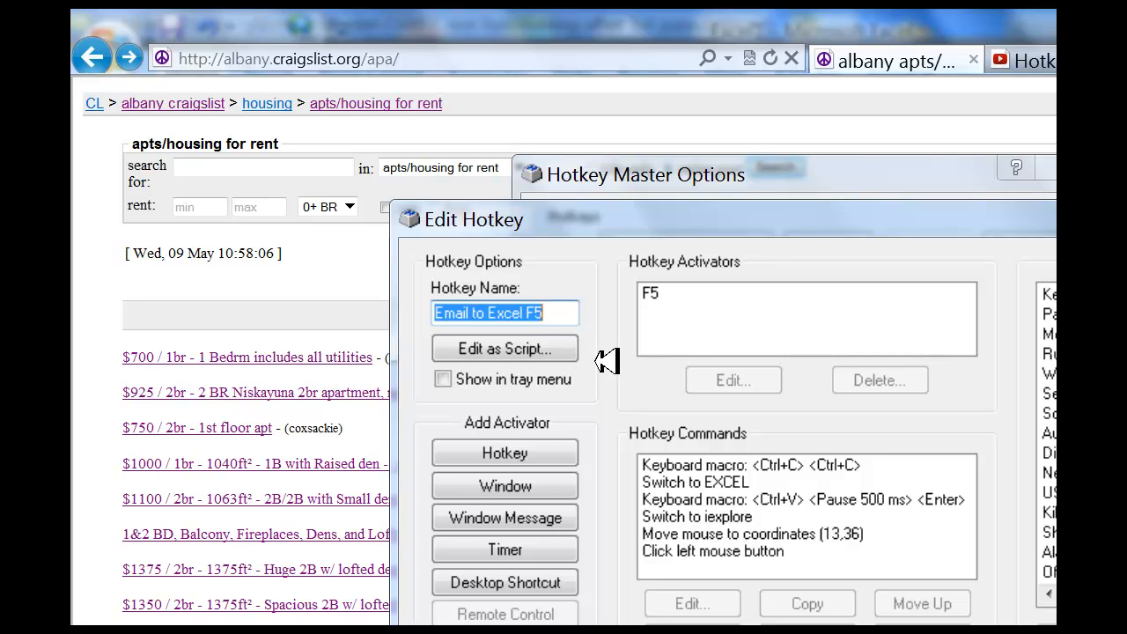
pyautogui.moveTo(666, 352)
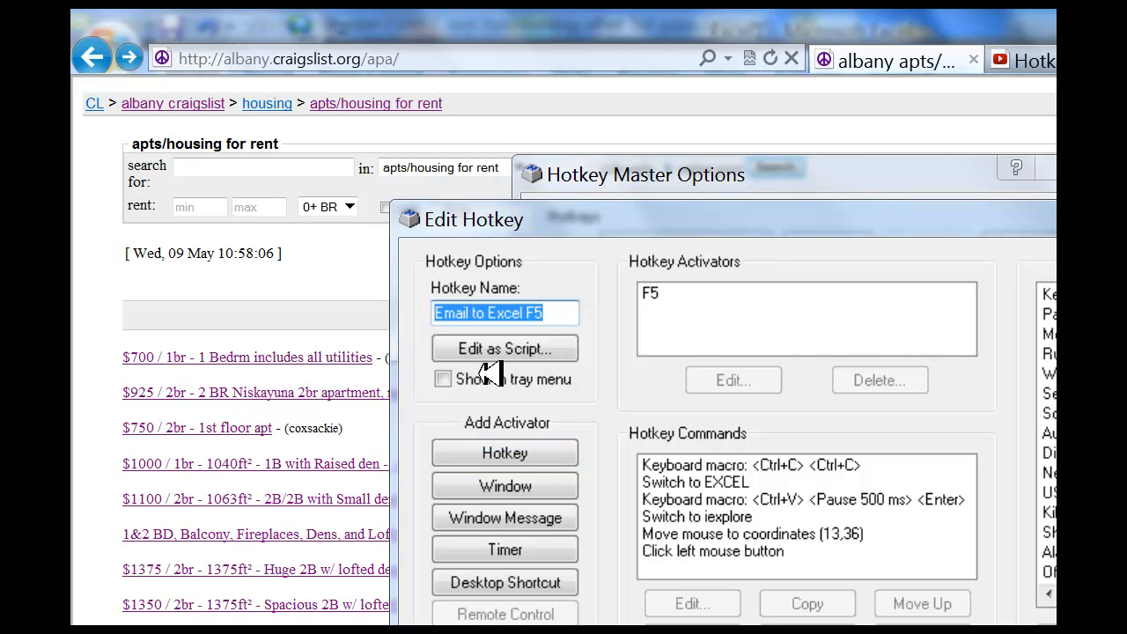
pyautogui.moveTo(902, 543)
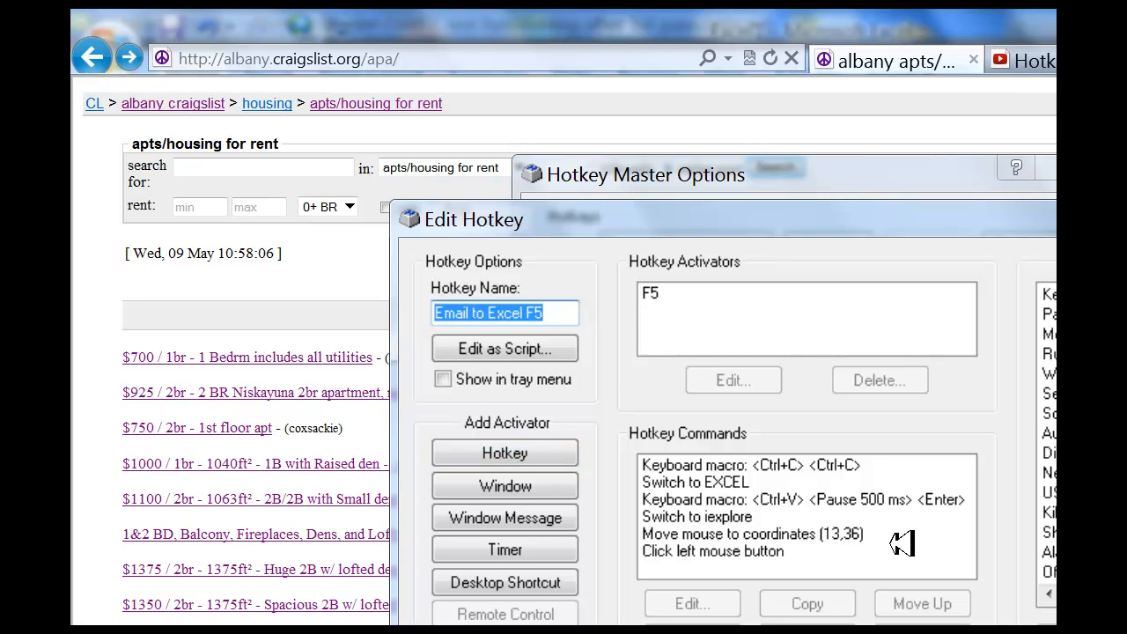
pyautogui.moveTo(570, 461)
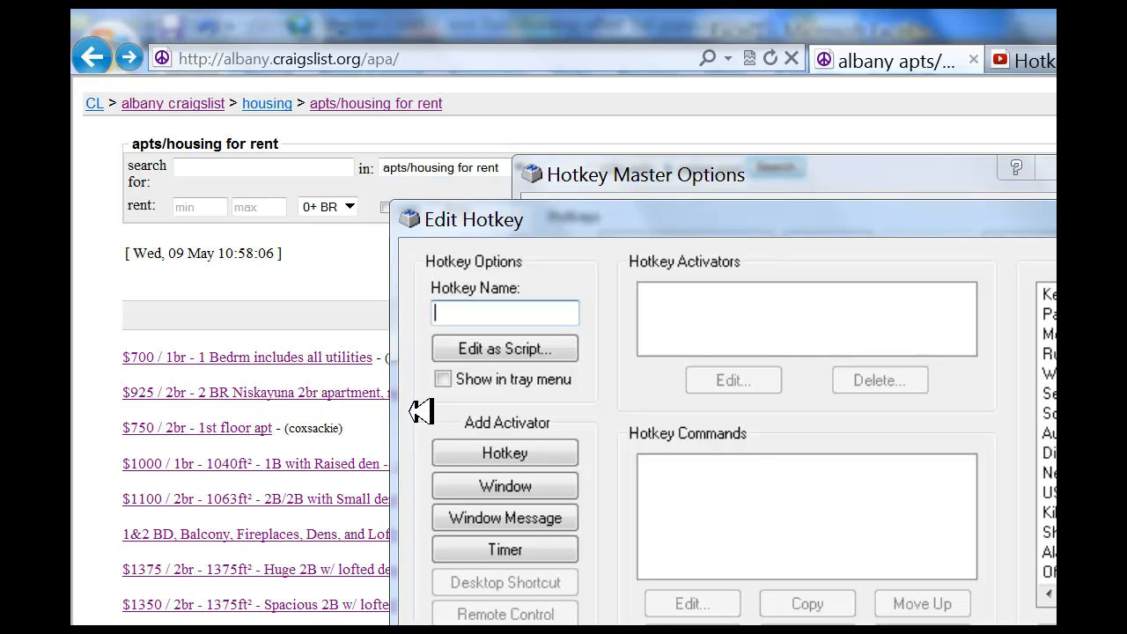
# - Name the new hotkey 'Email copy F6' and assign F6 as its activator key
pyautogui.write('Email')
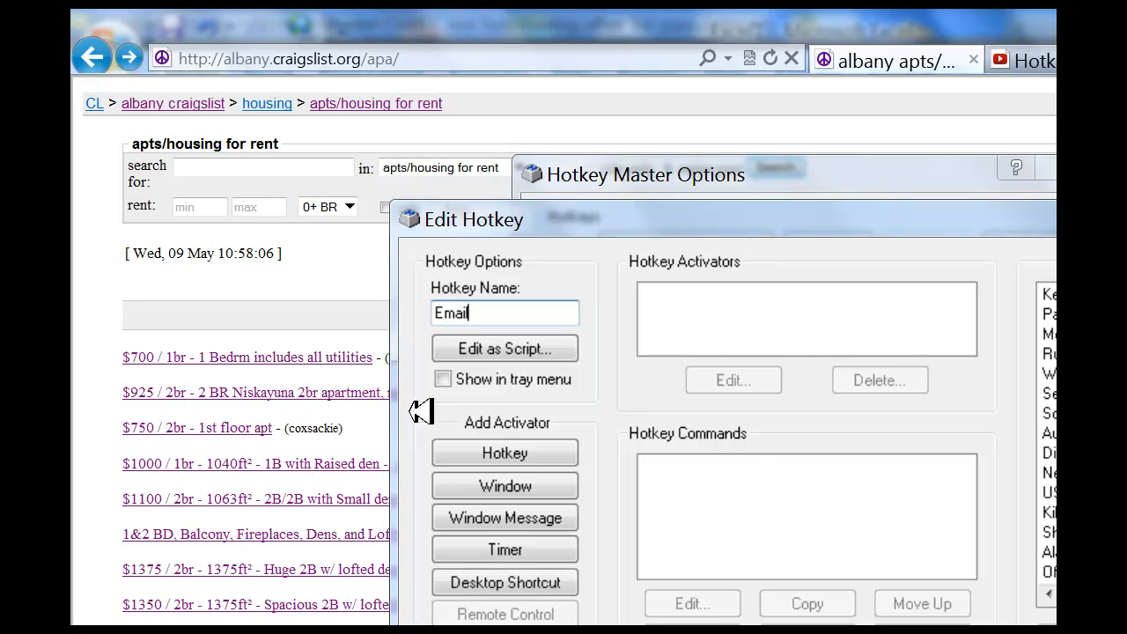
pyautogui.write('copy')
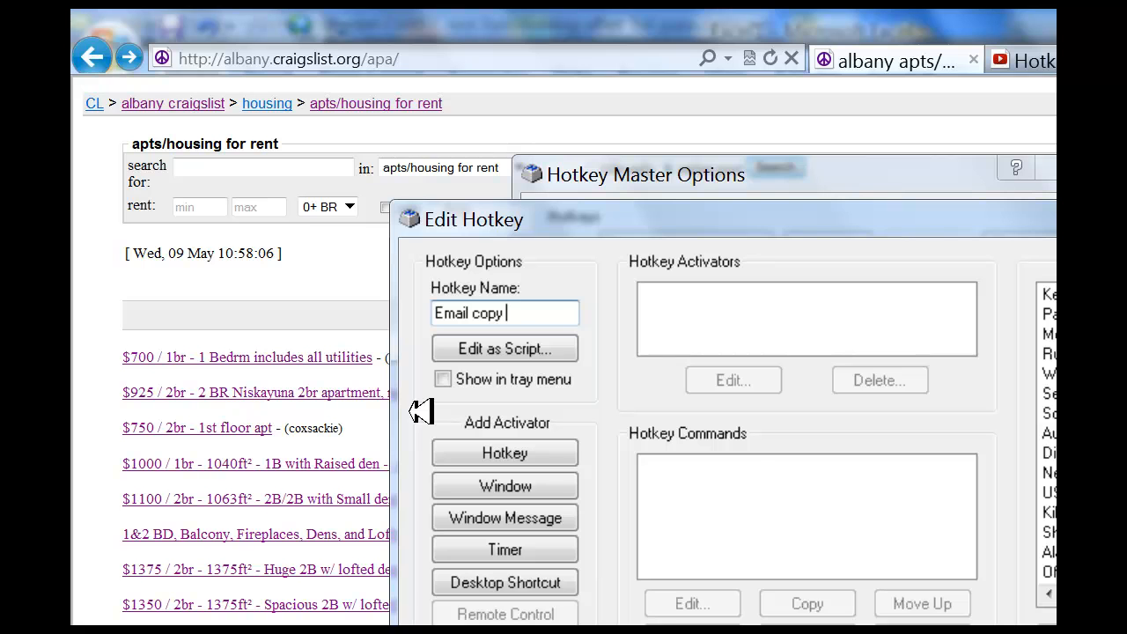
pyautogui.write('F6')
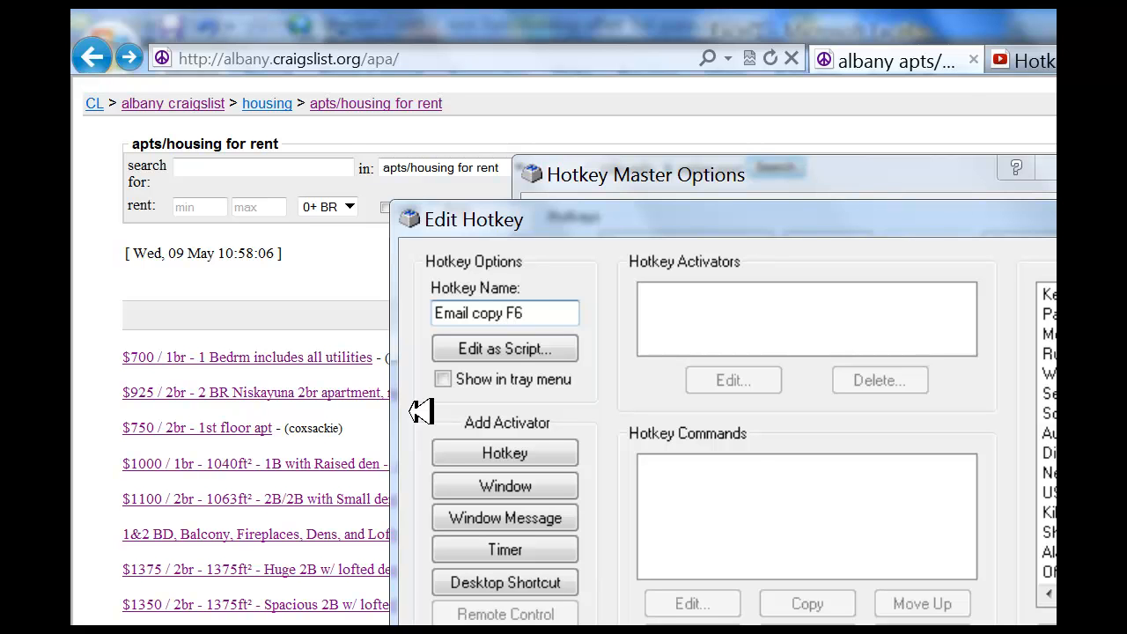
pyautogui.moveTo(366, 284)
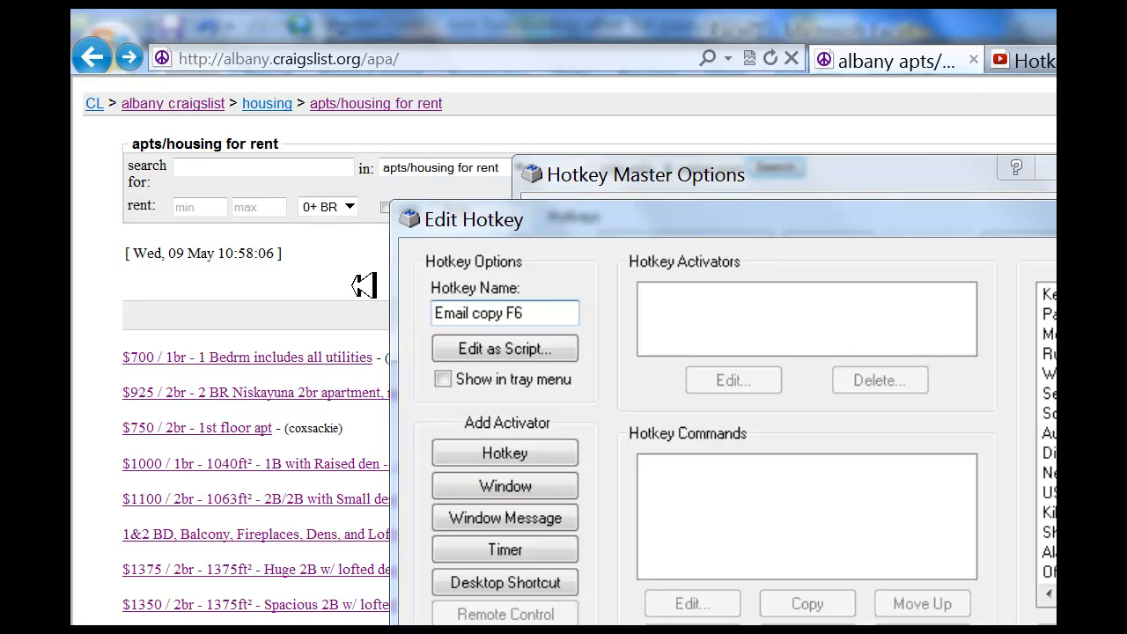
pyautogui.click(504, 453)
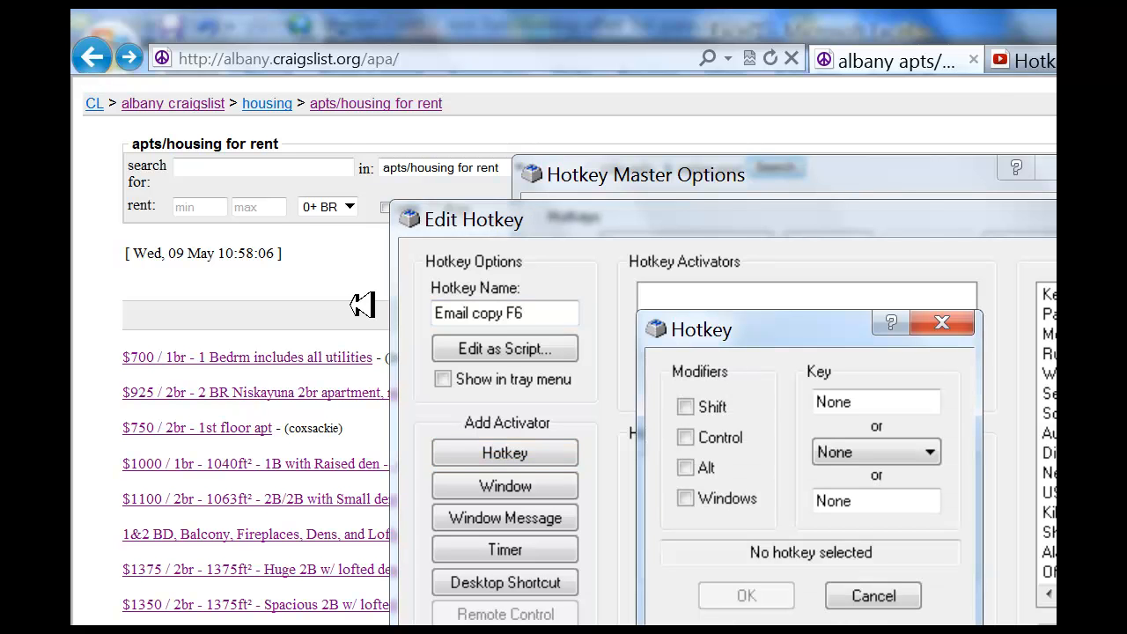
pyautogui.click(686, 436)
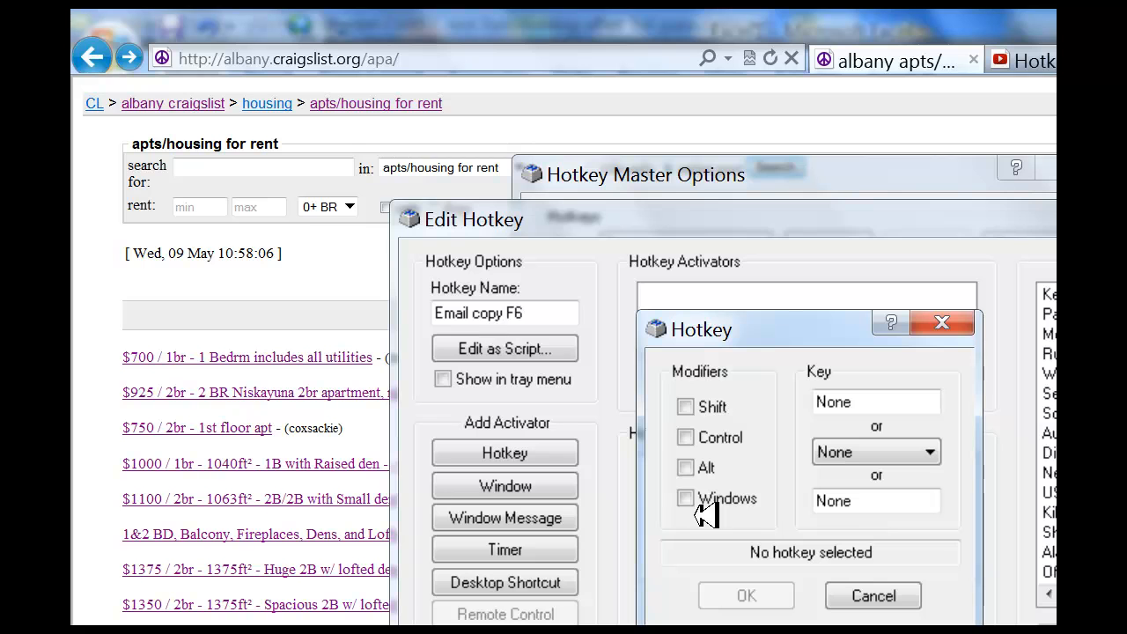
pyautogui.moveTo(867, 405)
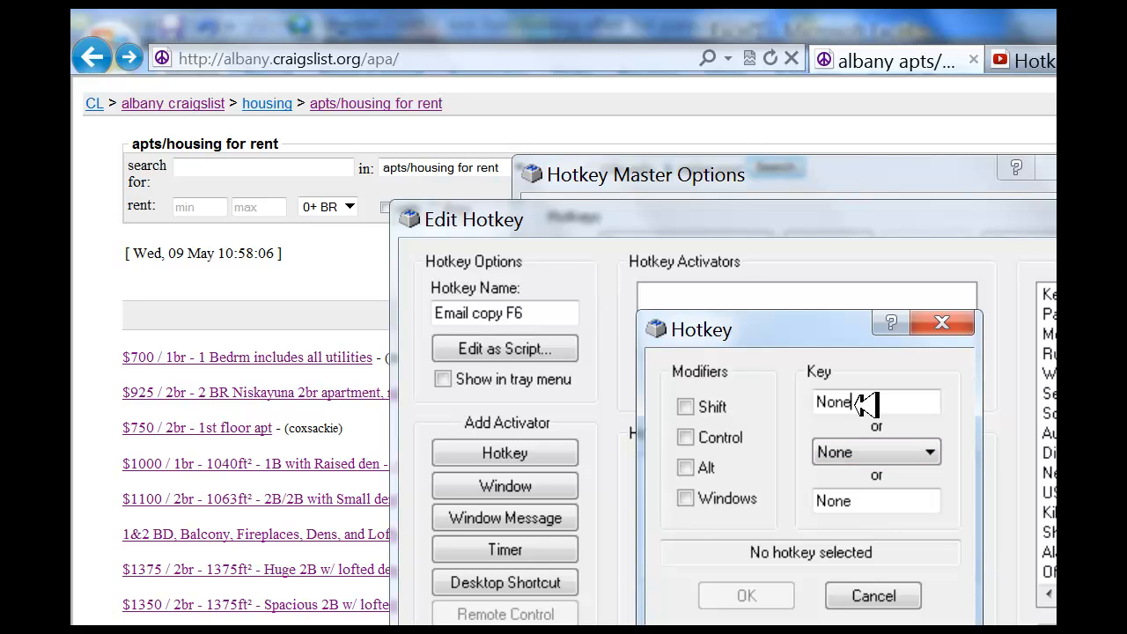
pyautogui.moveTo(638, 271)
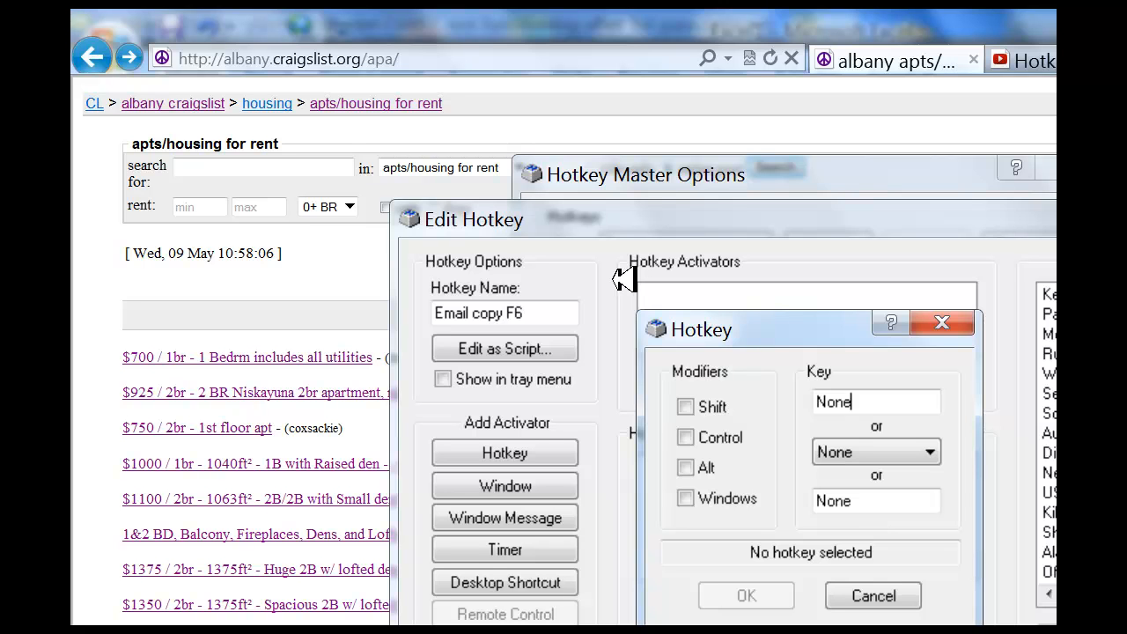
pyautogui.write('F6')
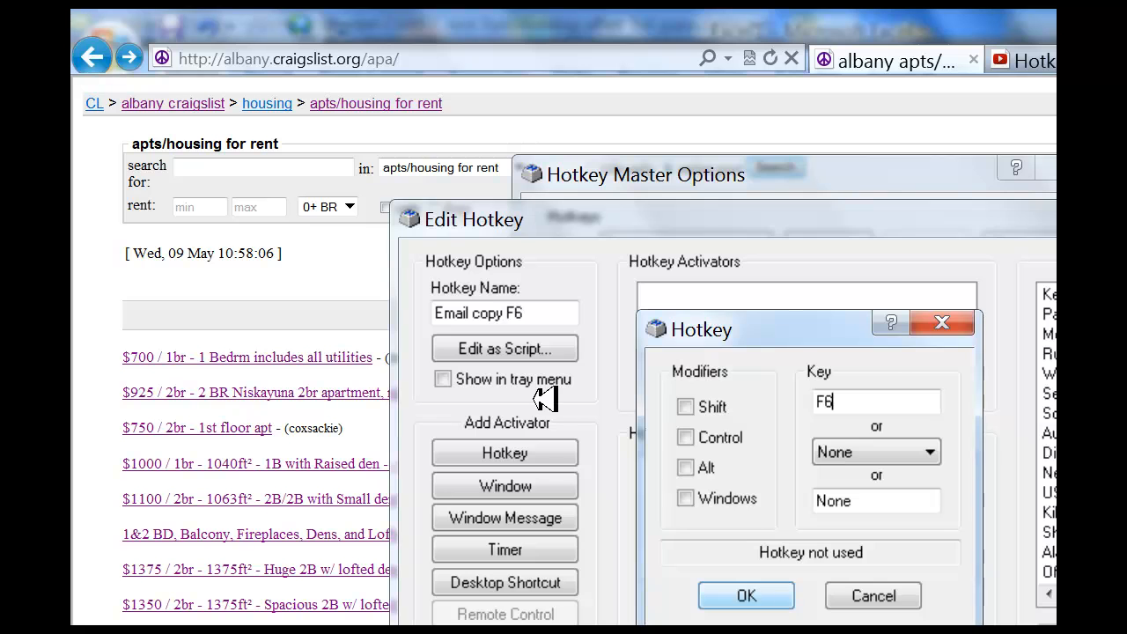
pyautogui.click(747, 595)
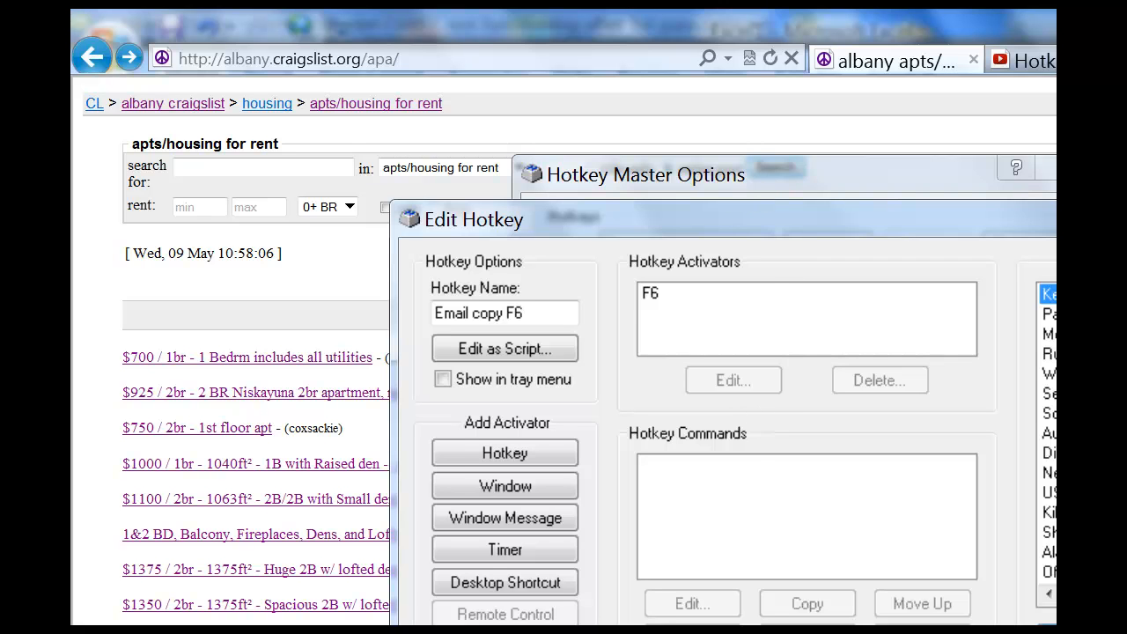
pyautogui.moveTo(782, 201)
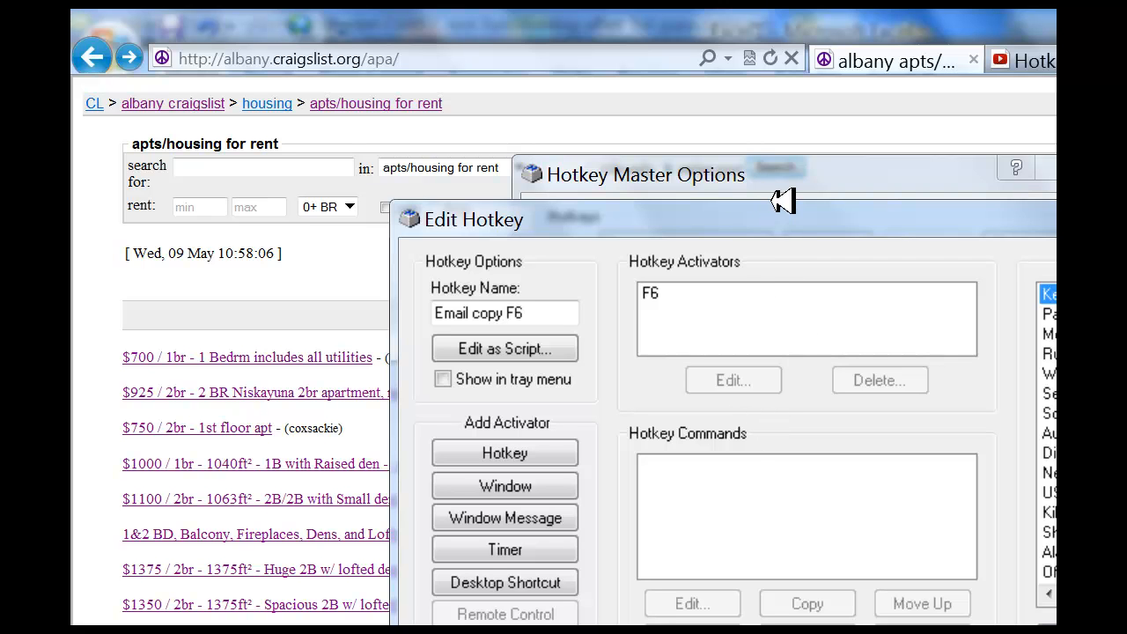
pyautogui.moveTo(825, 377)
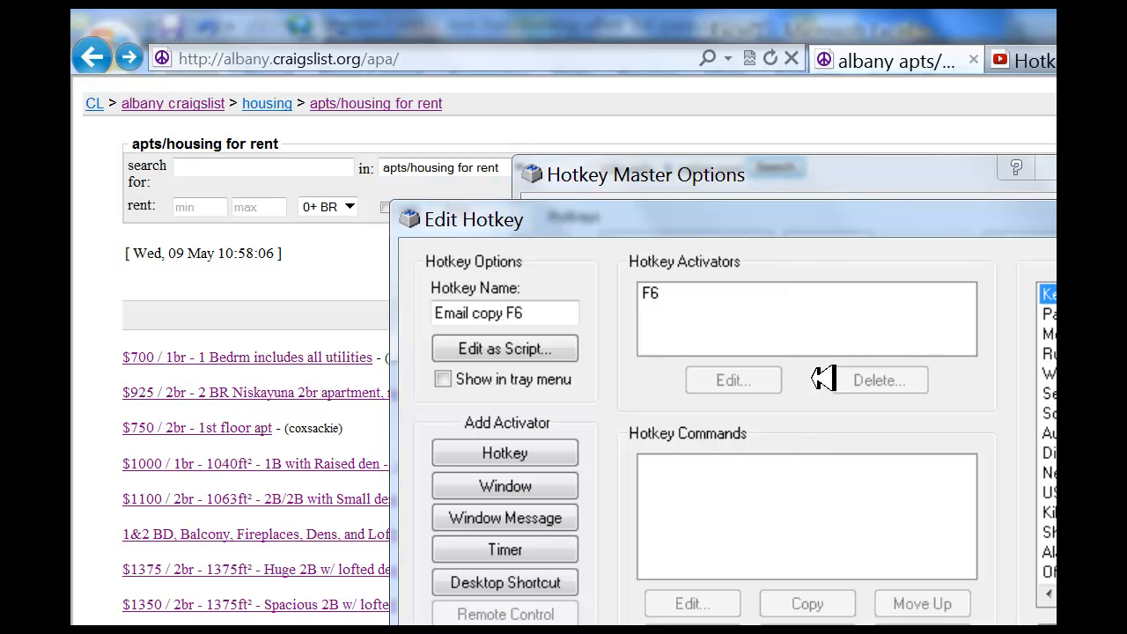
# - Add a keyboard macro command sending Ctrl+C to the Email copy F6 hotkey
pyautogui.click(733, 380)
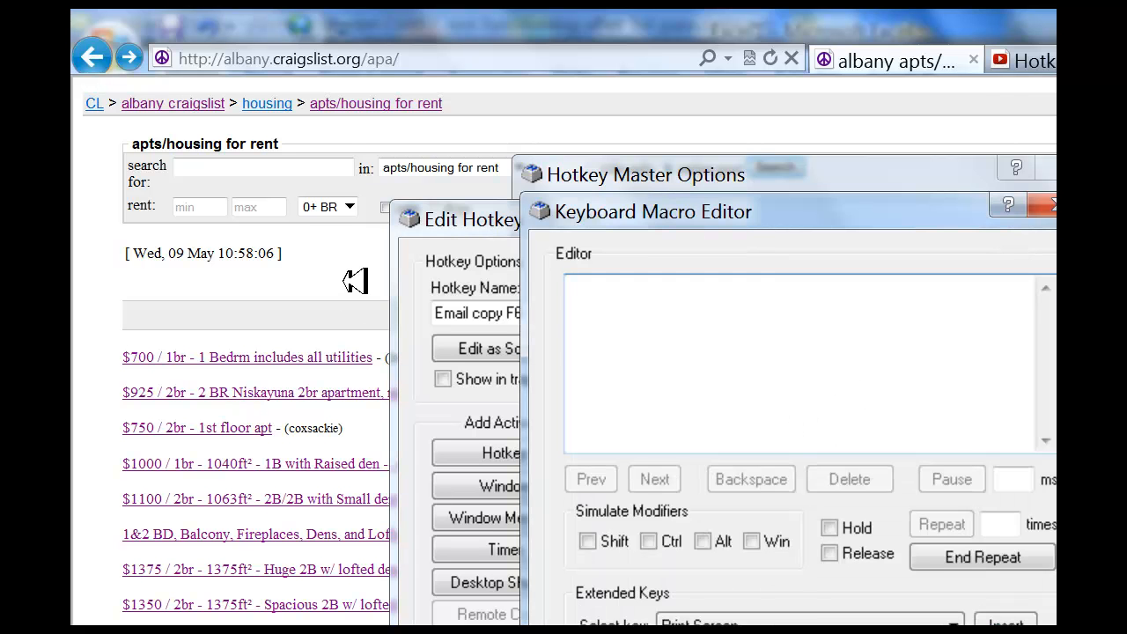
pyautogui.click(648, 541)
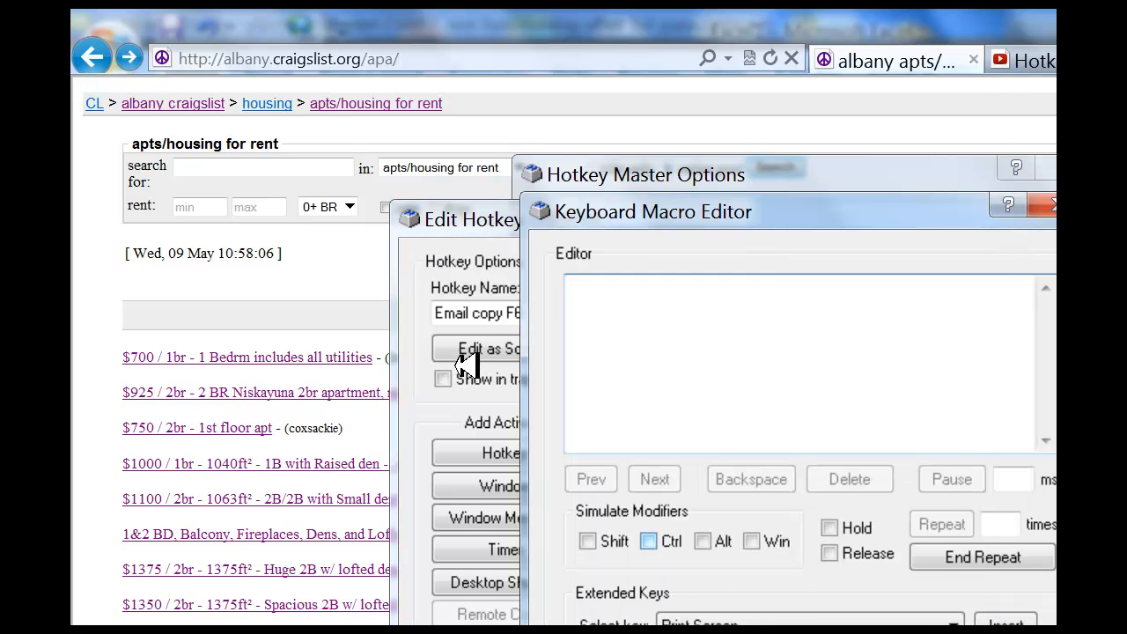
pyautogui.click(648, 541)
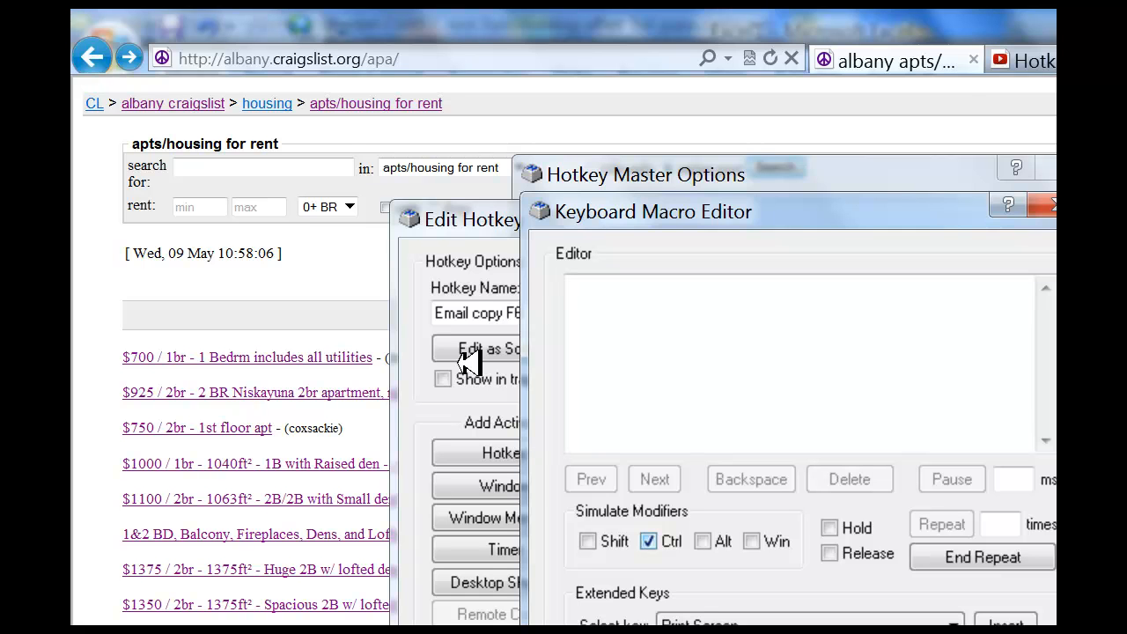
pyautogui.moveTo(563, 343)
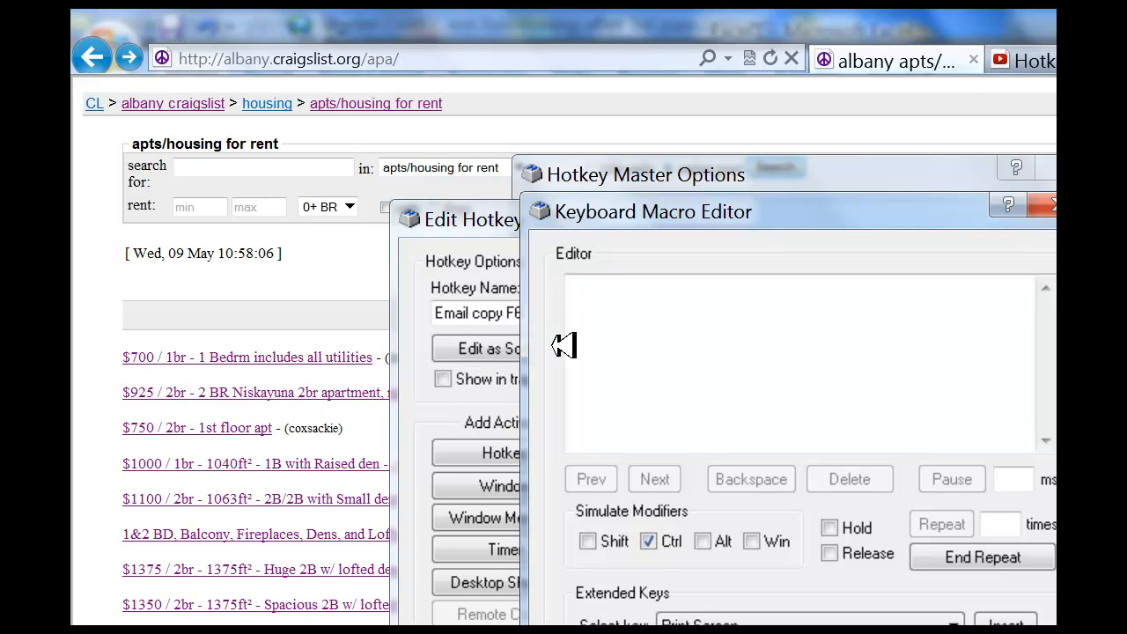
pyautogui.click(802, 363)
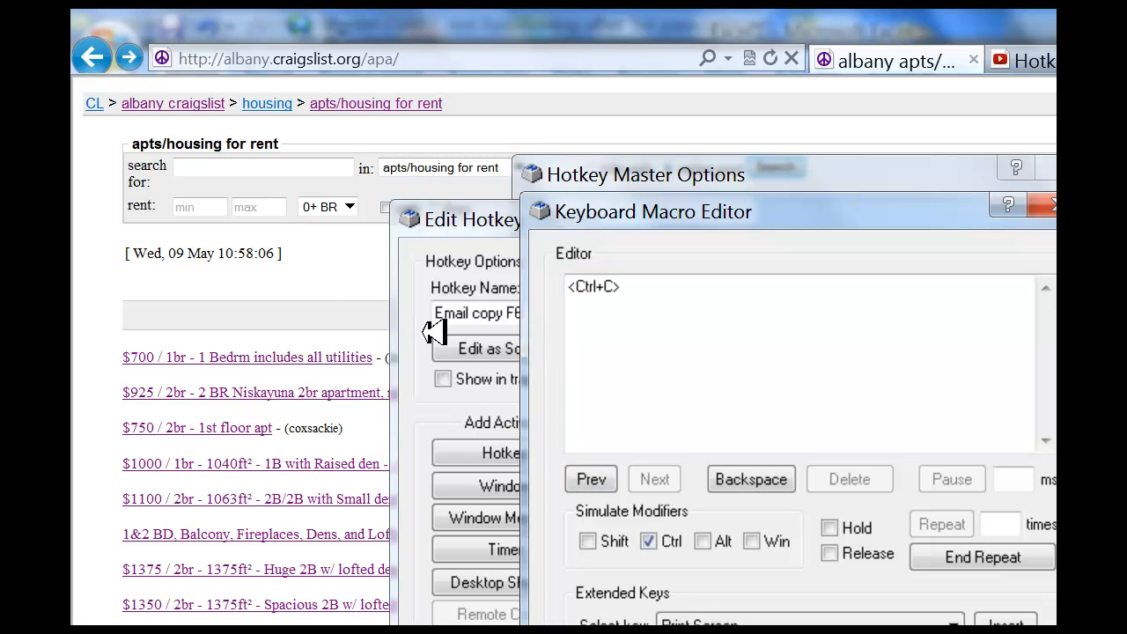
pyautogui.click(801, 285)
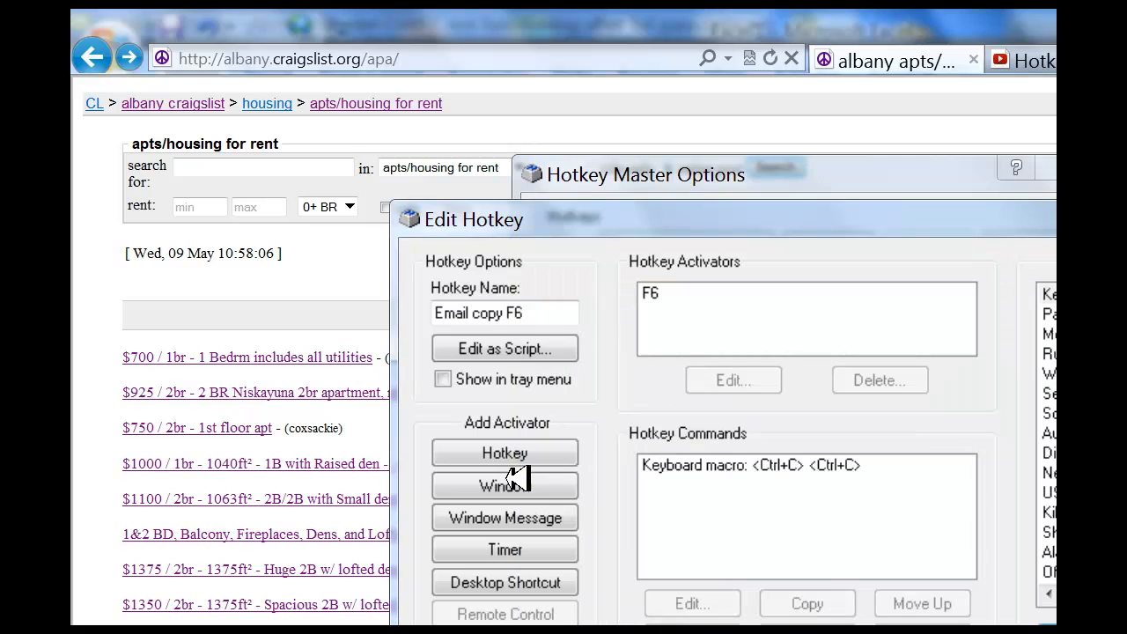
pyautogui.moveTo(736, 423)
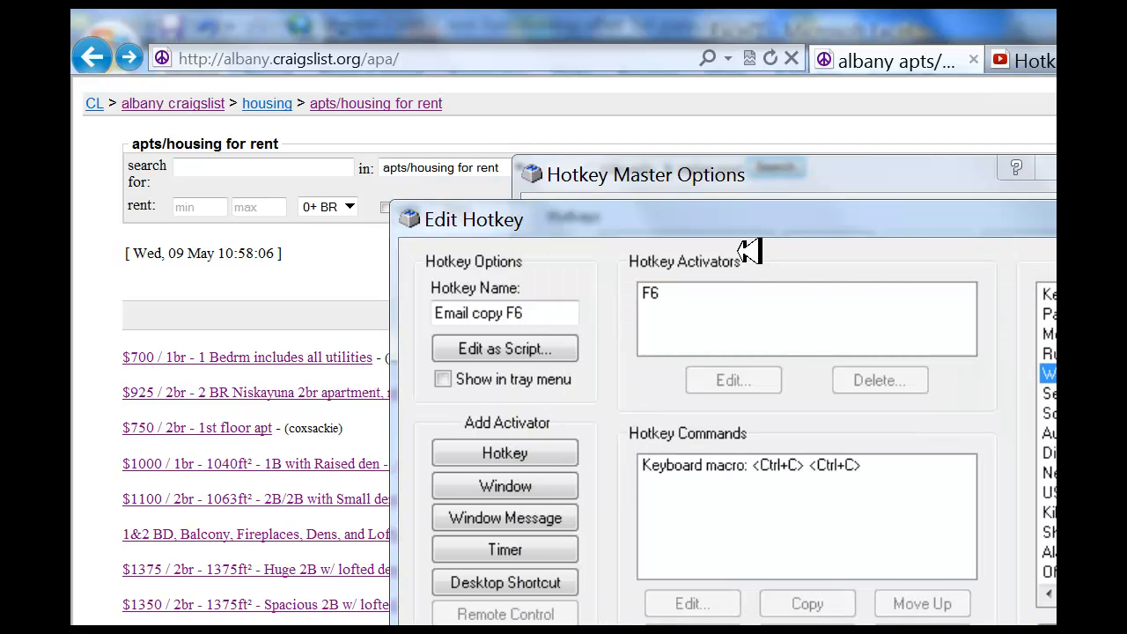
pyautogui.moveTo(784, 430)
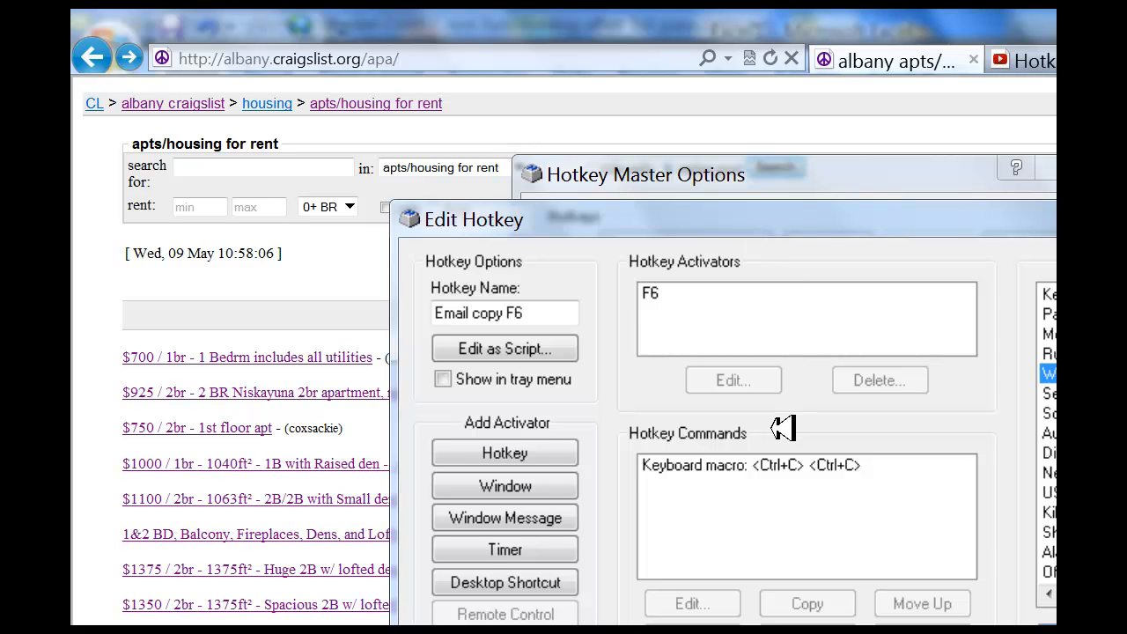
# - Add a window command that switches to the Microsoft Excel window after the copy
pyautogui.click(504, 487)
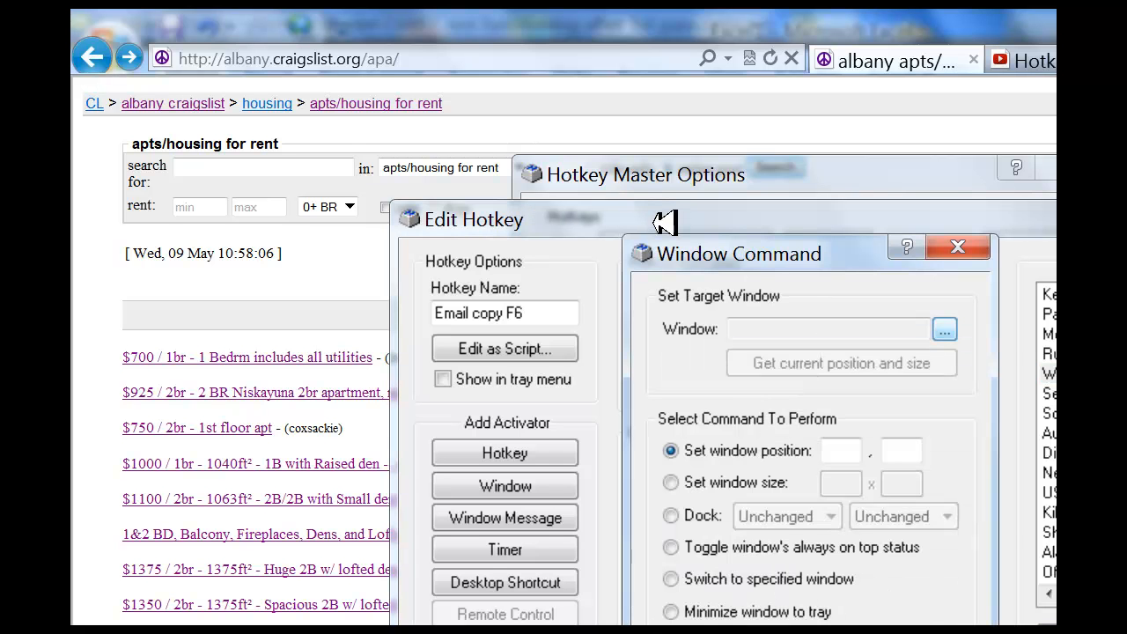
pyautogui.click(944, 329)
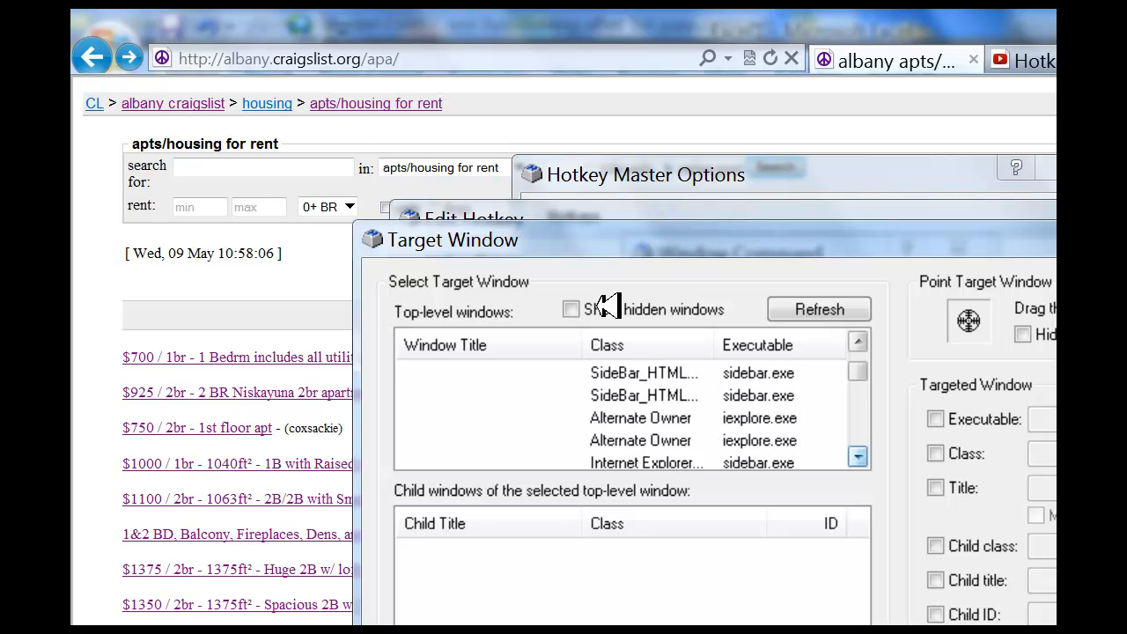
pyautogui.click(818, 310)
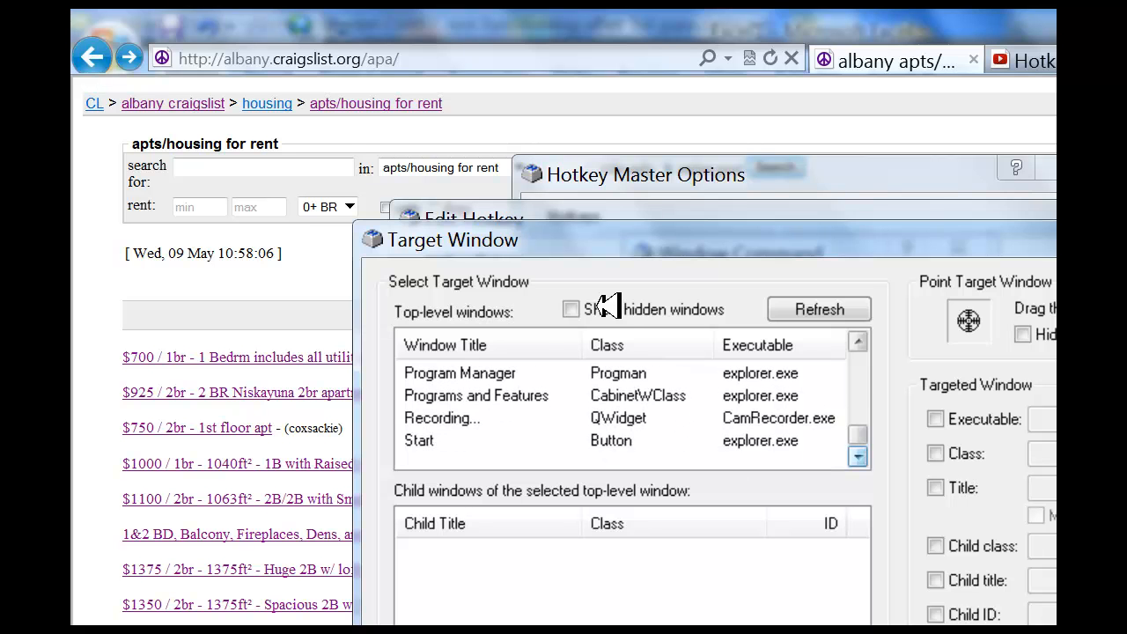
pyautogui.click(818, 310)
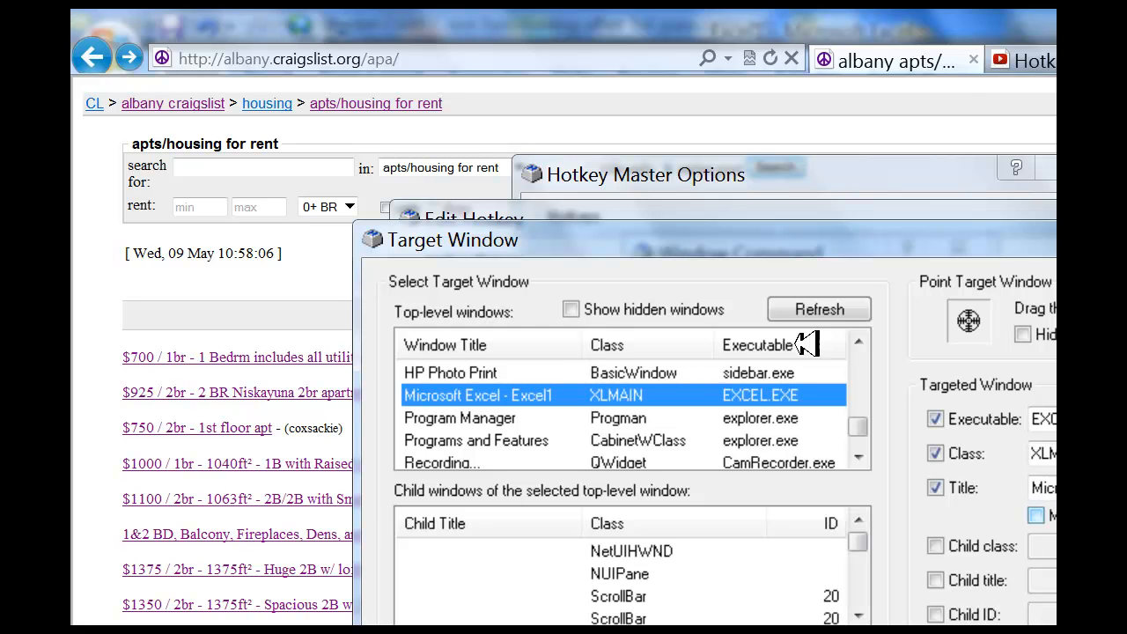
pyautogui.moveTo(708, 388)
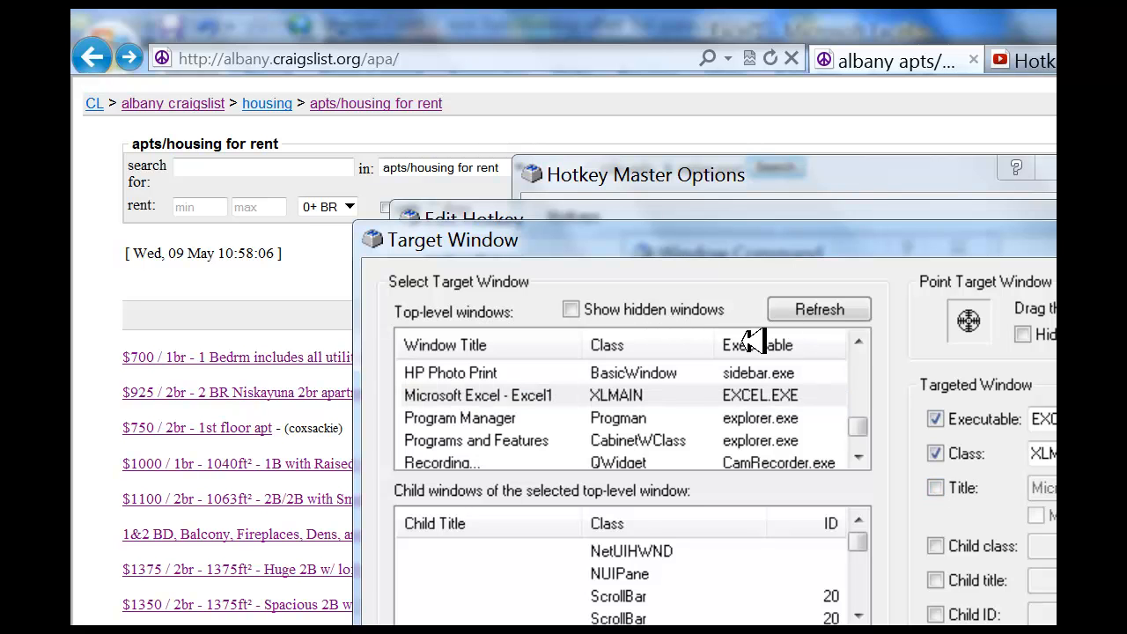
pyautogui.moveTo(758, 349)
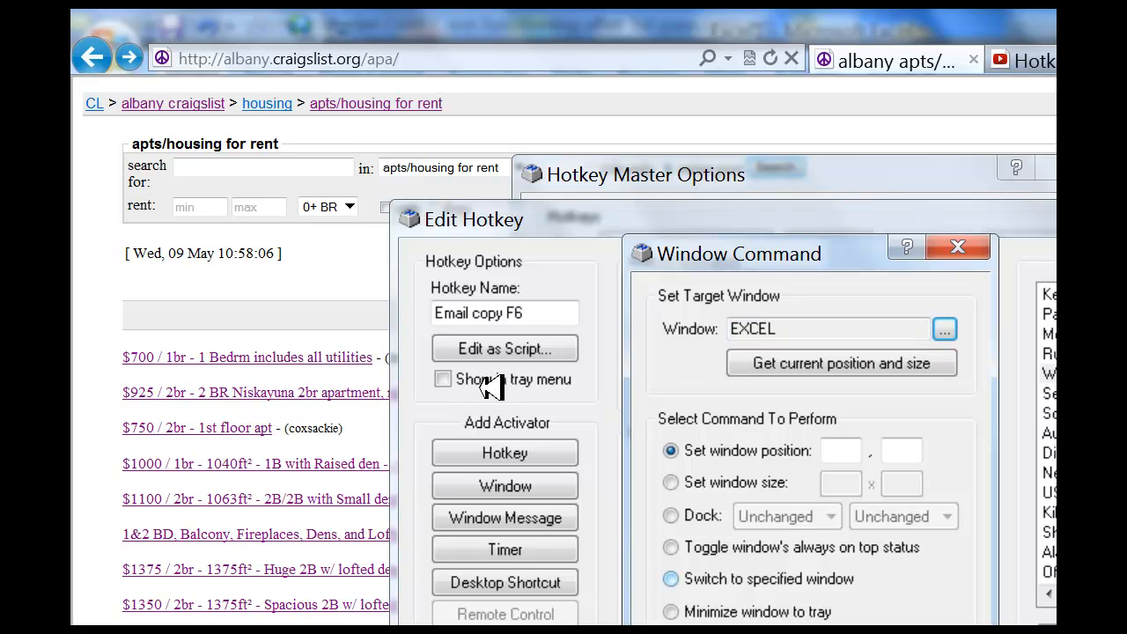
pyautogui.moveTo(567, 402)
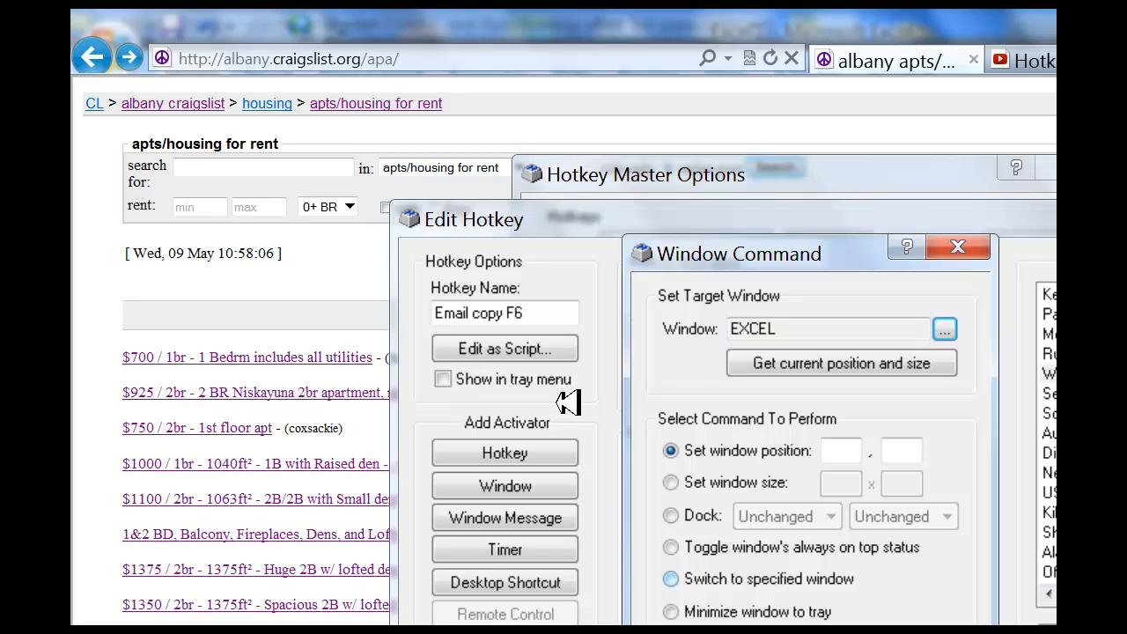
pyautogui.moveTo(613, 386)
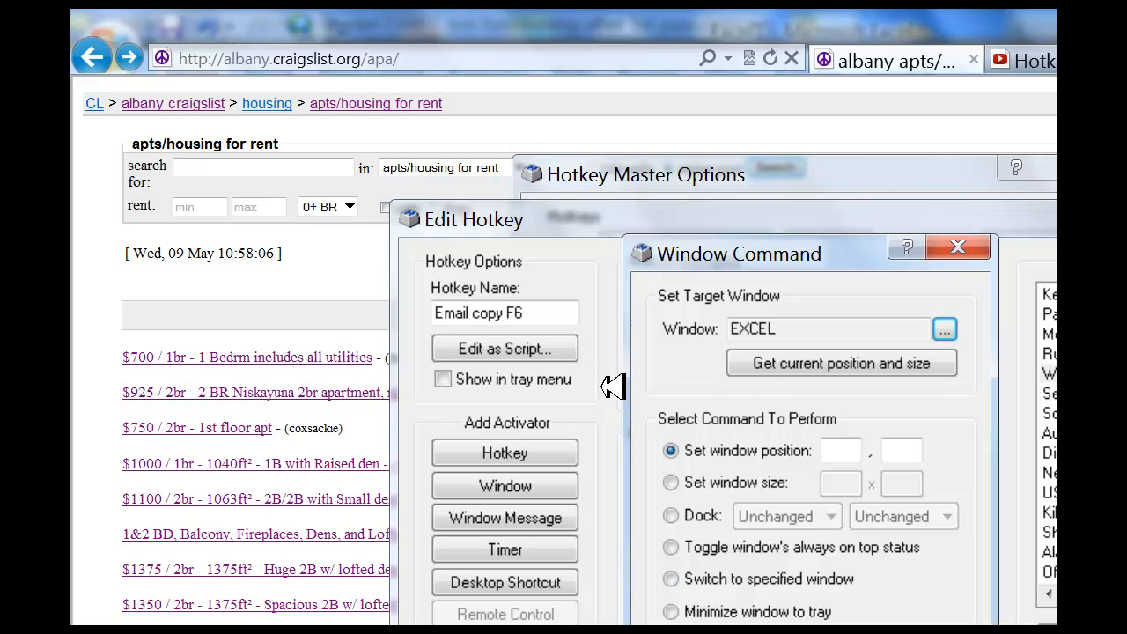
pyautogui.click(671, 578)
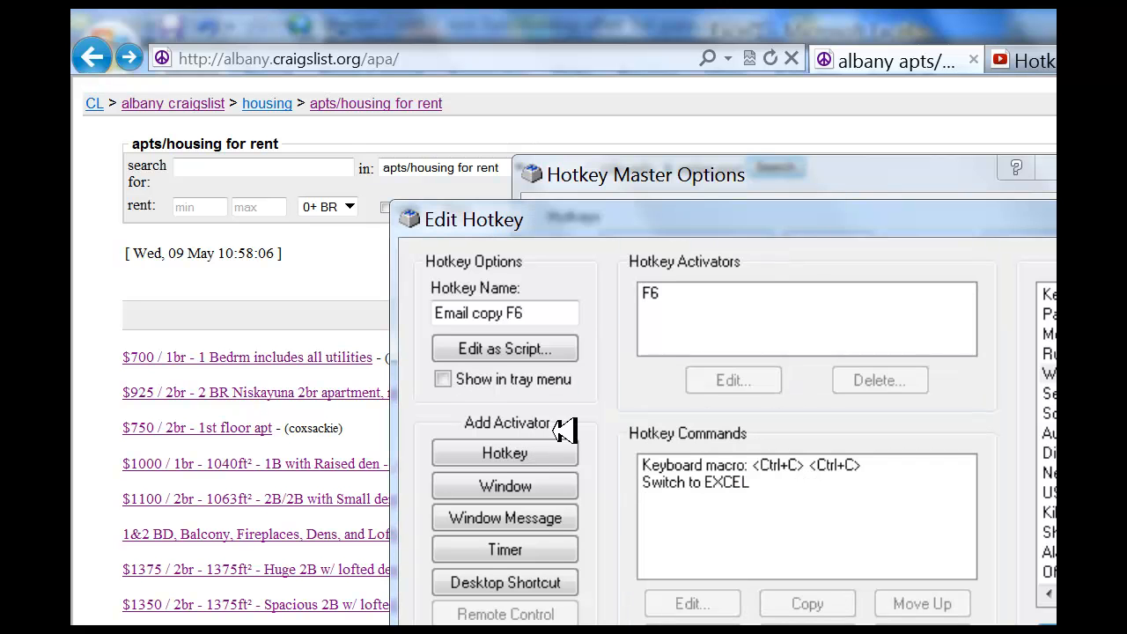
pyautogui.moveTo(472, 335)
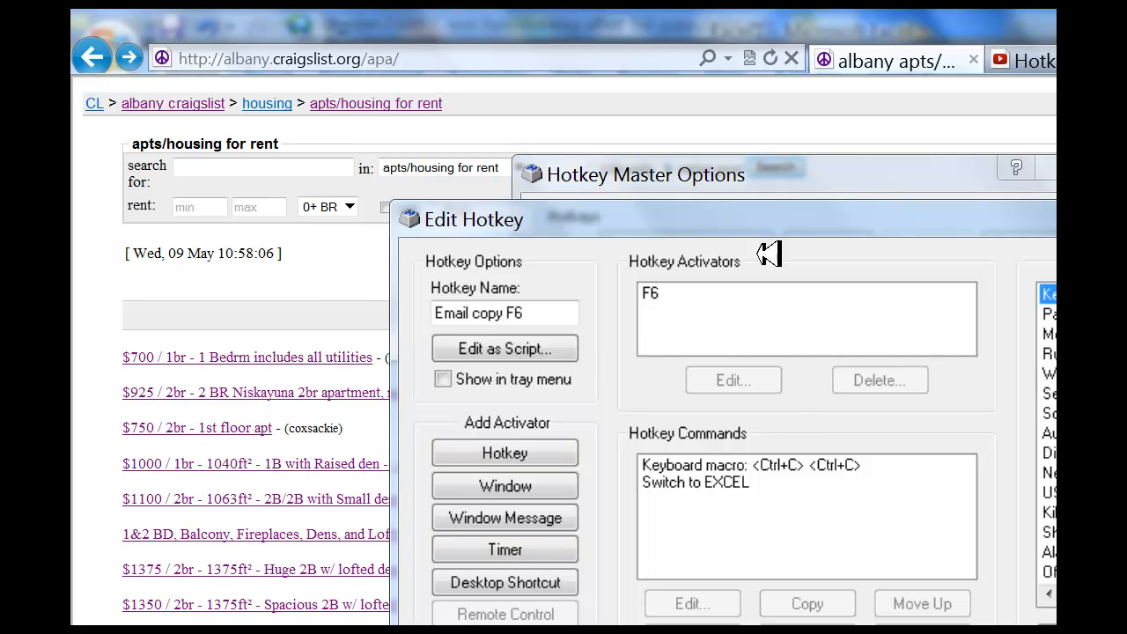
pyautogui.moveTo(784, 428)
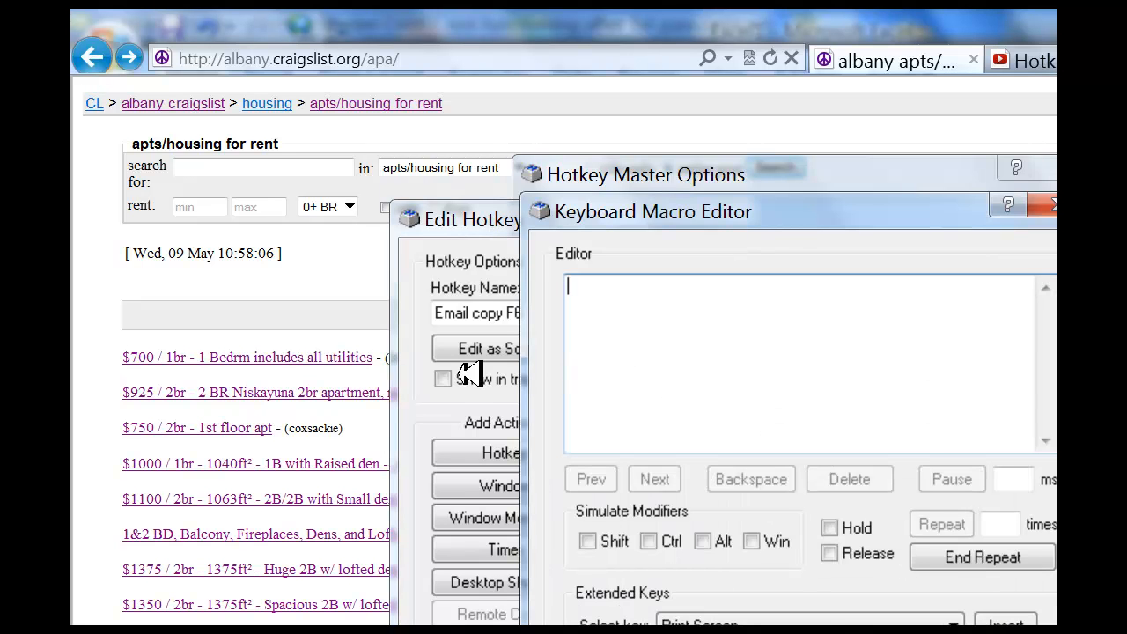
# - Add a keyboard macro sending Ctrl+V, a 200 ms pause, then Enter
pyautogui.click(648, 541)
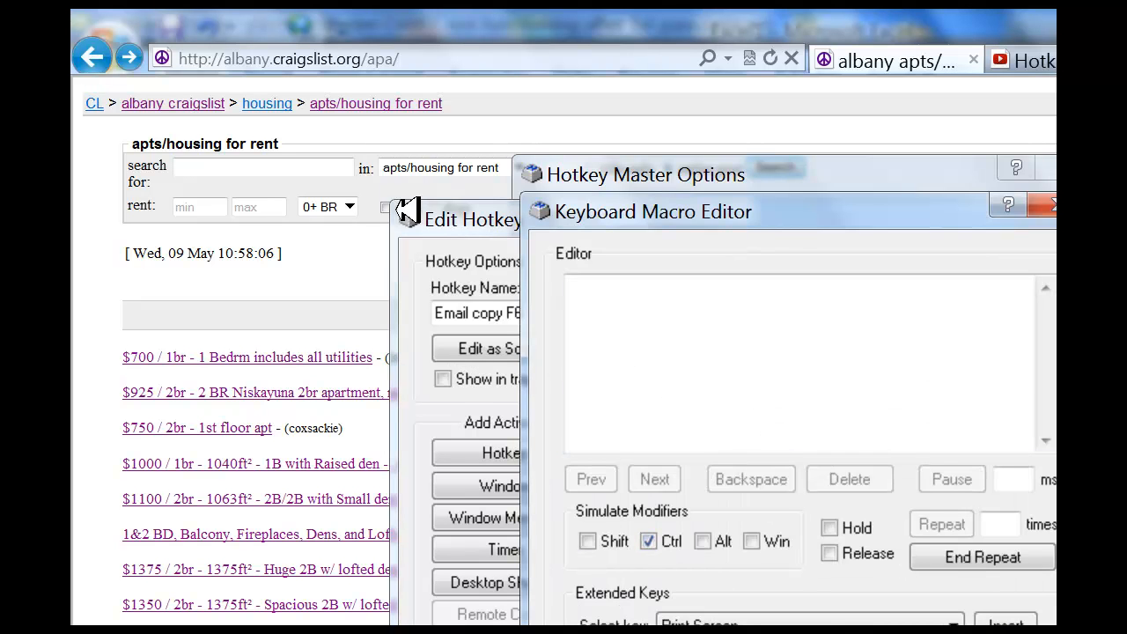
pyautogui.click(801, 364)
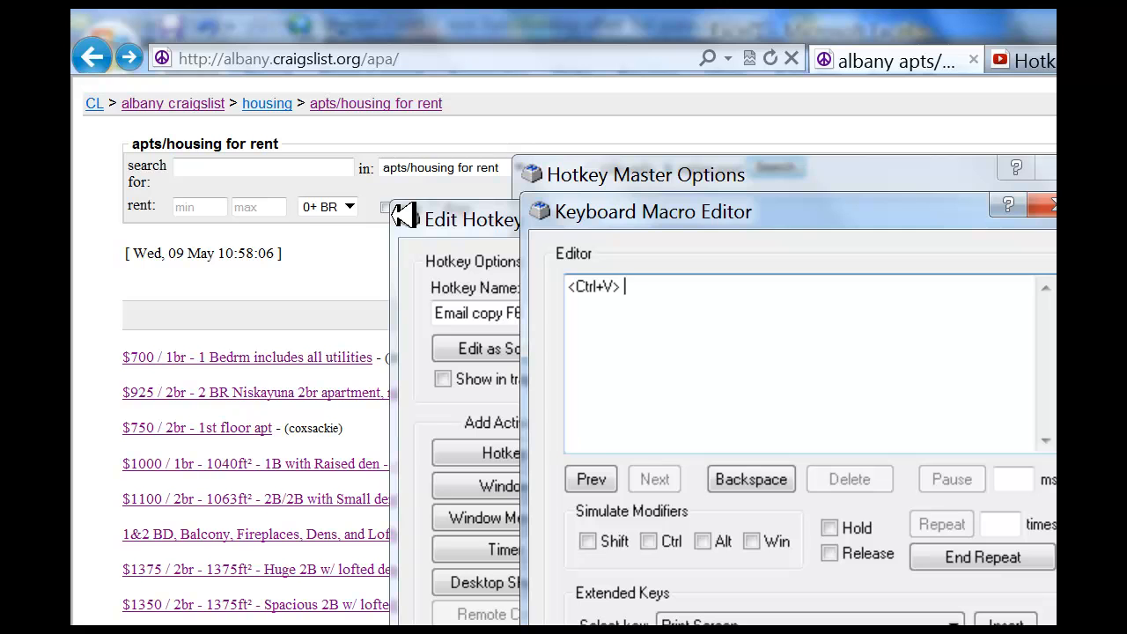
pyautogui.moveTo(725, 321)
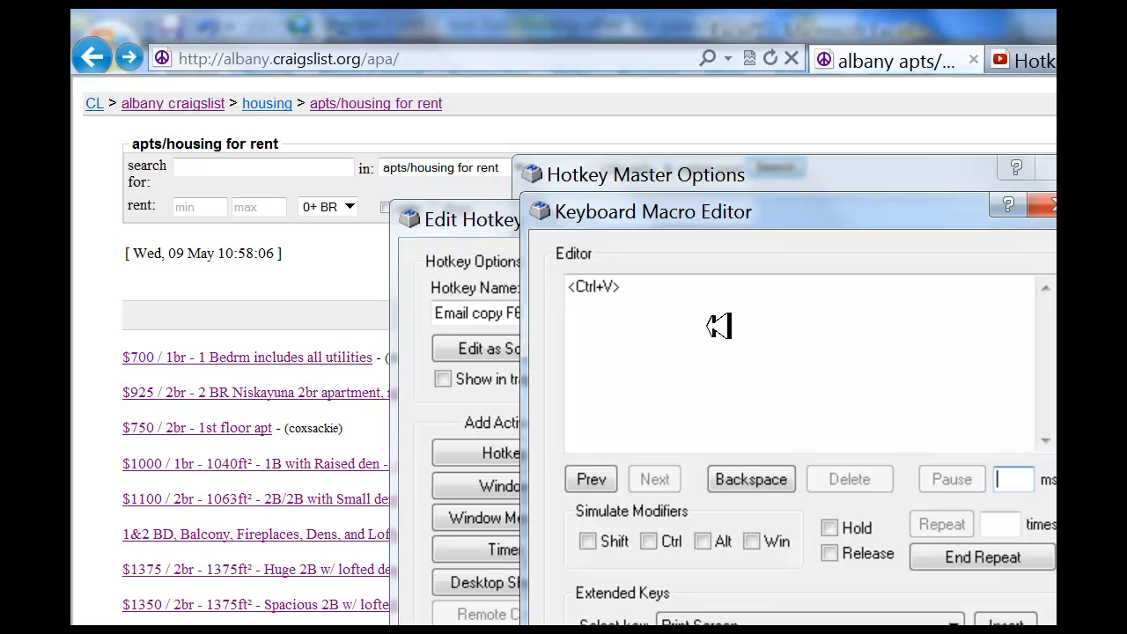
pyautogui.write('200')
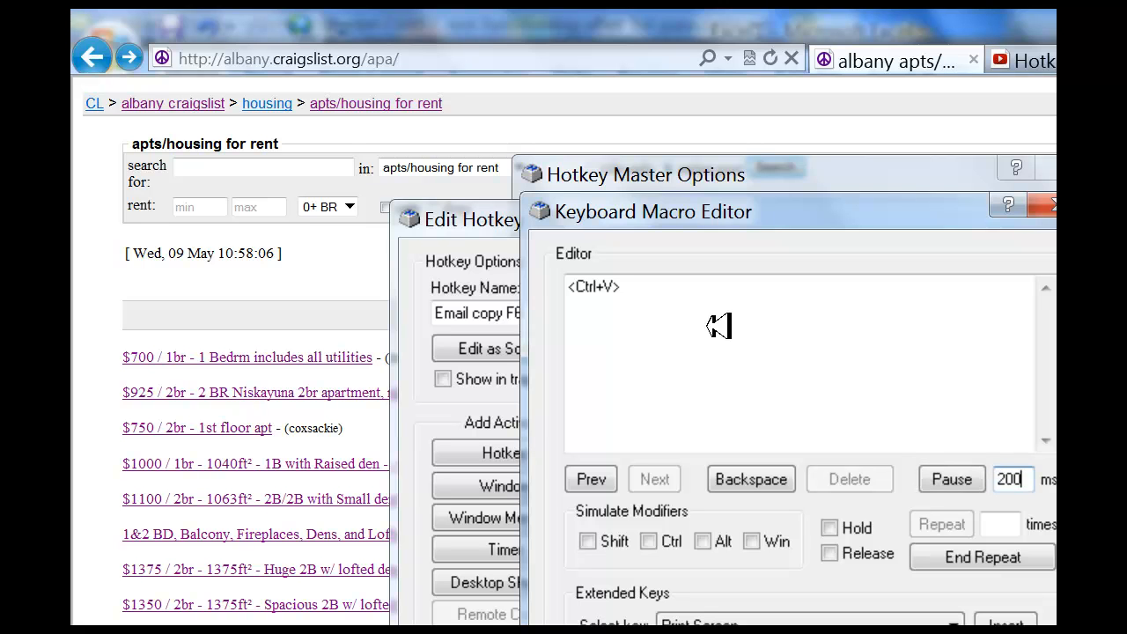
pyautogui.click(951, 479)
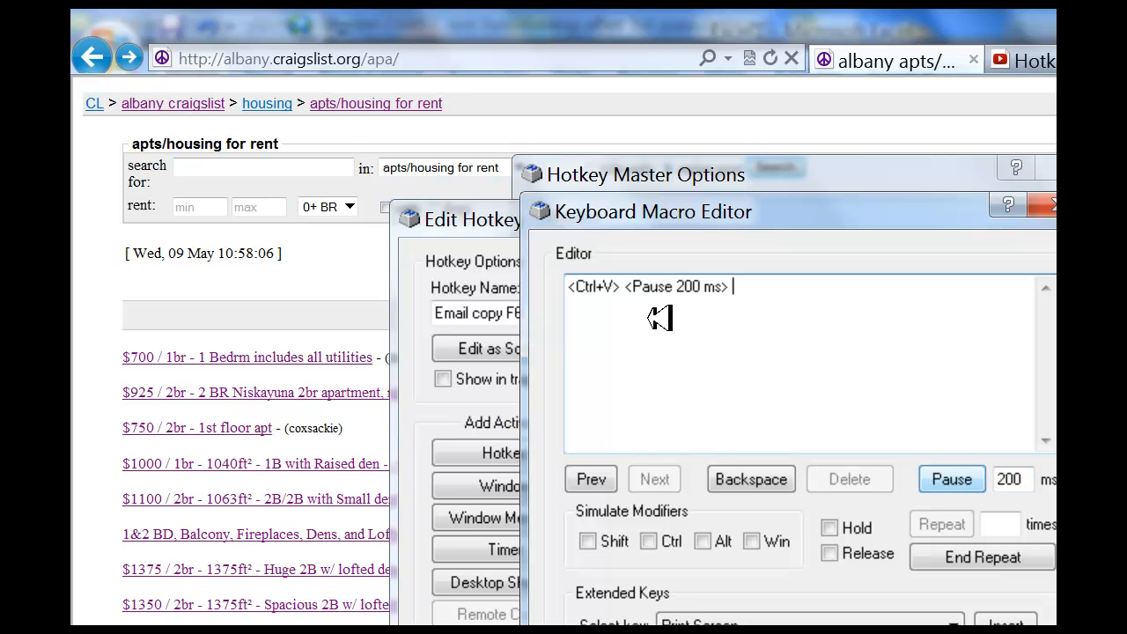
pyautogui.moveTo(652, 314)
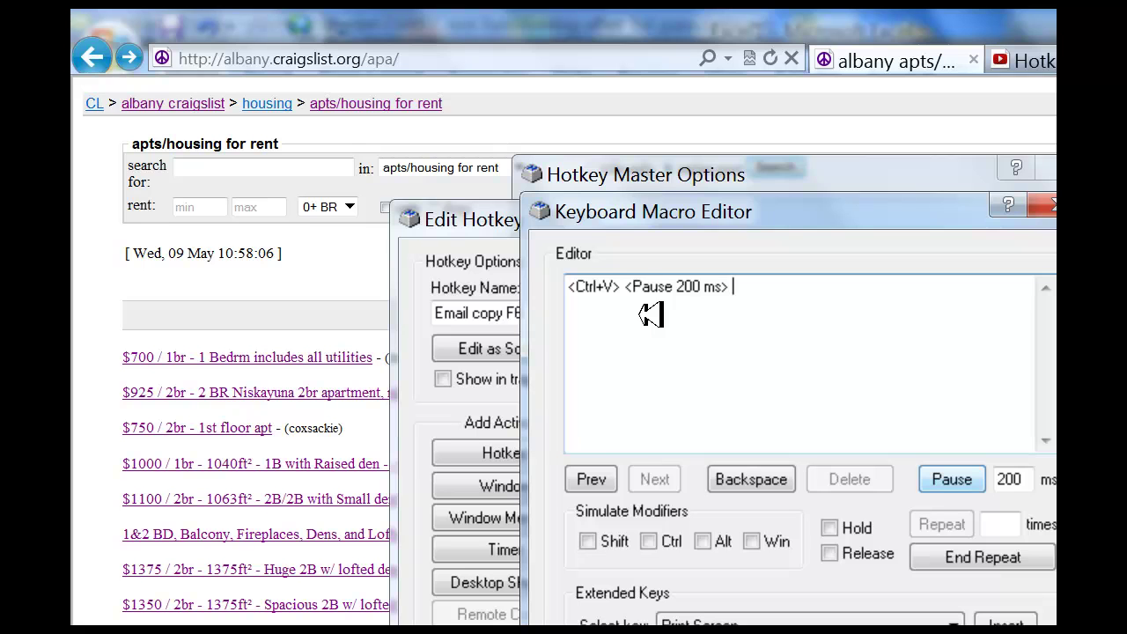
pyautogui.press('Enter')
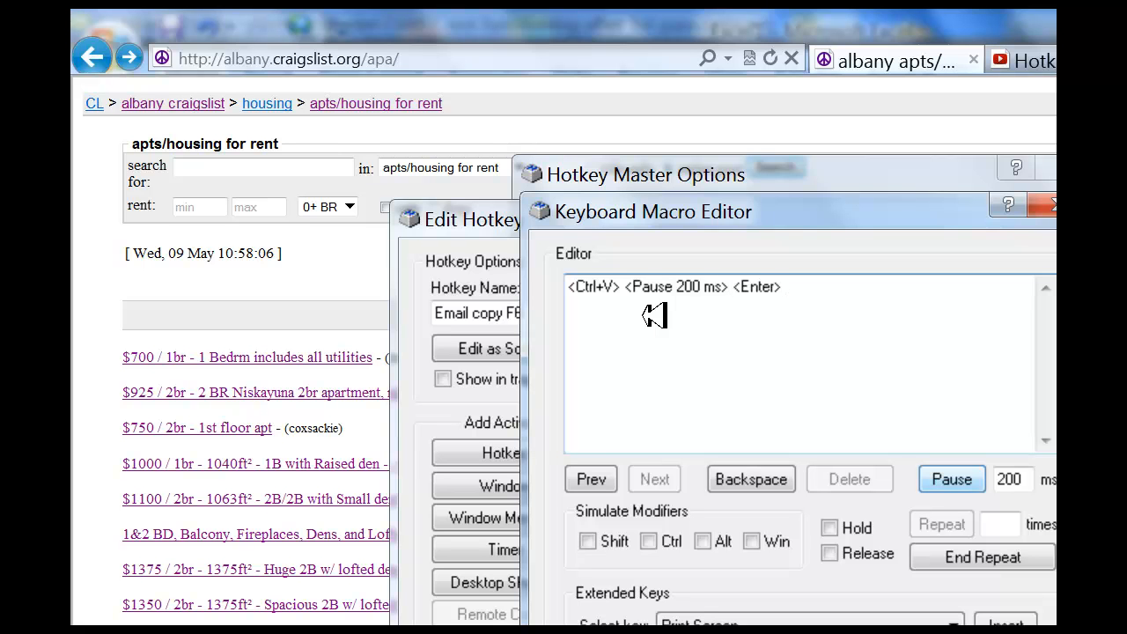
pyautogui.moveTo(708, 319)
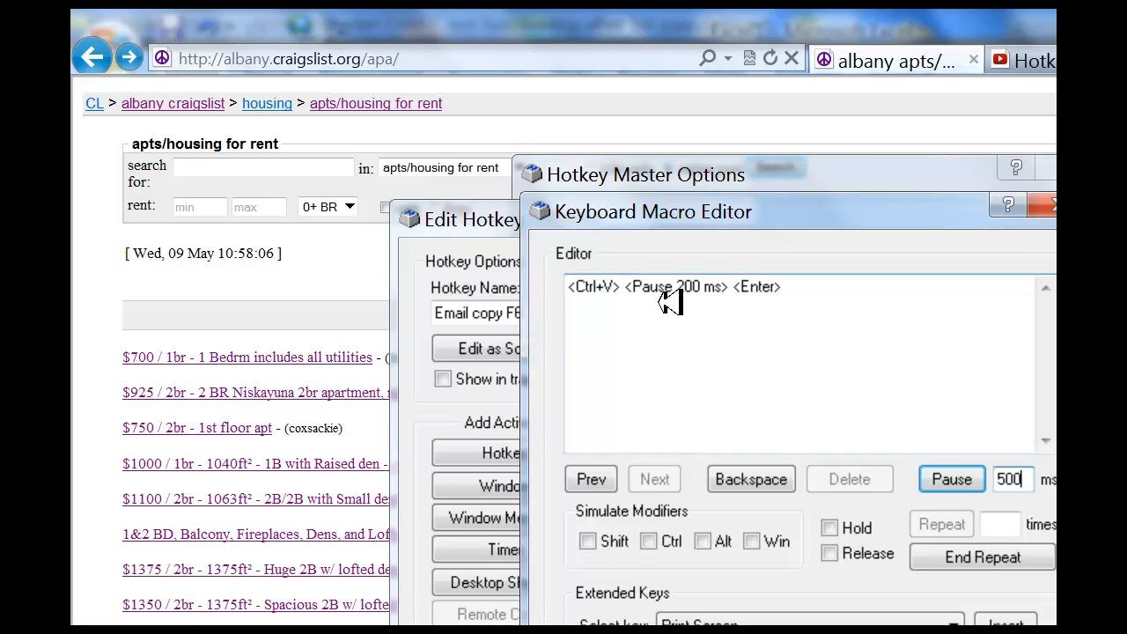
pyautogui.moveTo(668, 319)
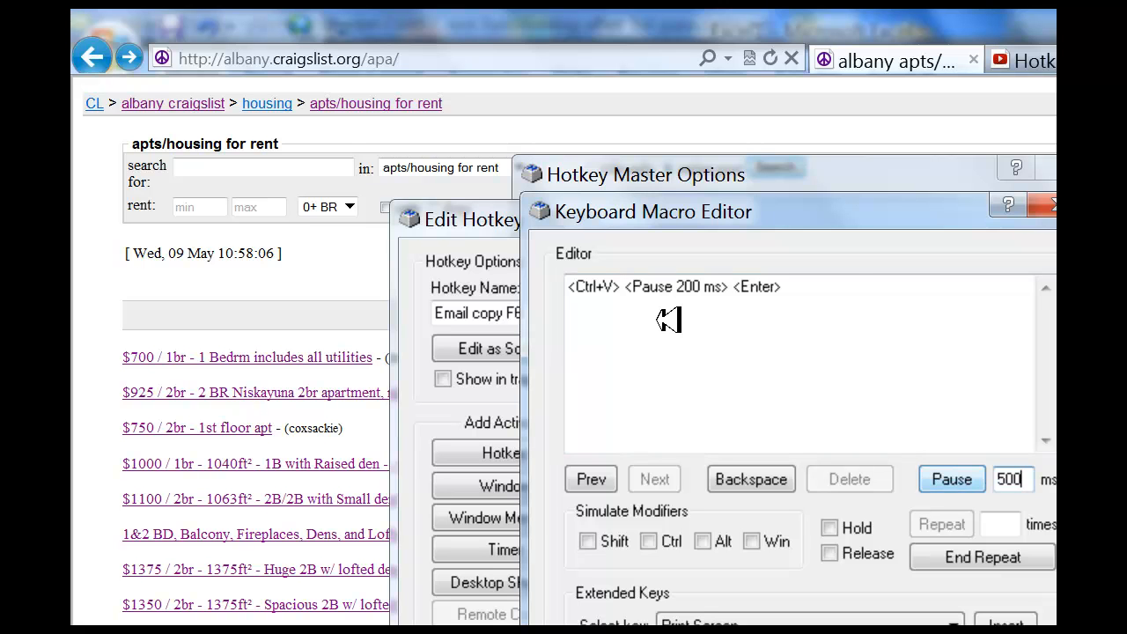
pyautogui.click(951, 480)
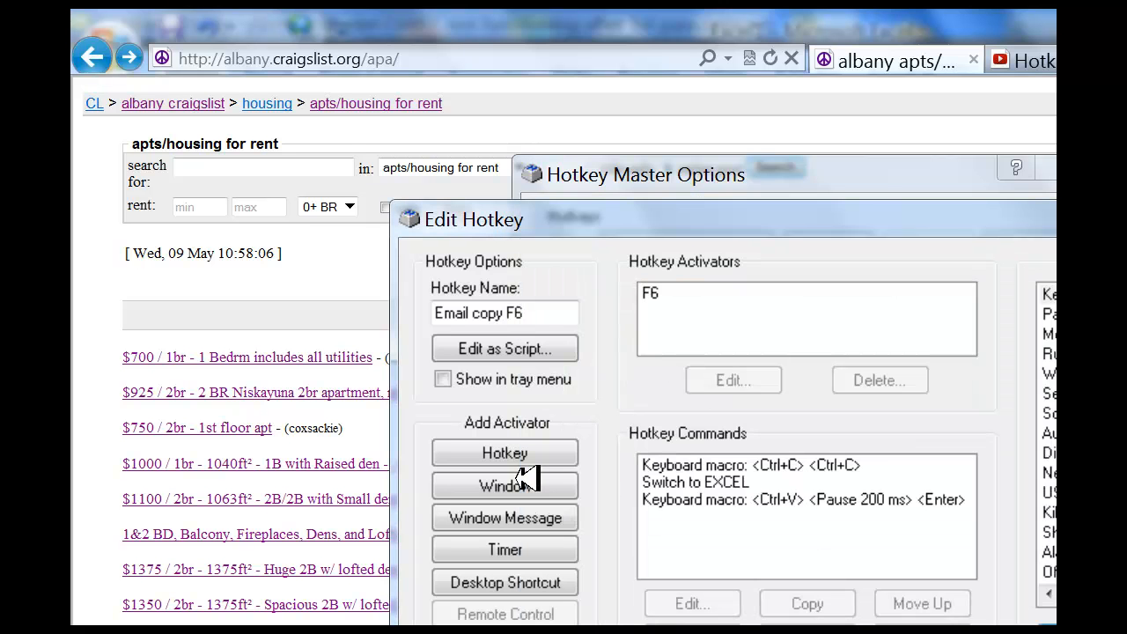
pyautogui.moveTo(479, 344)
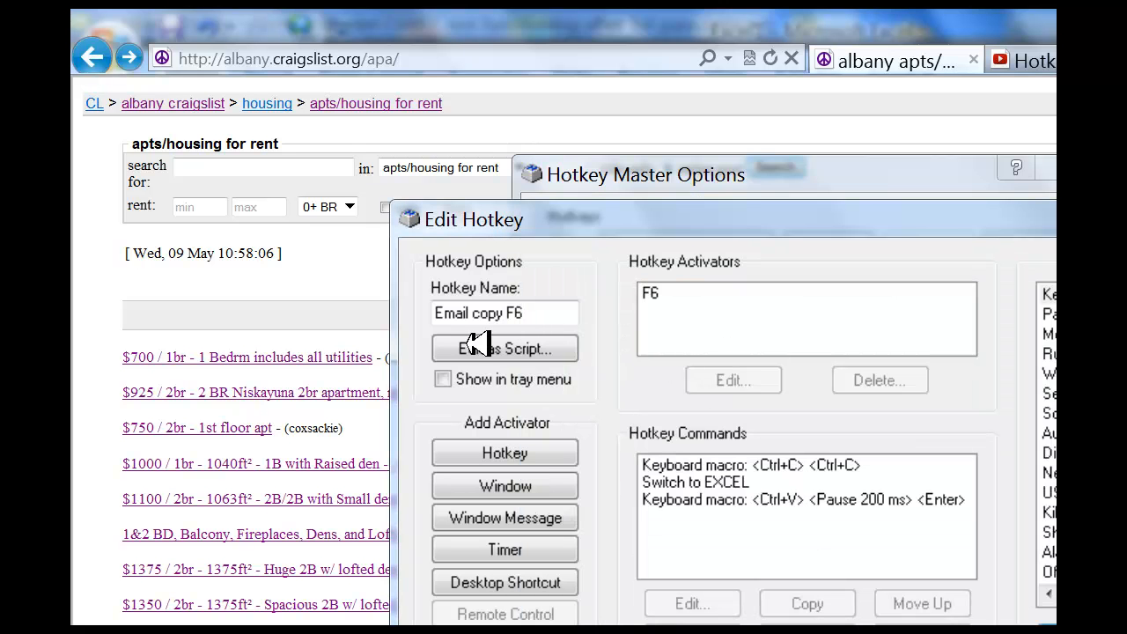
pyautogui.moveTo(520, 349)
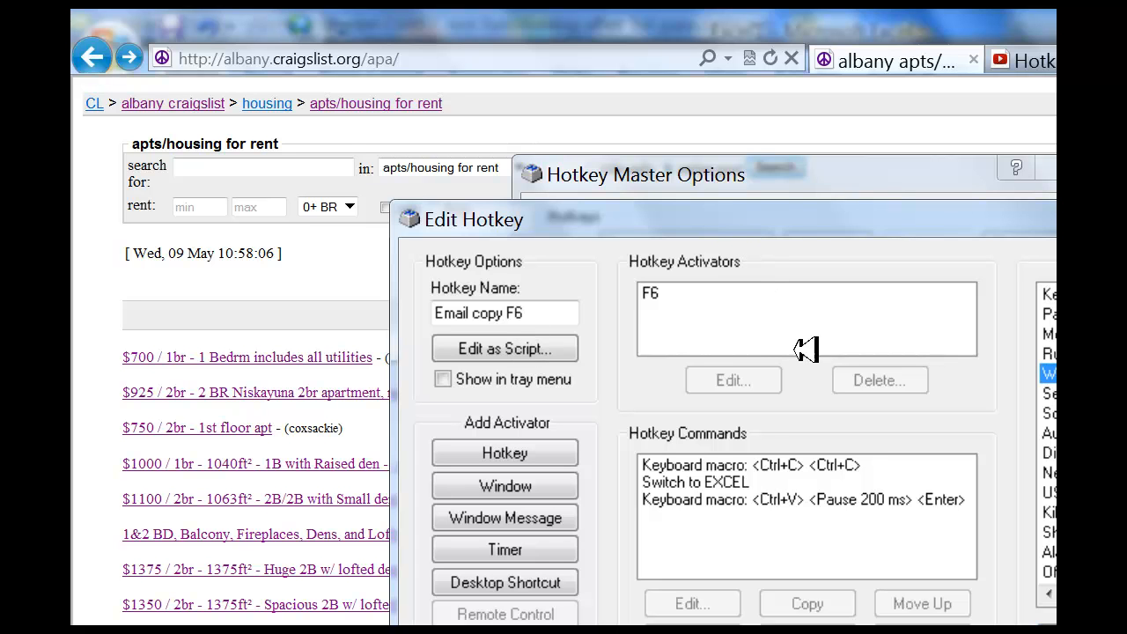
# - Begin adding another window command to the Email copy F6 hotkey
pyautogui.click(504, 486)
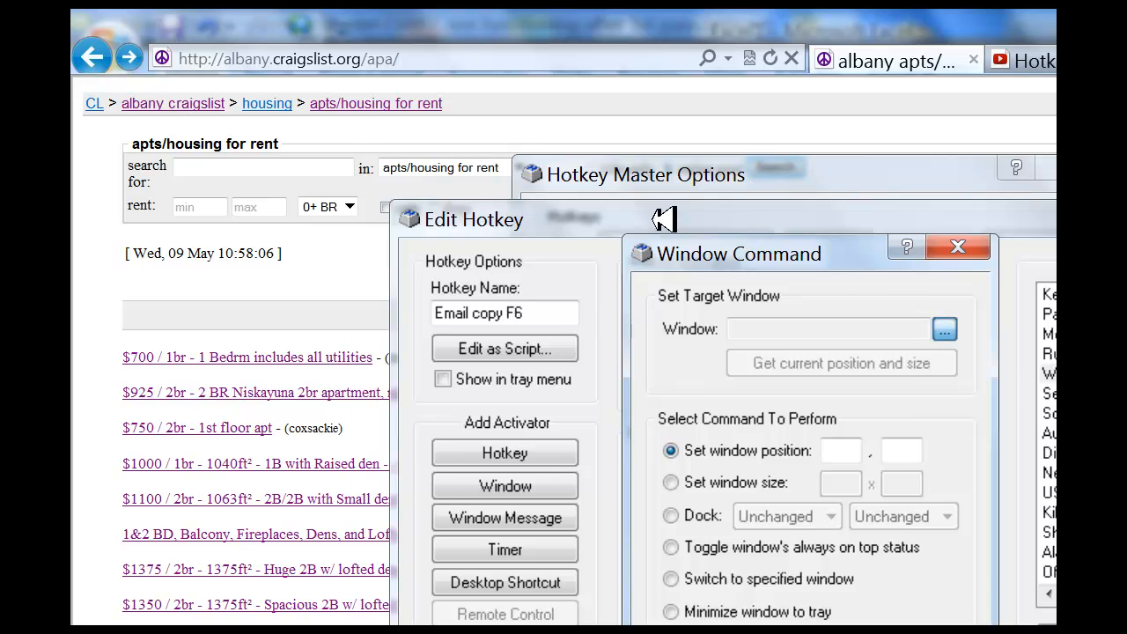
# - Target the Internet Explorer housing window without title matching, set to switch to it
pyautogui.click(944, 329)
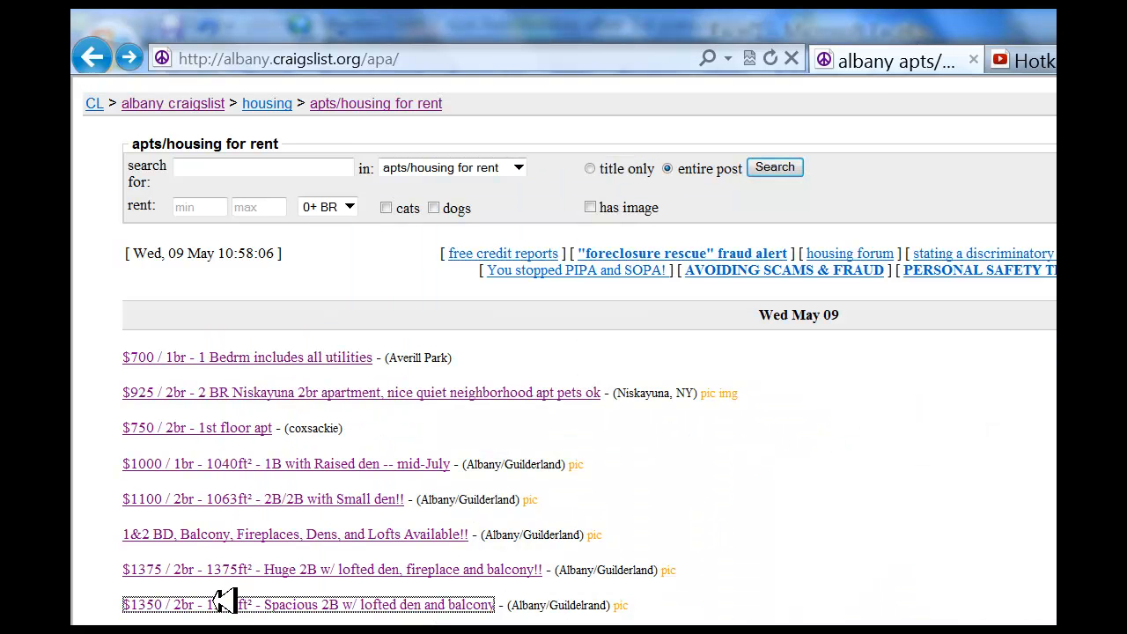
pyautogui.moveTo(203, 608)
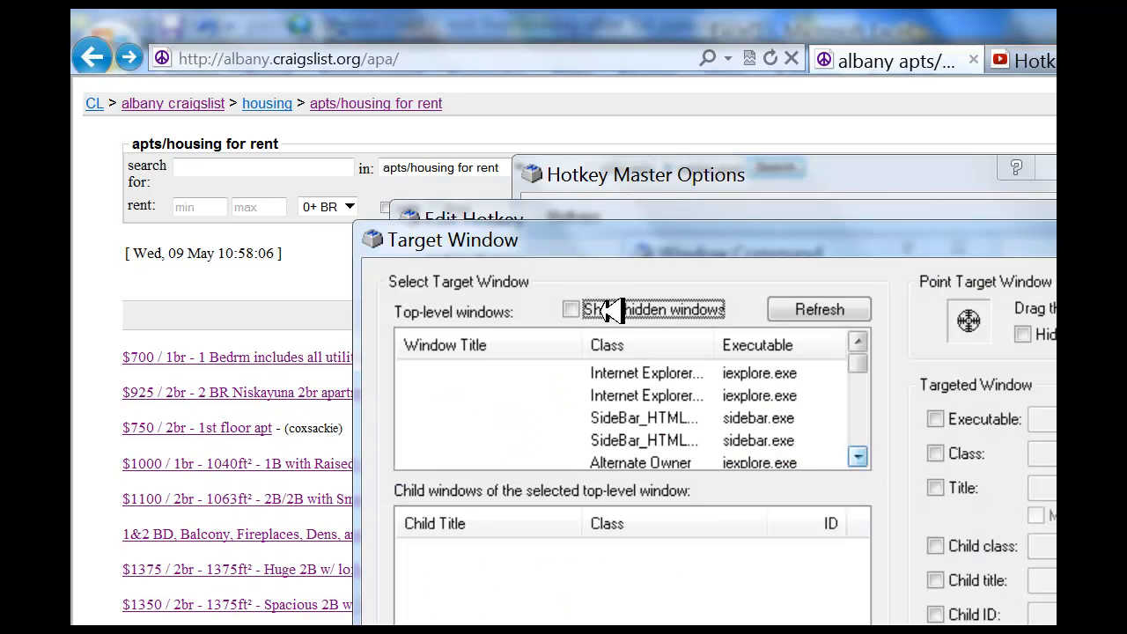
pyautogui.click(817, 309)
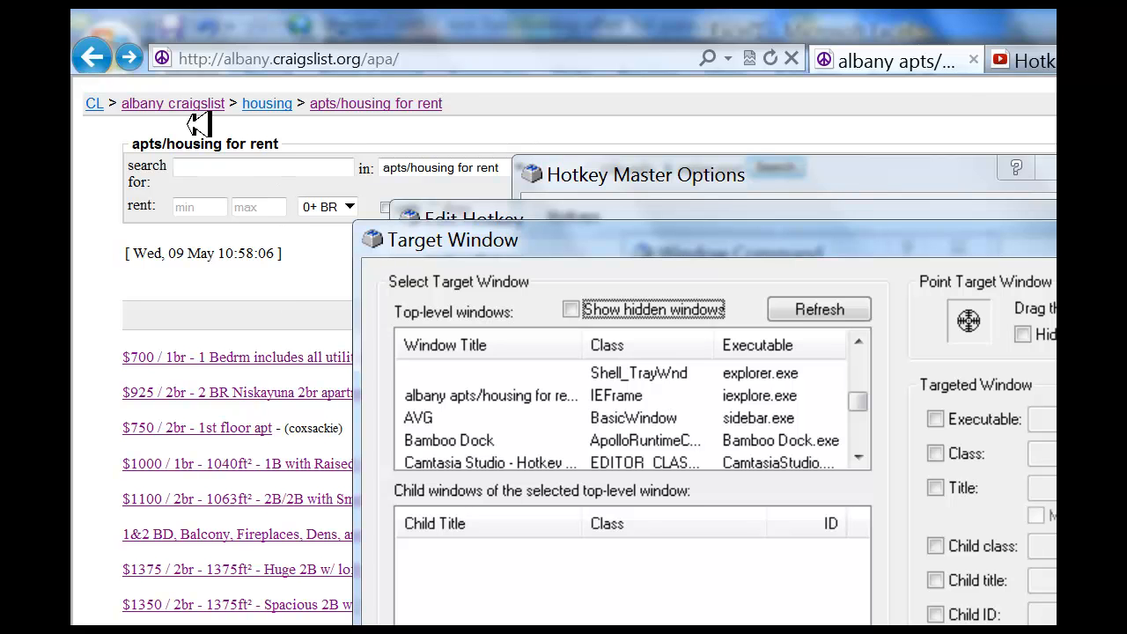
pyautogui.moveTo(405, 267)
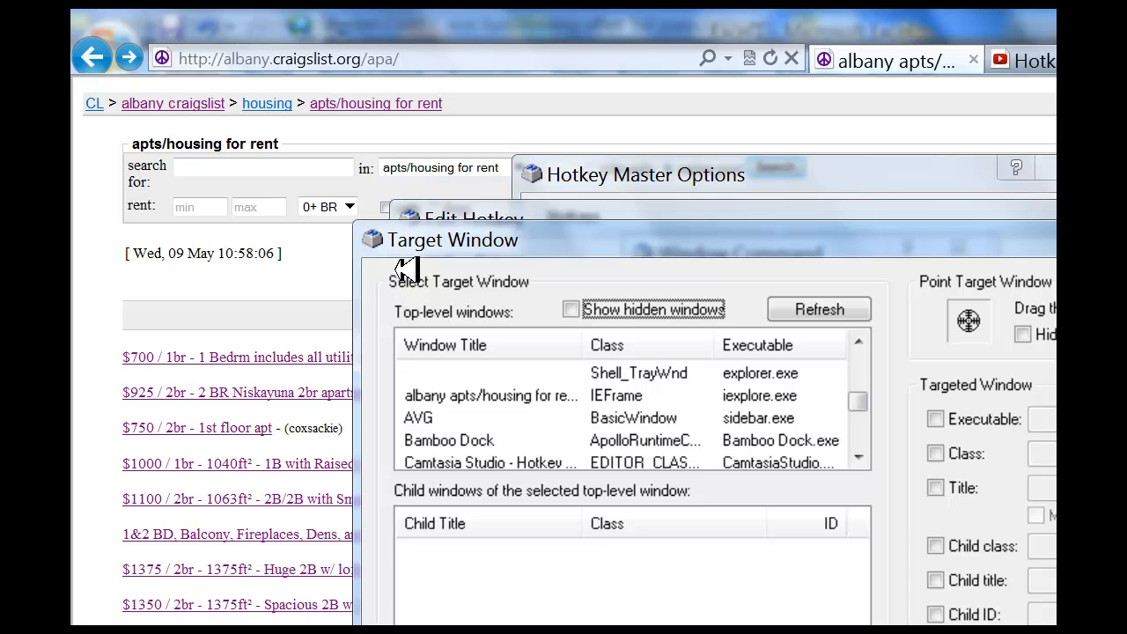
pyautogui.click(489, 394)
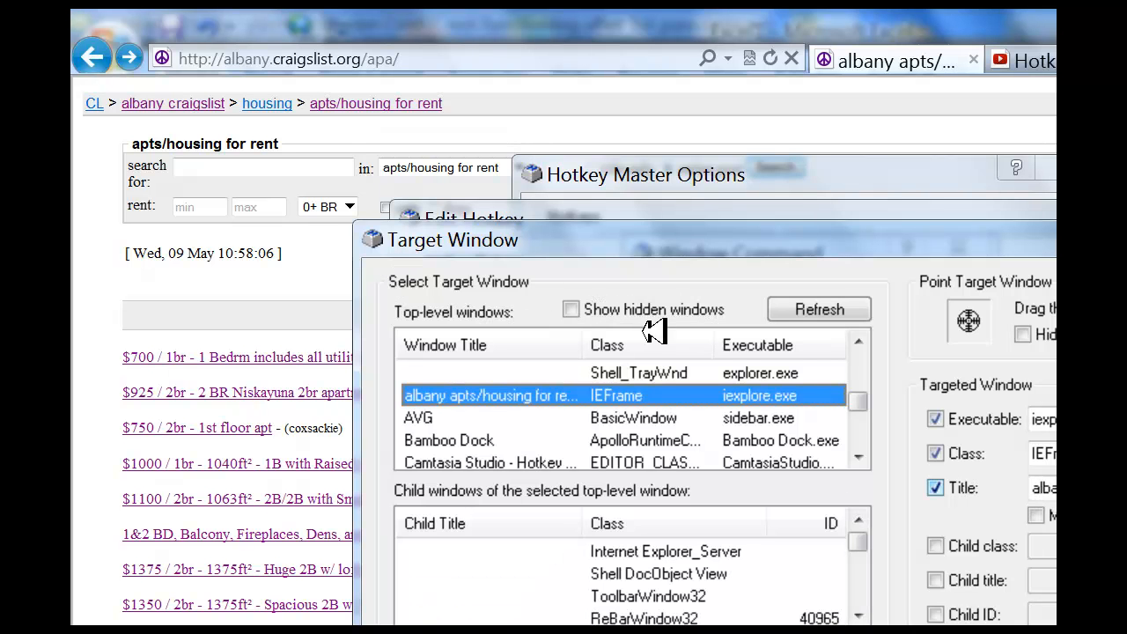
pyautogui.click(935, 488)
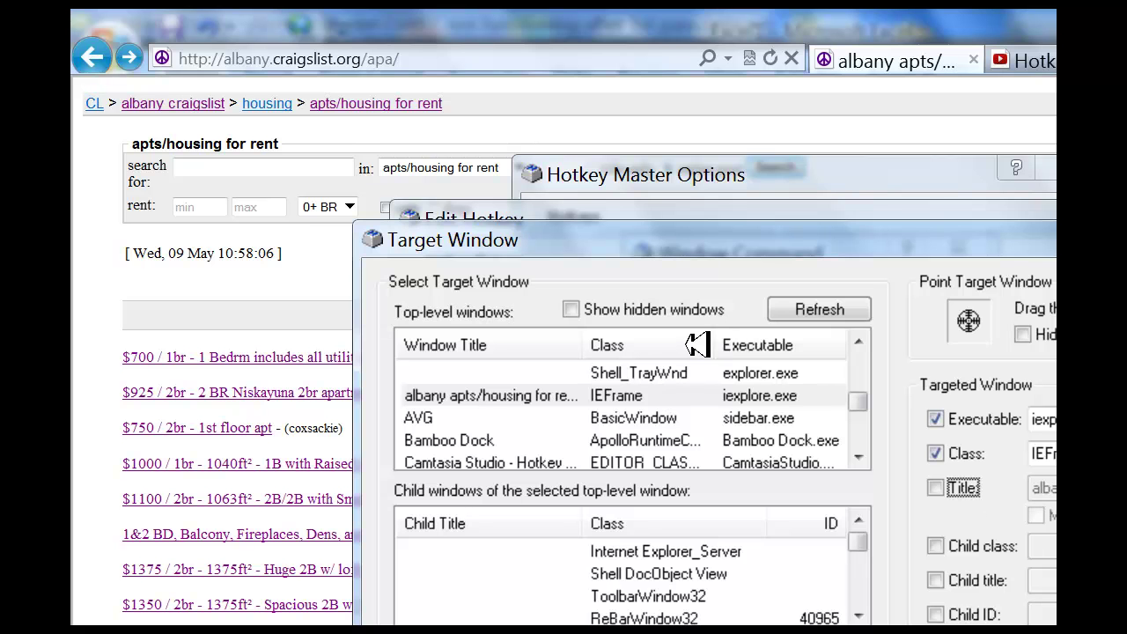
pyautogui.moveTo(472, 455)
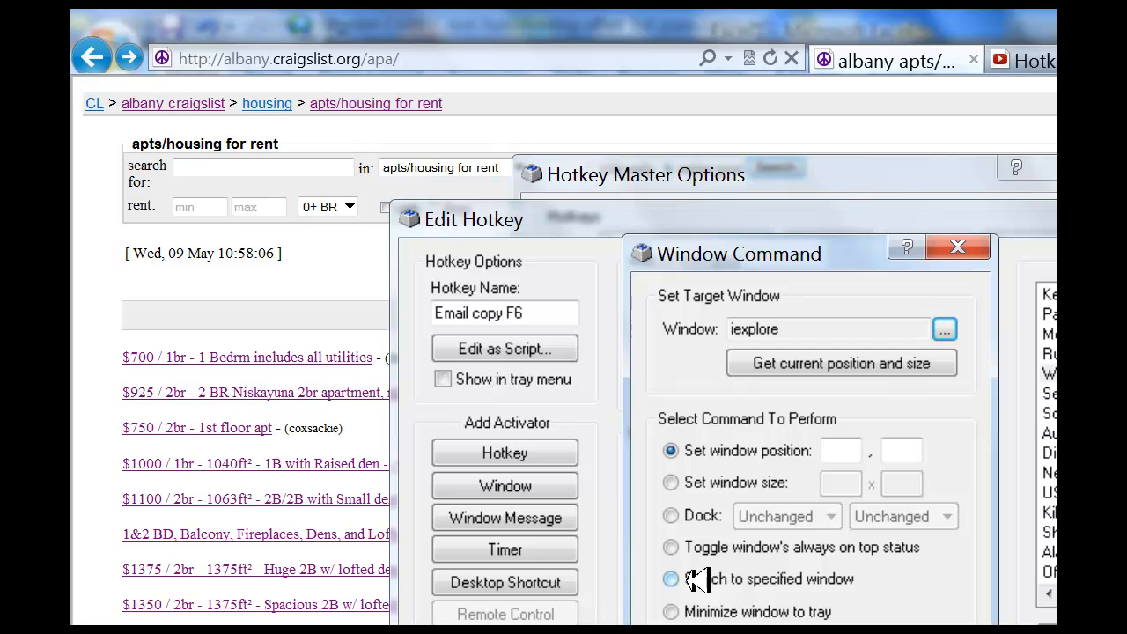
pyautogui.click(671, 578)
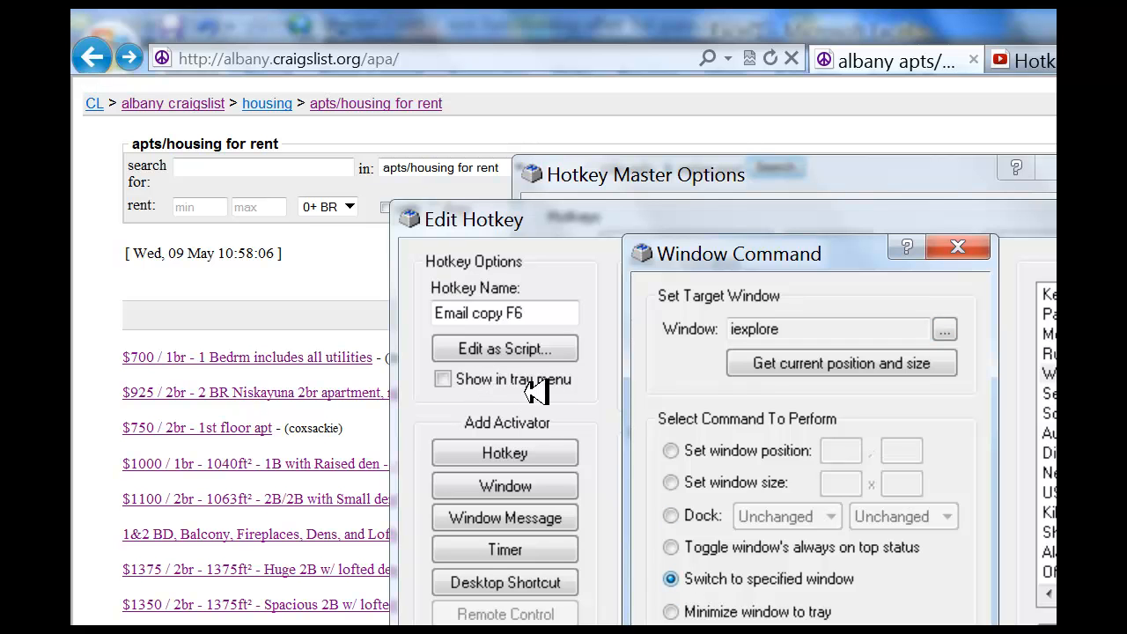
pyautogui.moveTo(525, 450)
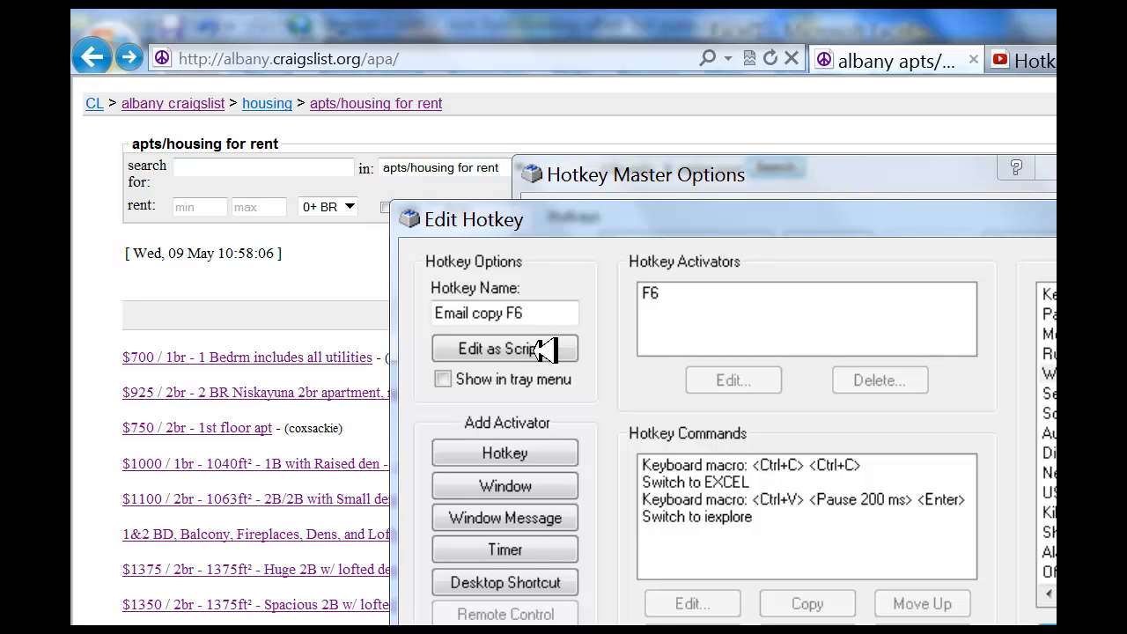
pyautogui.moveTo(768, 385)
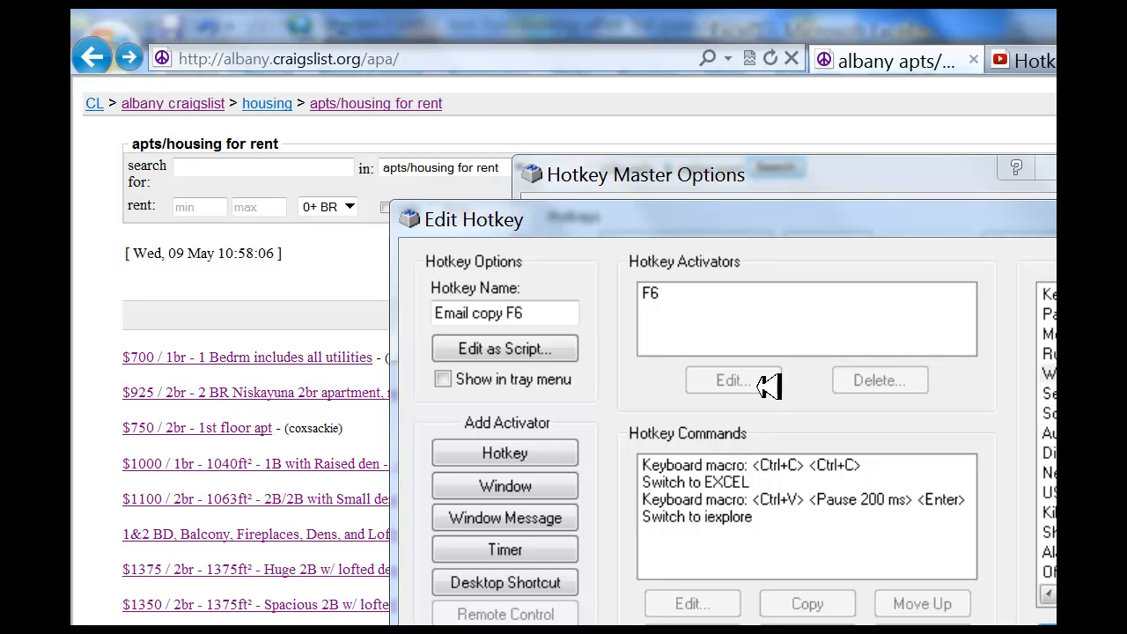
pyautogui.moveTo(768, 386)
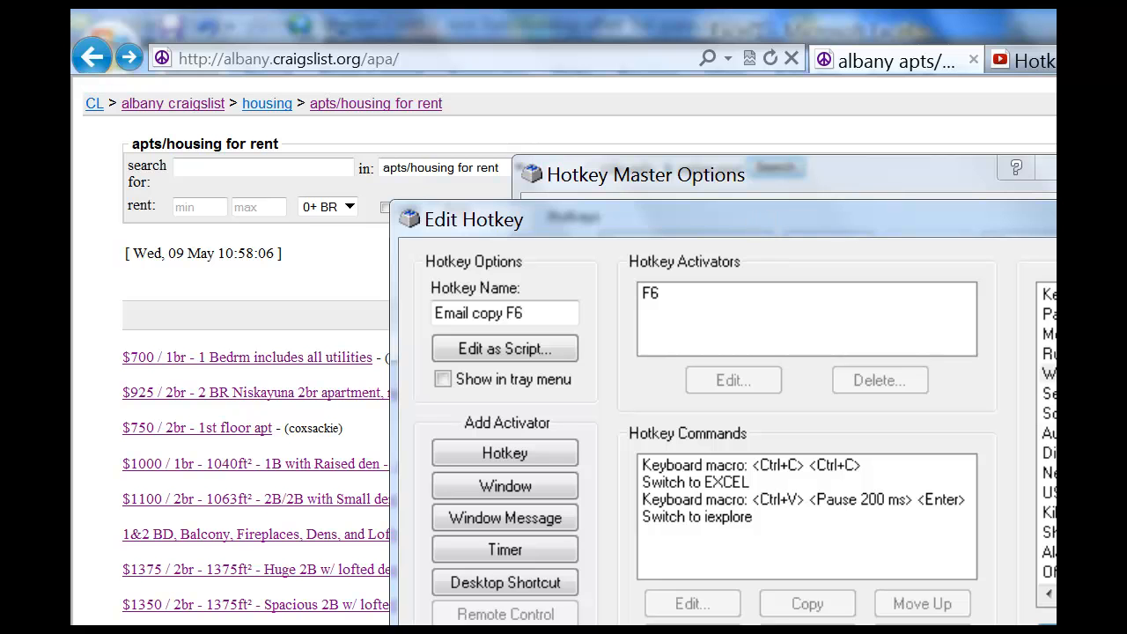
pyautogui.moveTo(784, 430)
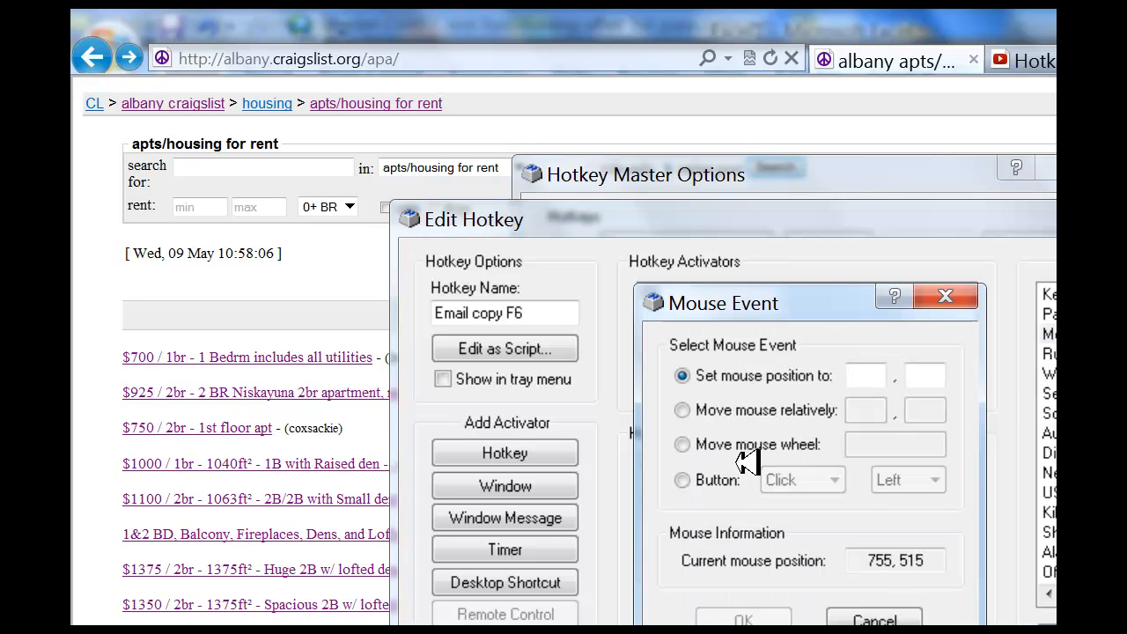
pyautogui.moveTo(210, 262)
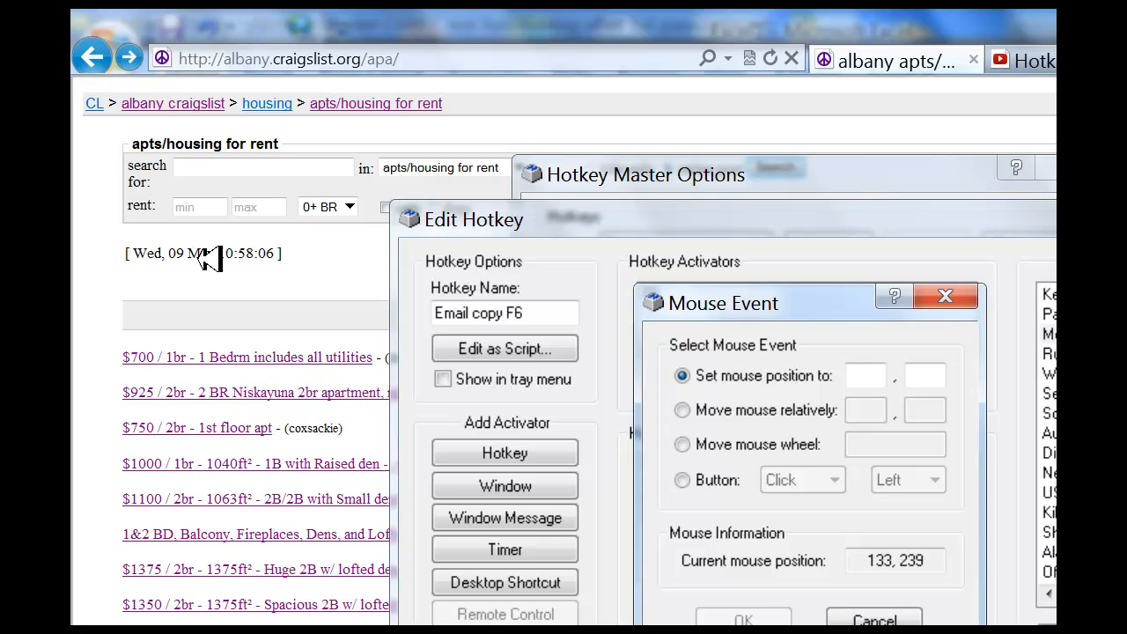
pyautogui.moveTo(105, 56)
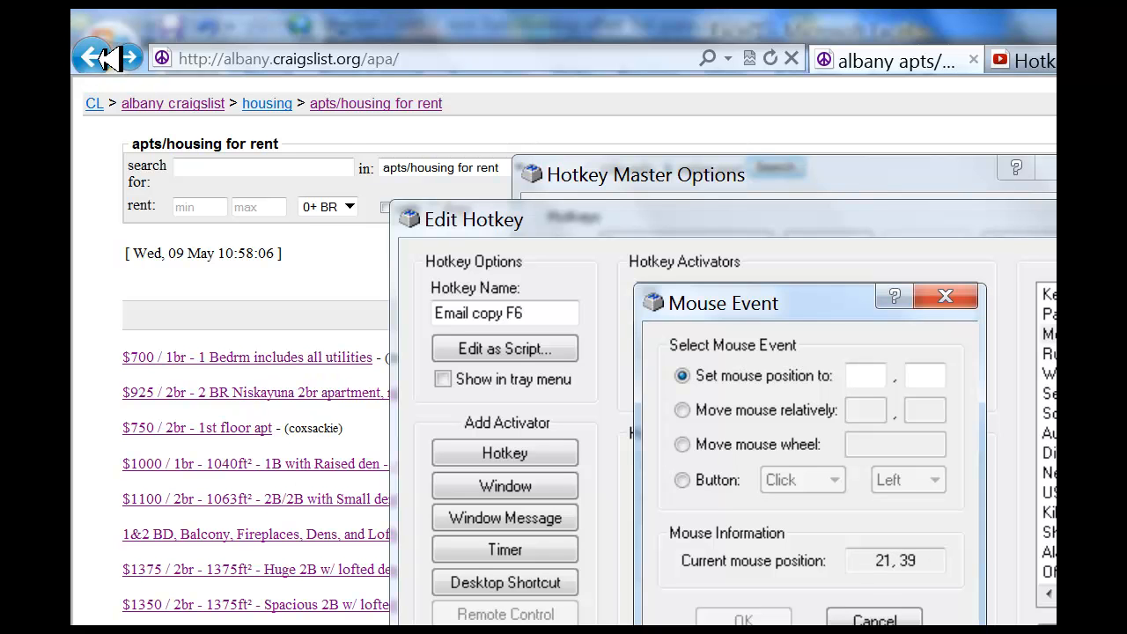
pyautogui.moveTo(431, 437)
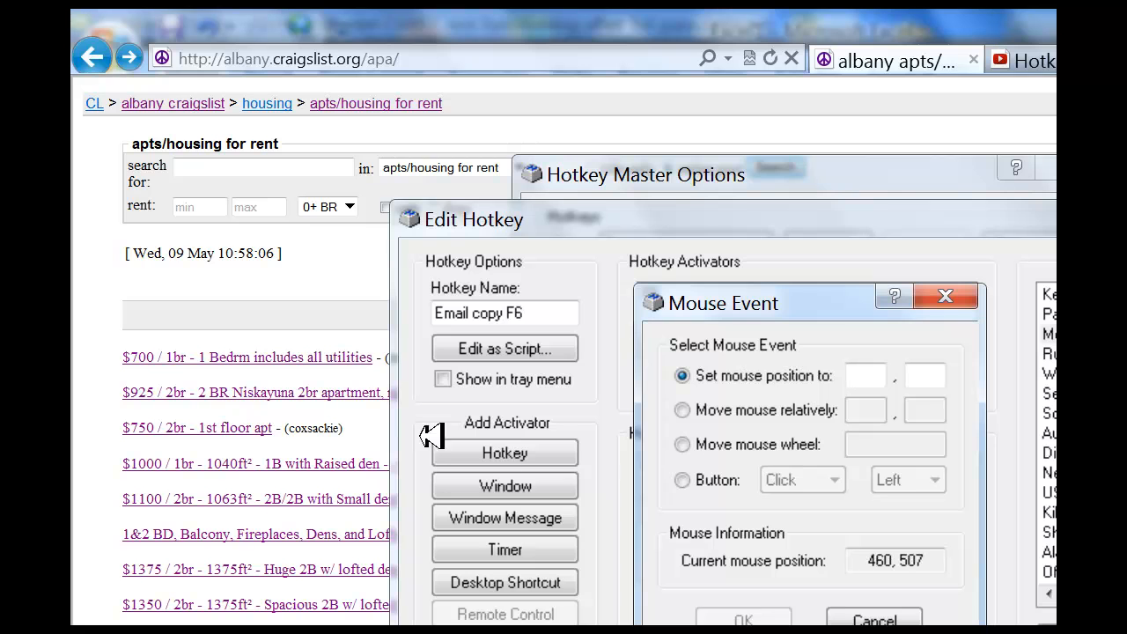
pyautogui.moveTo(92, 56)
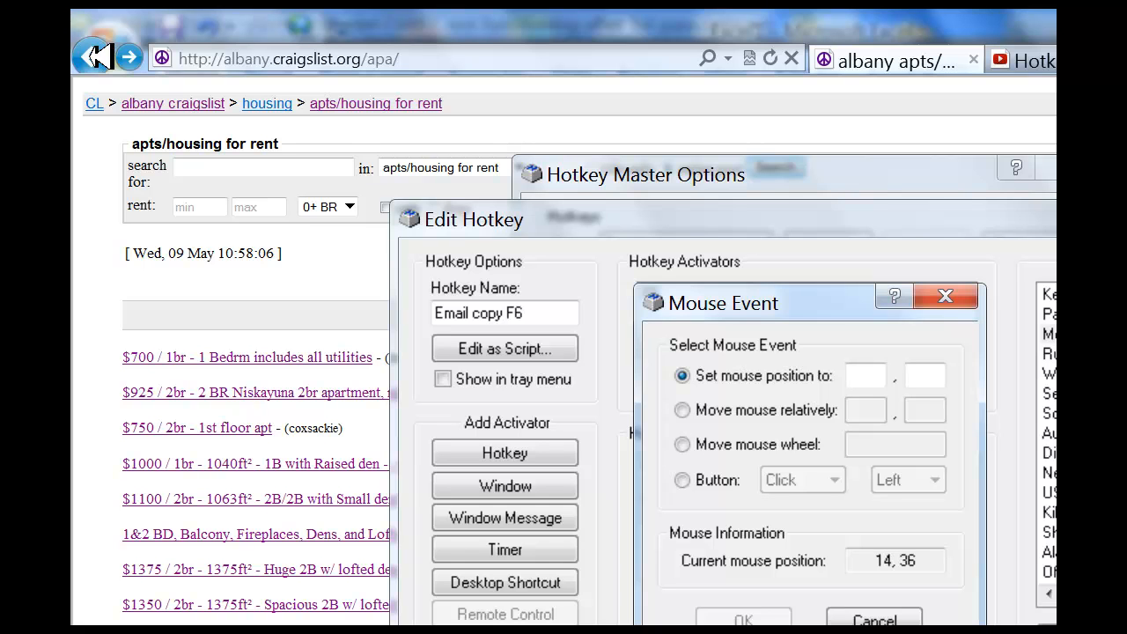
pyautogui.moveTo(620, 377)
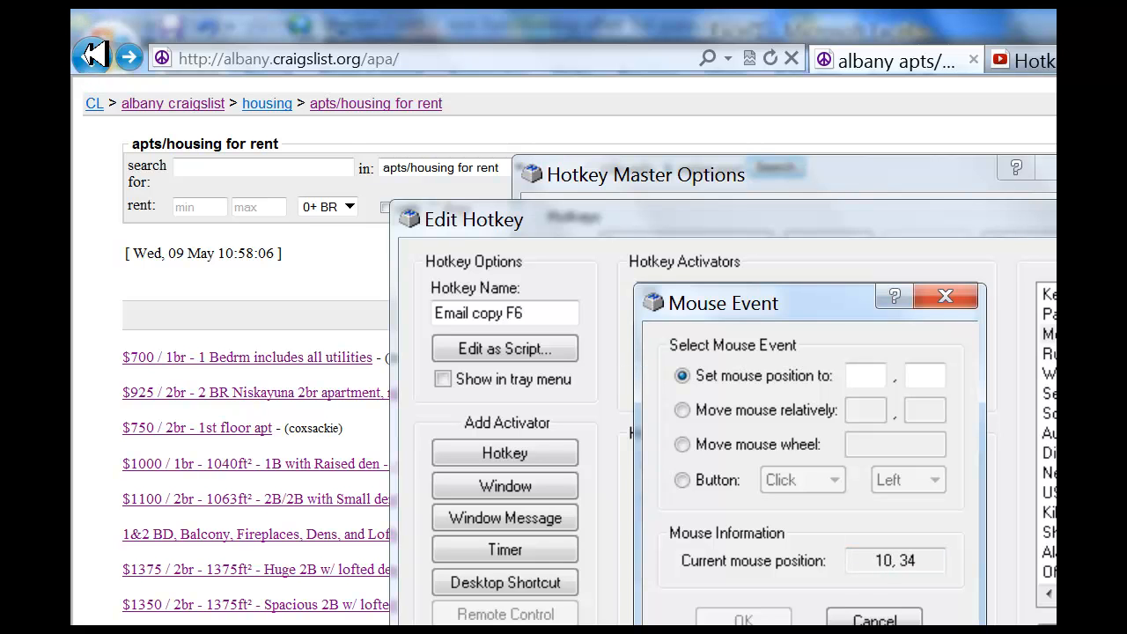
pyautogui.moveTo(92, 56)
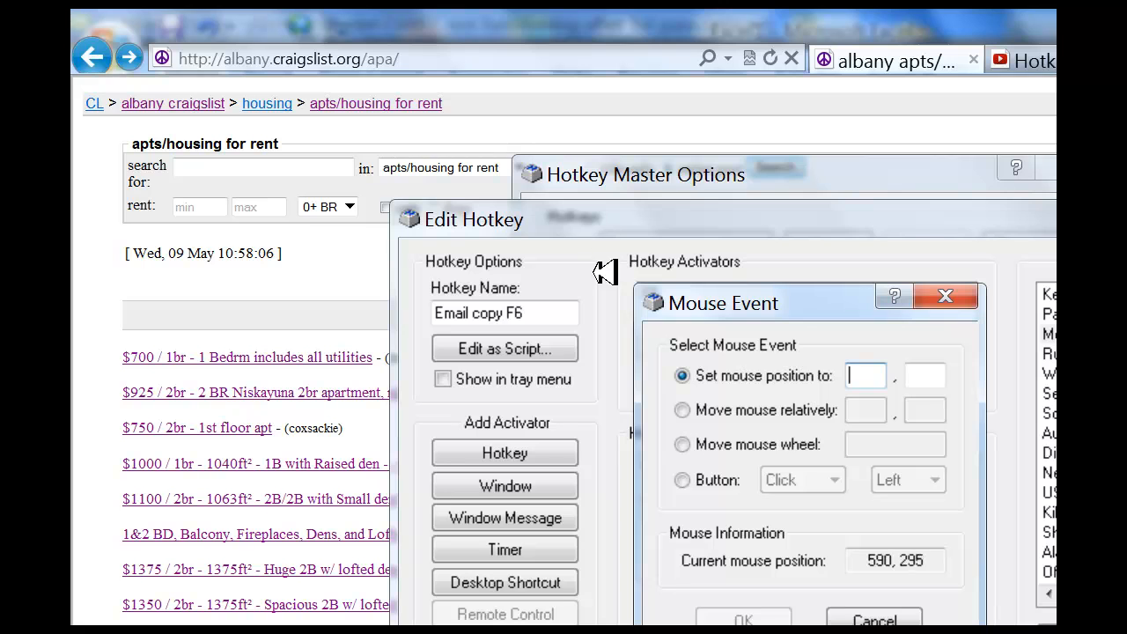
# - Enter mouse position coordinates 16 and 37 for the F6 macro's mouse event
pyautogui.write('16')
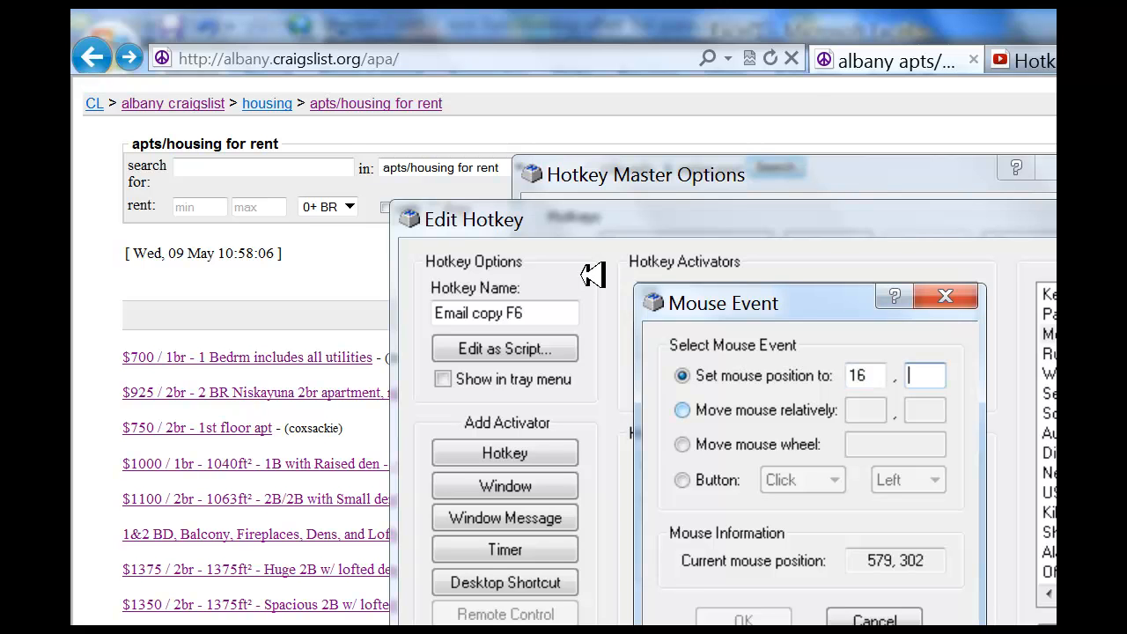
pyautogui.write('37')
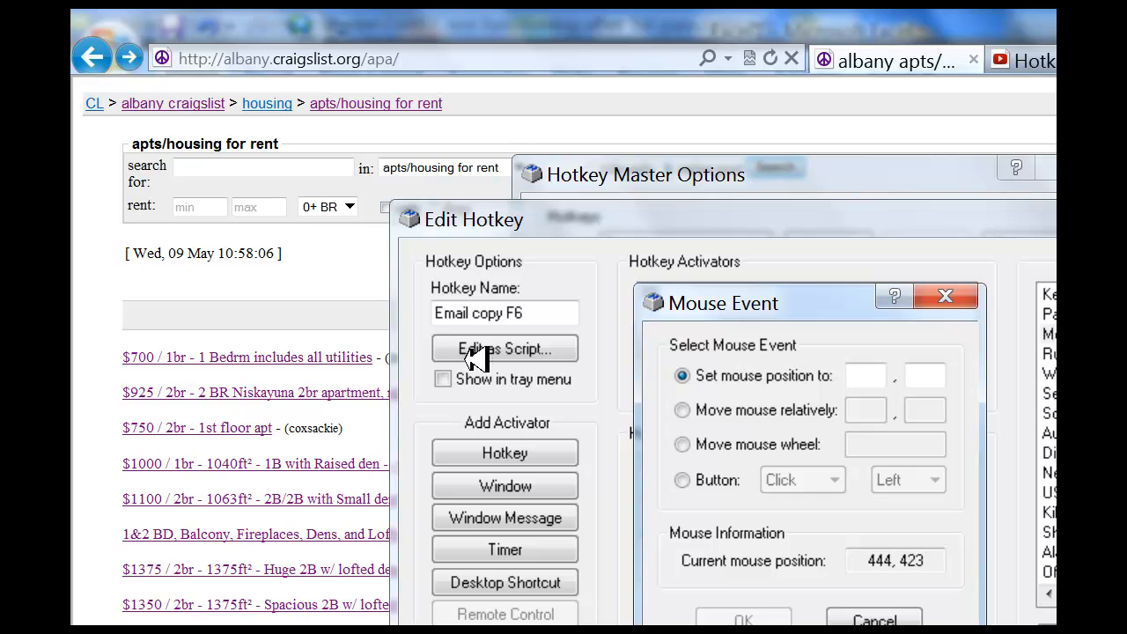
# - Confirm the move-to-(16,37) event and add a left-click command to the F6 macro
pyautogui.click(684, 480)
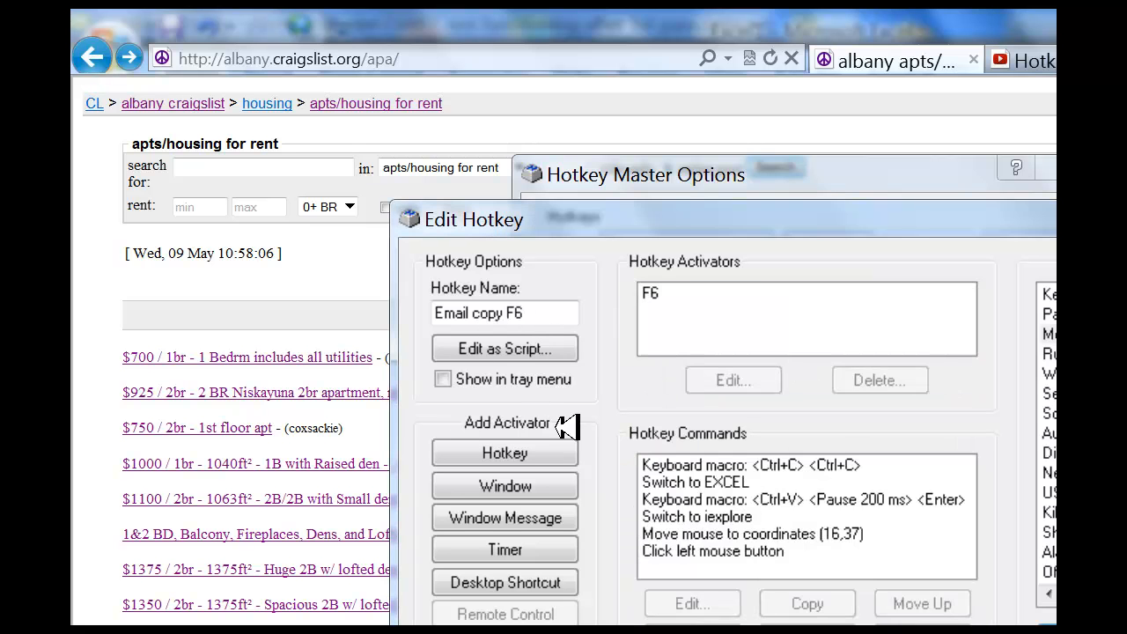
pyautogui.moveTo(528, 458)
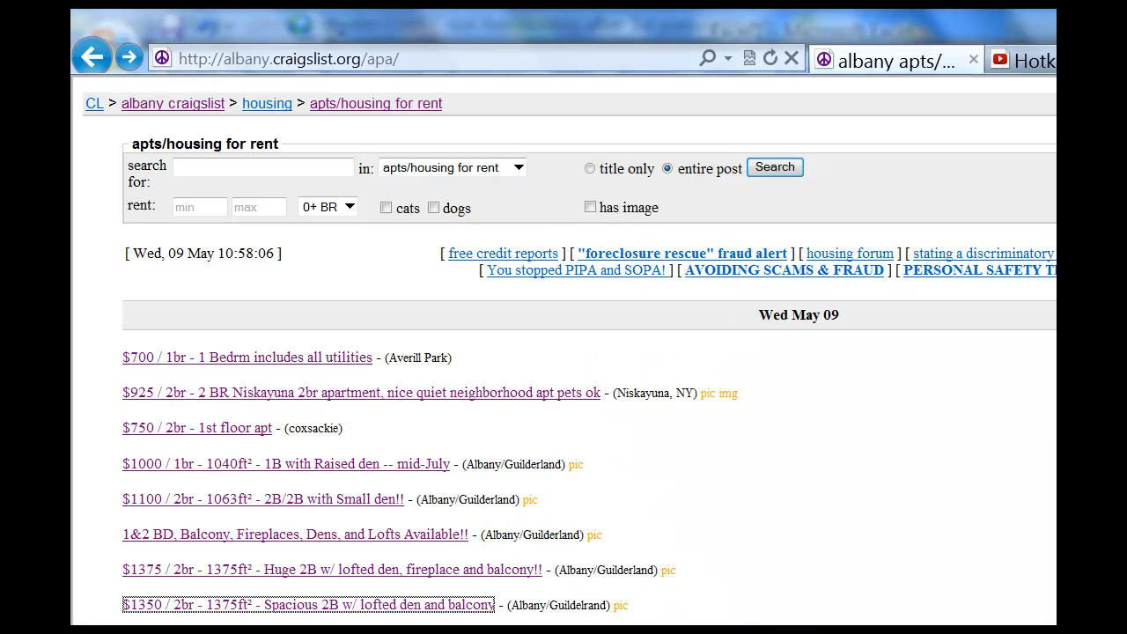
# - Switch from the Craigslist listings to the Excel workbook of collected reply addresses
pyautogui.click(331, 569)
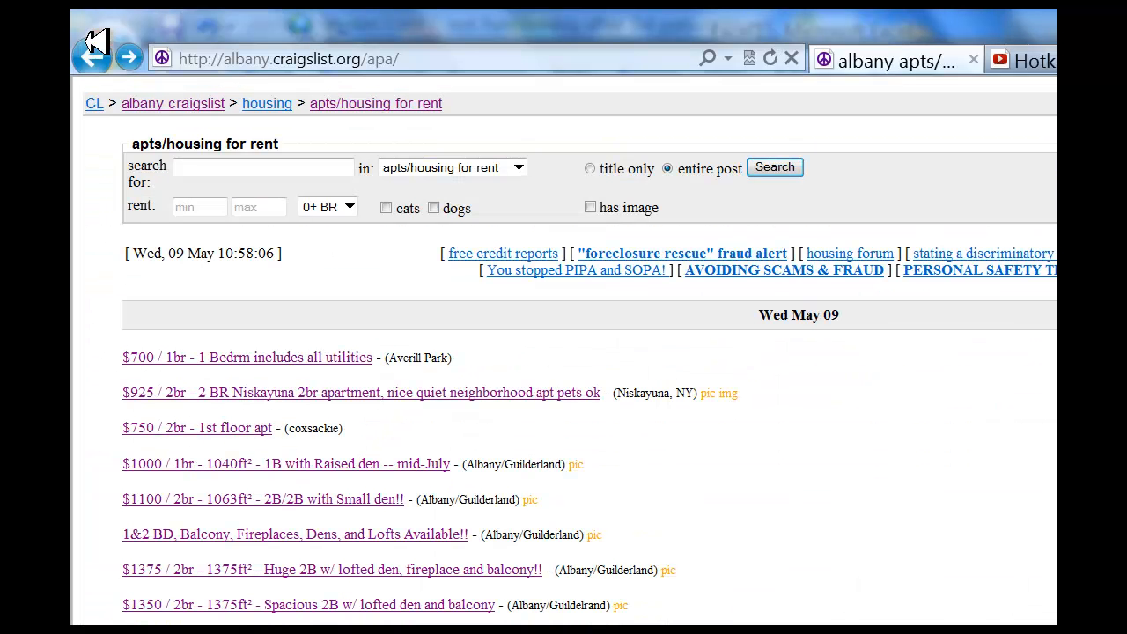
pyautogui.moveTo(91, 55)
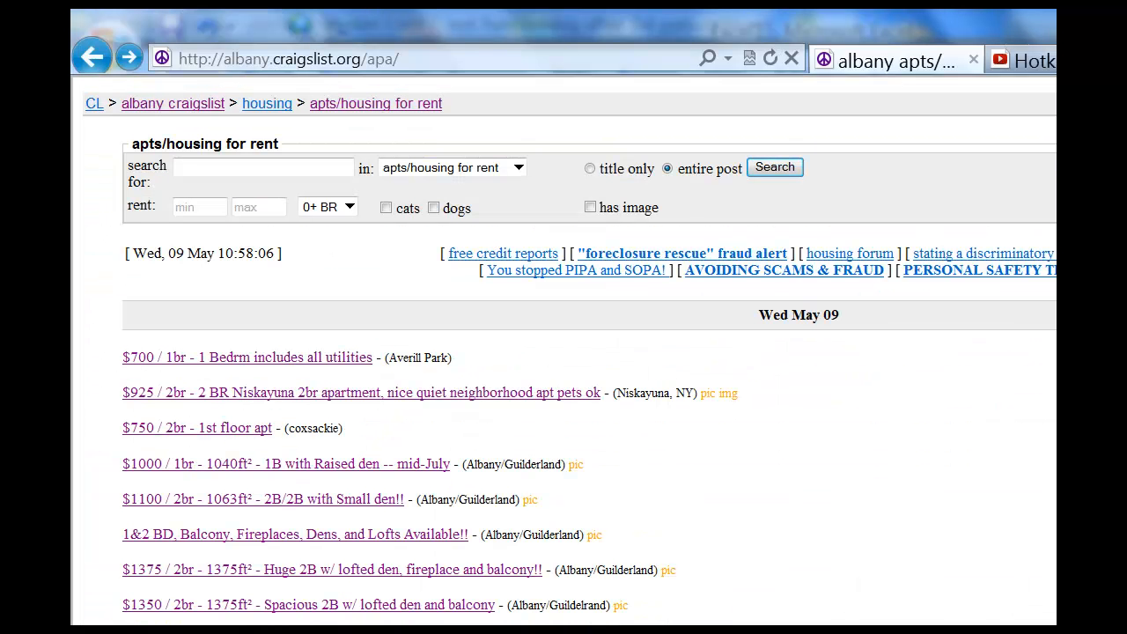
pyautogui.click(264, 499)
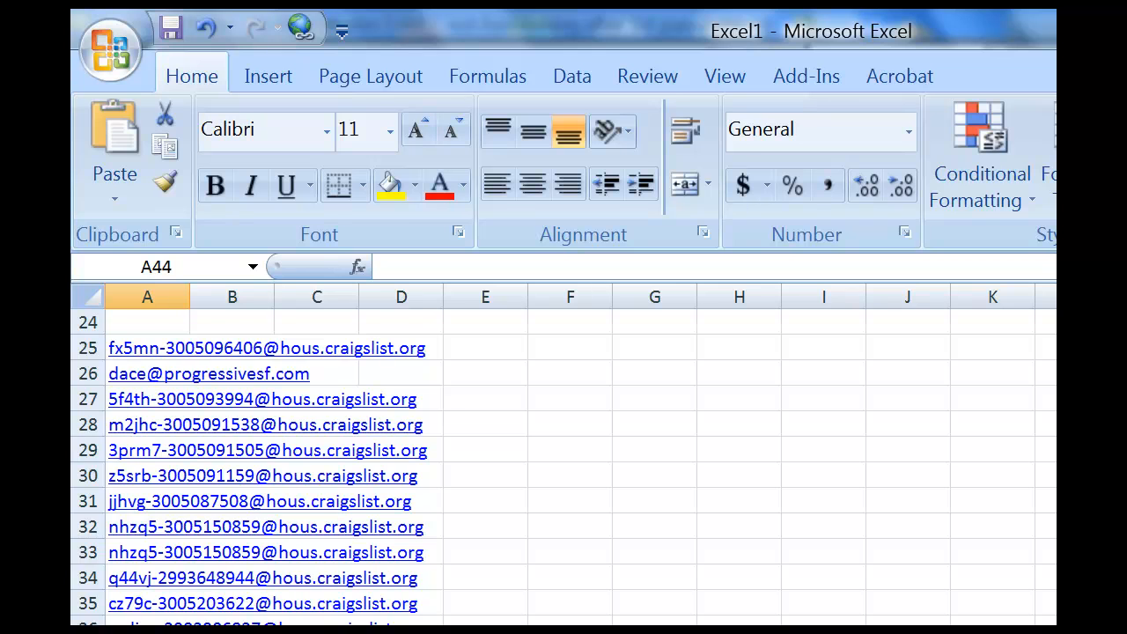
# - Scroll down column A of collected reply e-mails in Excel
pyautogui.scroll(-3)
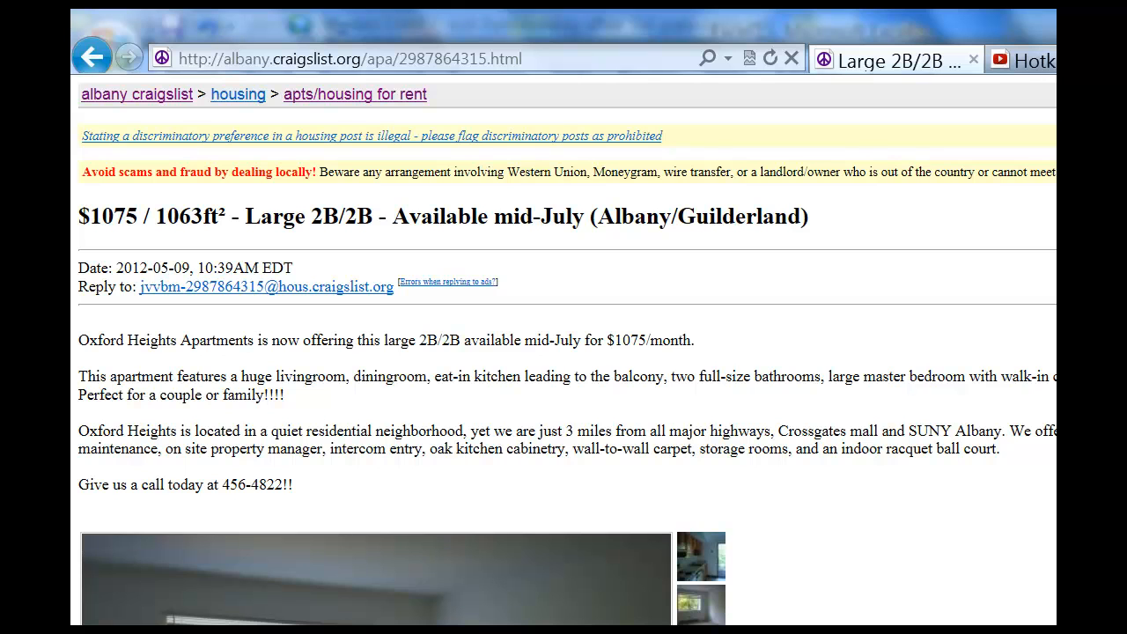
pyautogui.moveTo(149, 296)
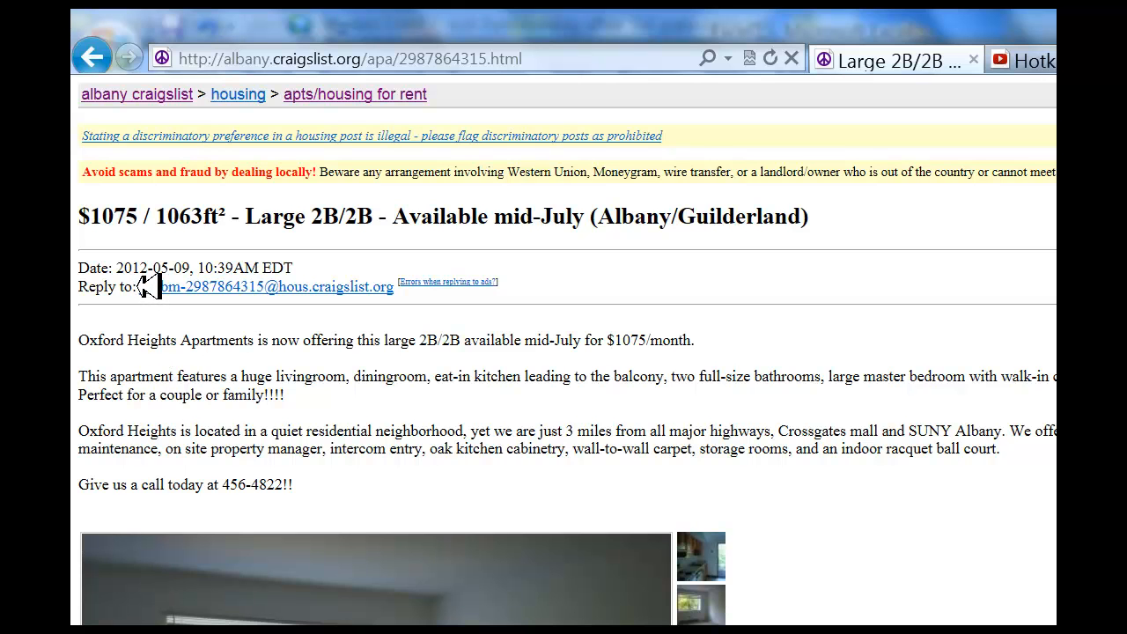
# - Select the mid-July 2B/2B post's reply address and visit the next 2B/2B post
pyautogui.doubleClick(265, 286)
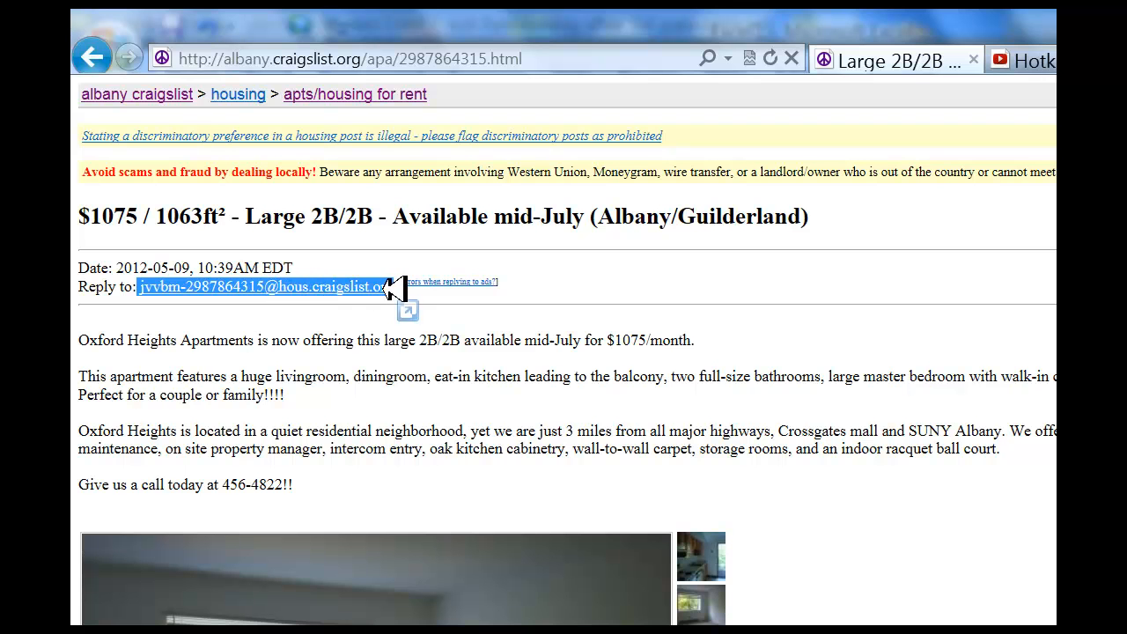
pyautogui.moveTo(137, 398)
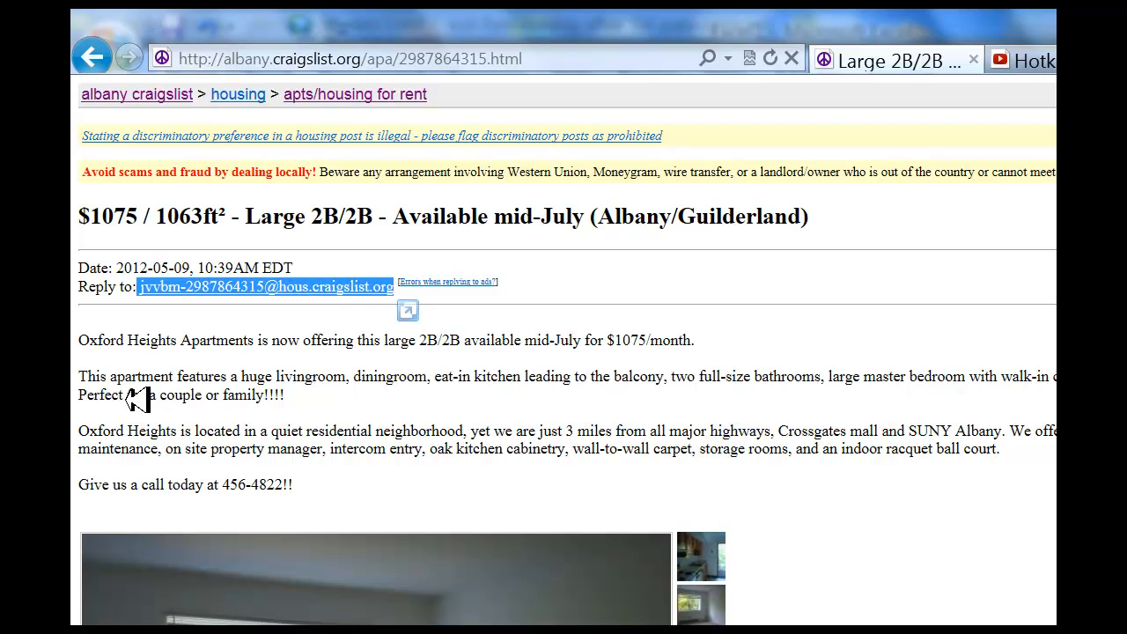
pyautogui.click(91, 54)
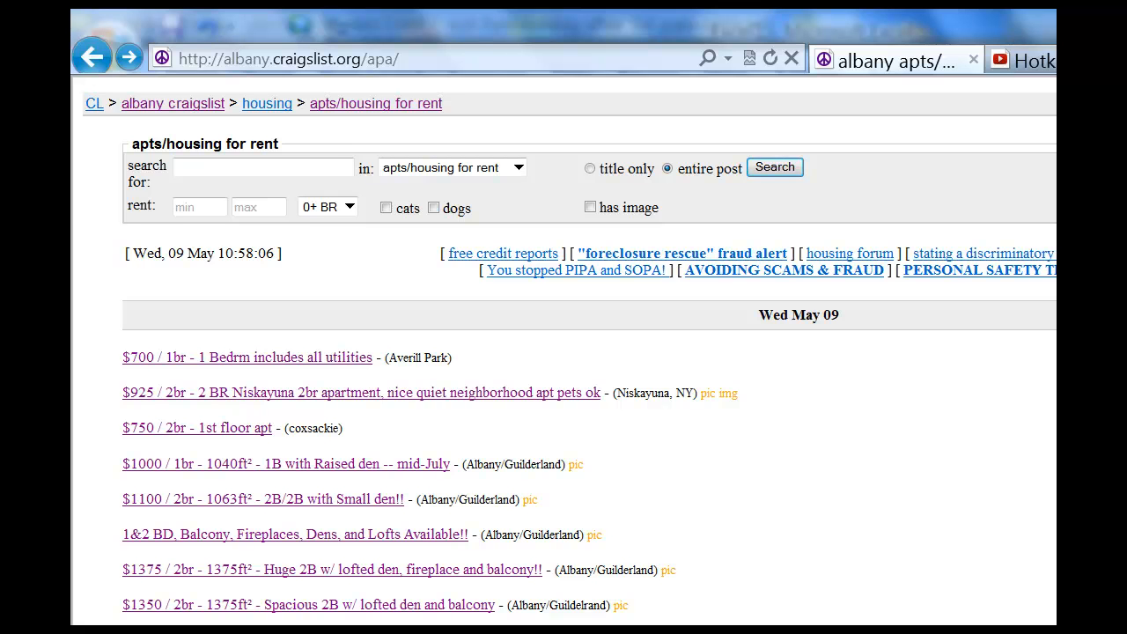
pyautogui.click(264, 500)
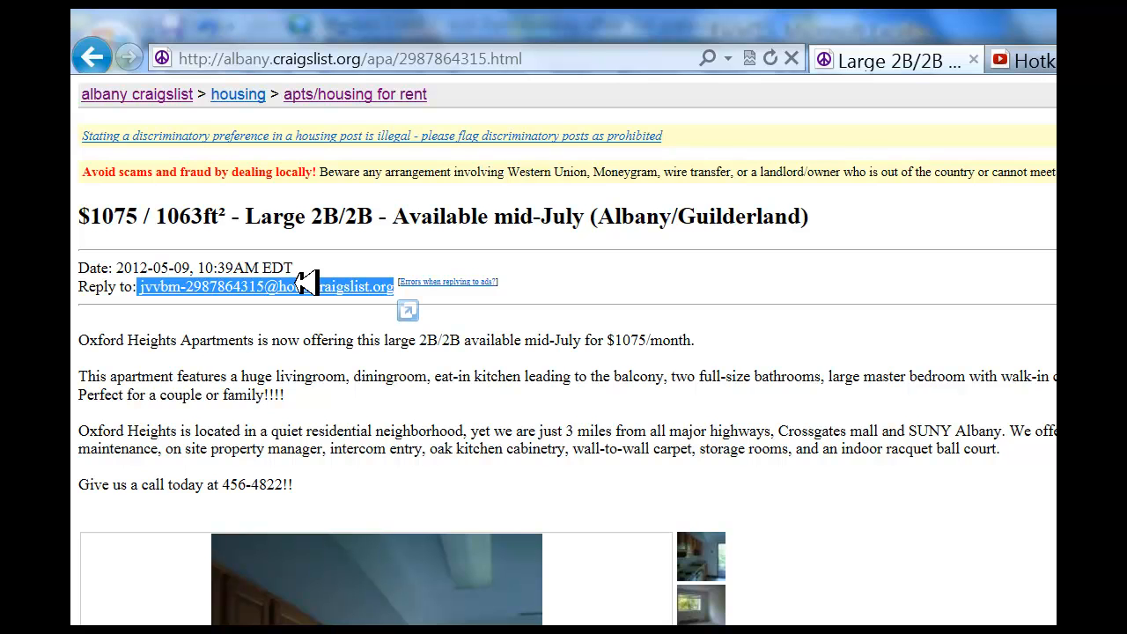
pyautogui.moveTo(113, 96)
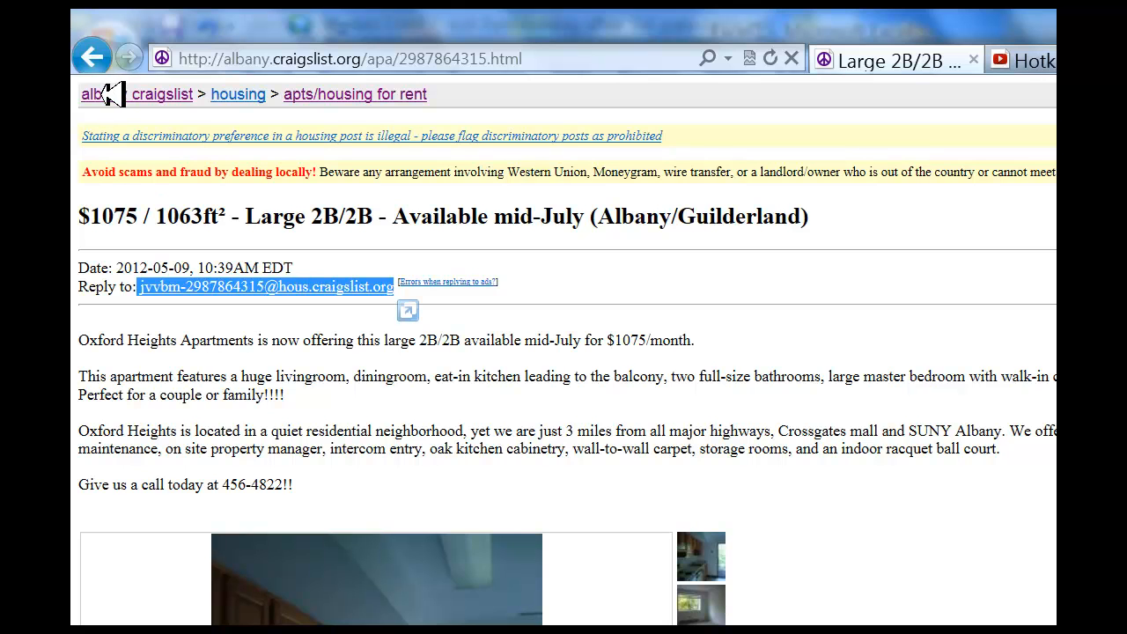
pyautogui.click(92, 56)
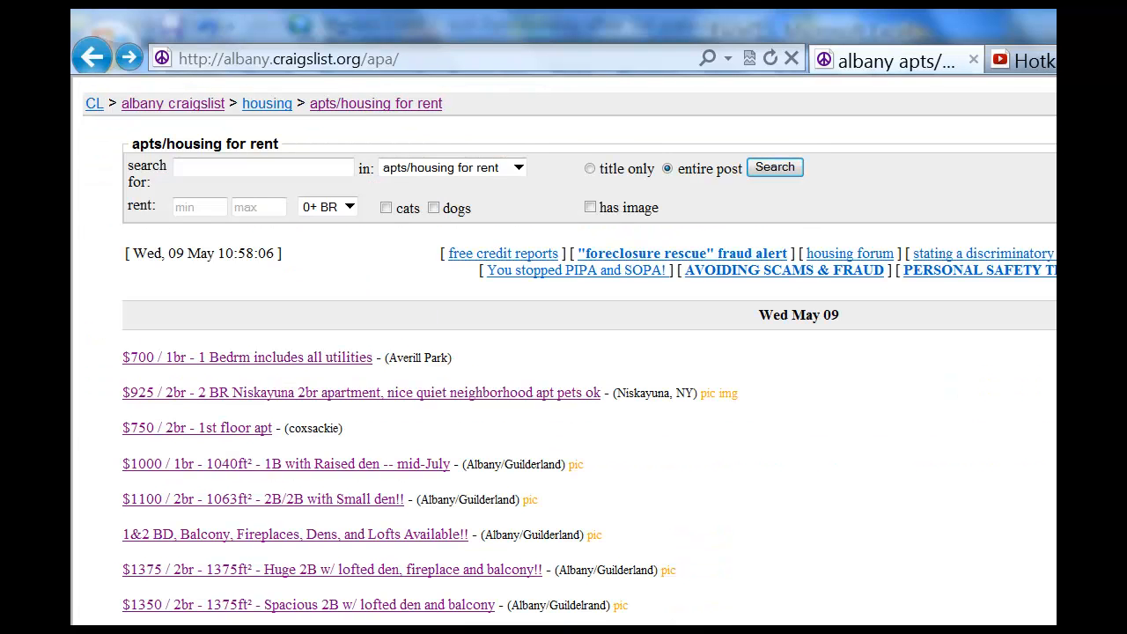
# - Visit the $1075 2 Bedroom~2 Bath and $1375 lofted den posts, selecting the den post's reply address
pyautogui.click(263, 500)
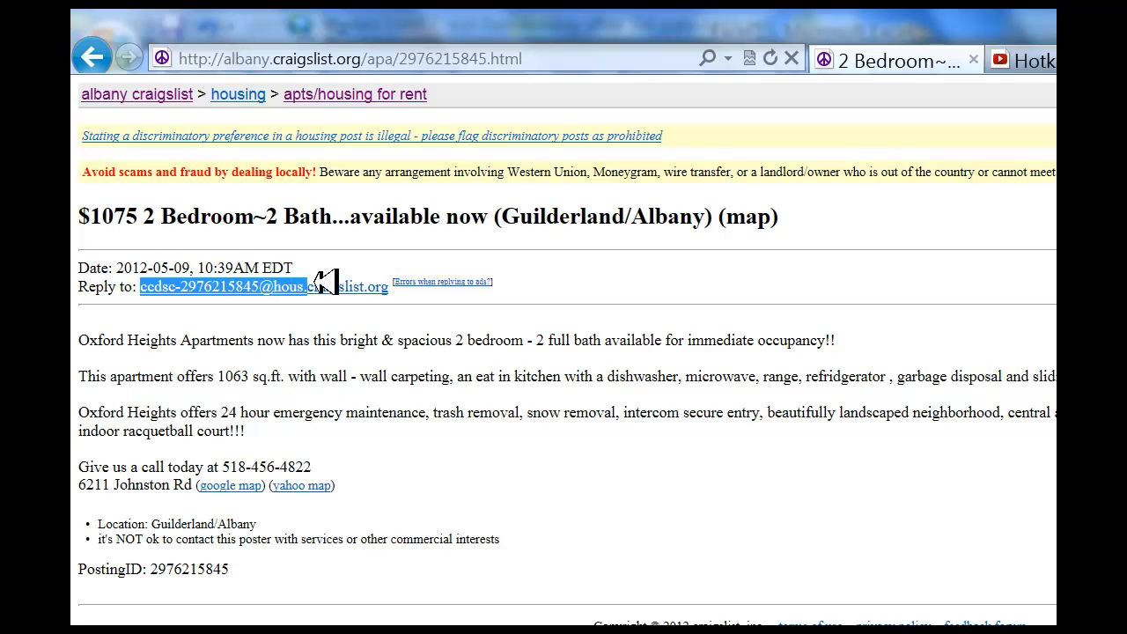
pyautogui.moveTo(352, 281)
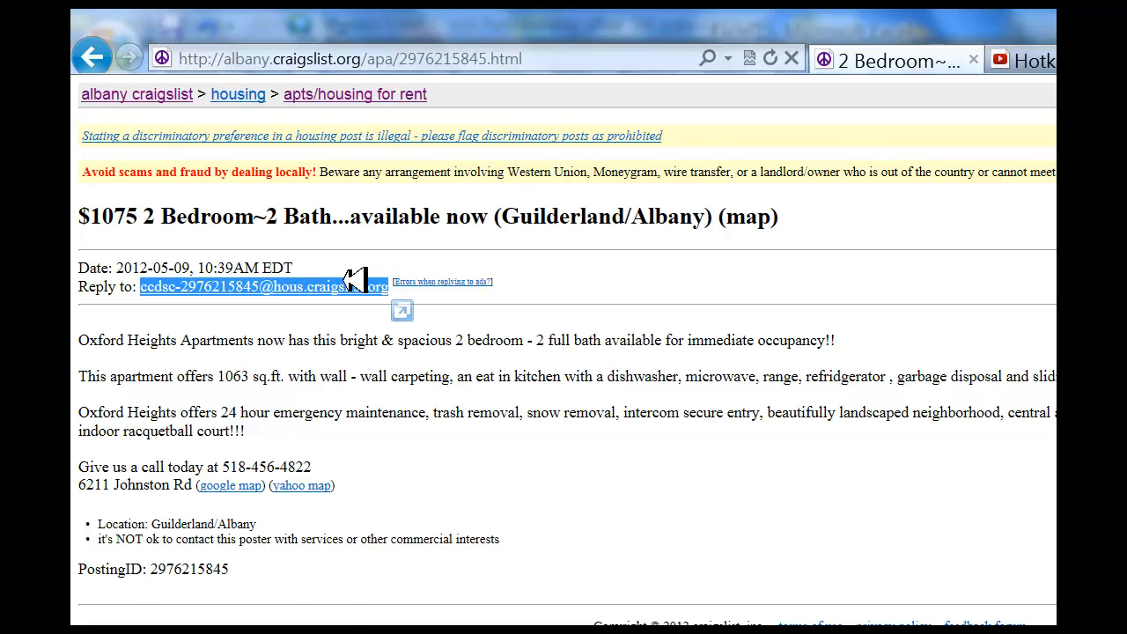
pyautogui.click(91, 55)
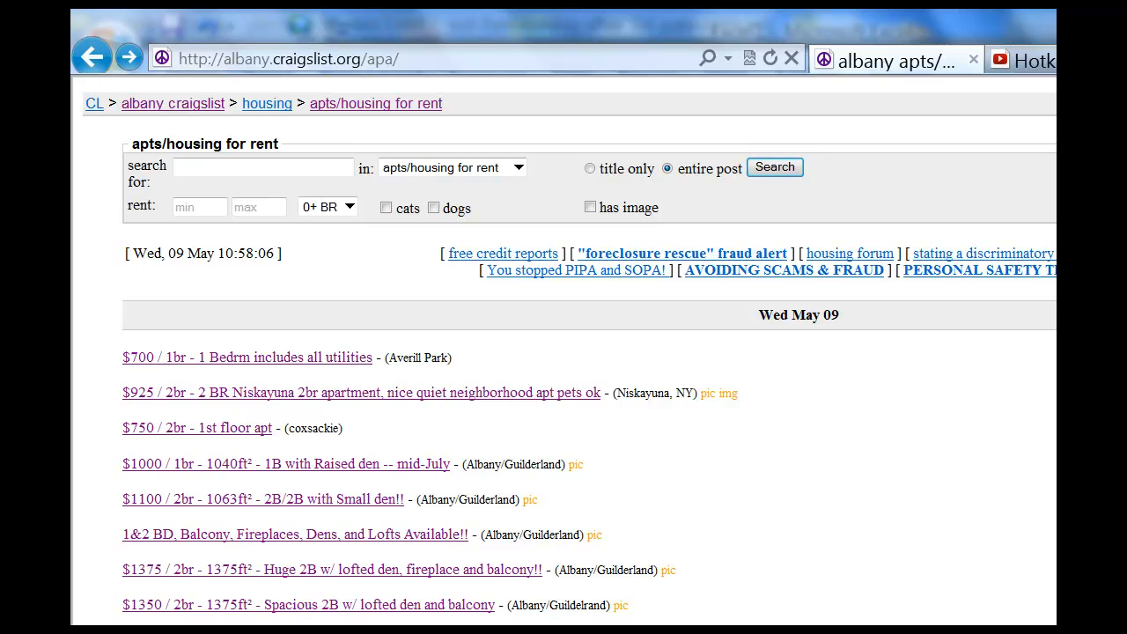
pyautogui.click(333, 571)
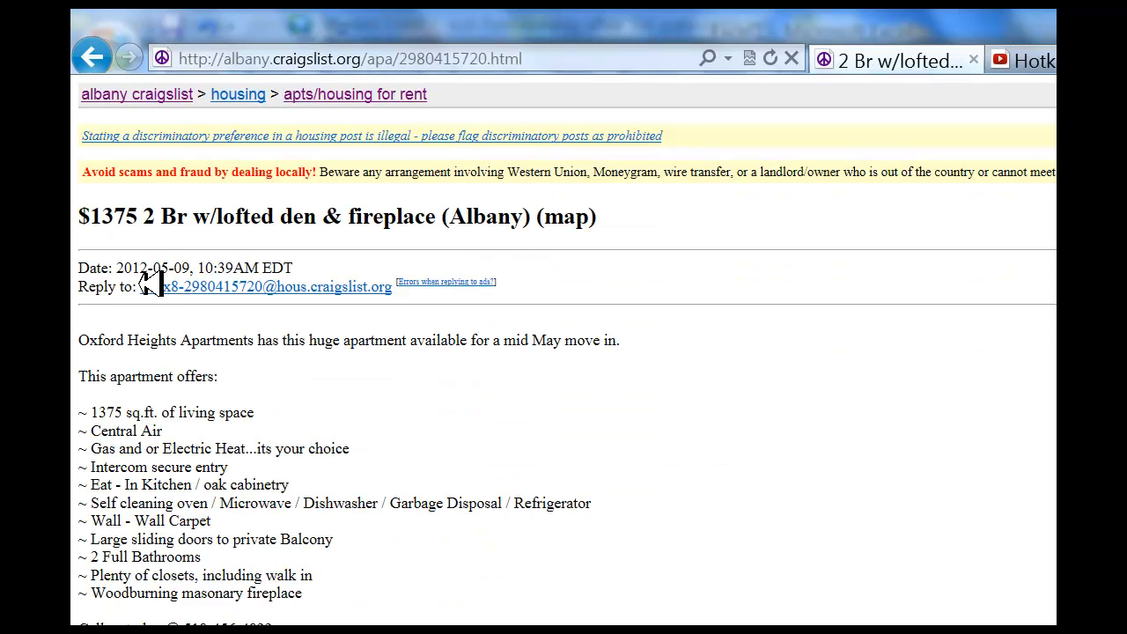
pyautogui.doubleClick(264, 285)
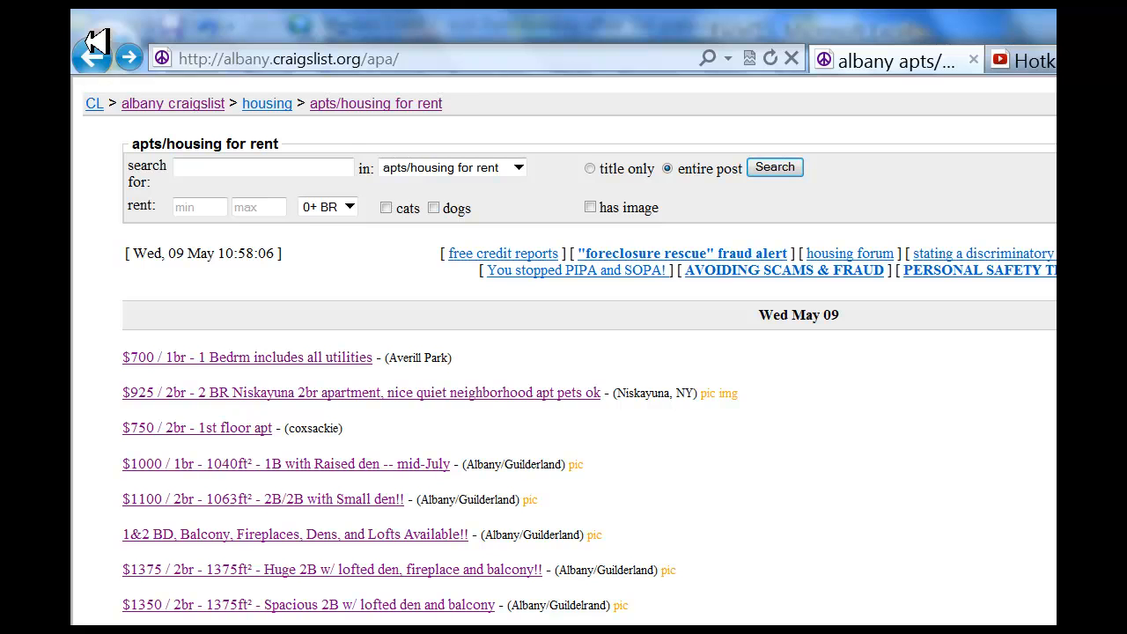
pyautogui.moveTo(92, 57)
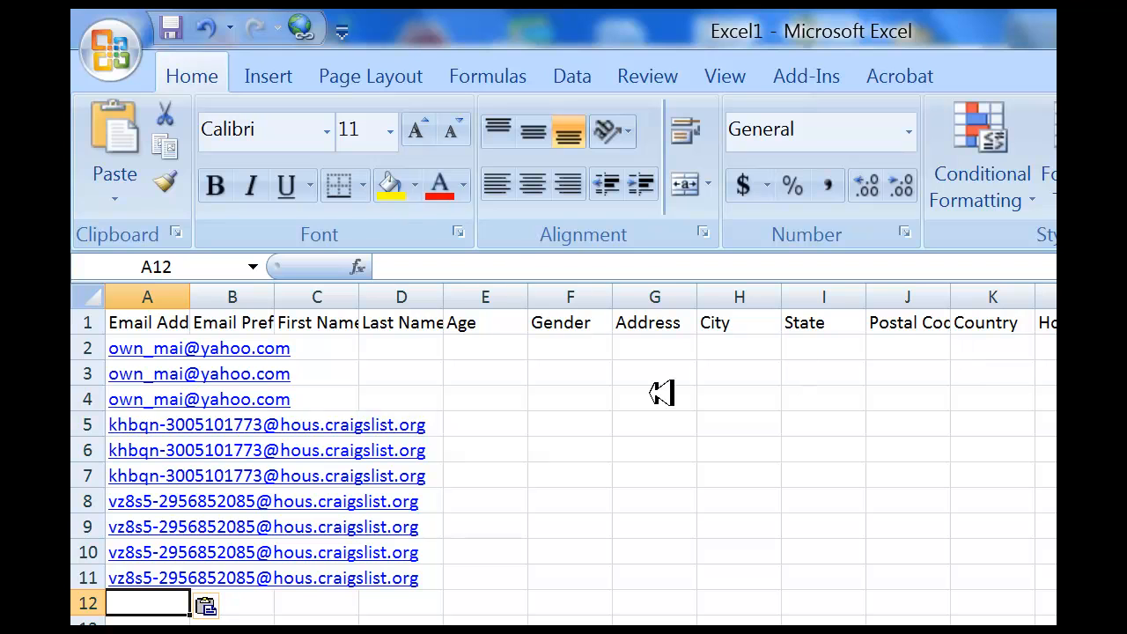
pyautogui.moveTo(197, 582)
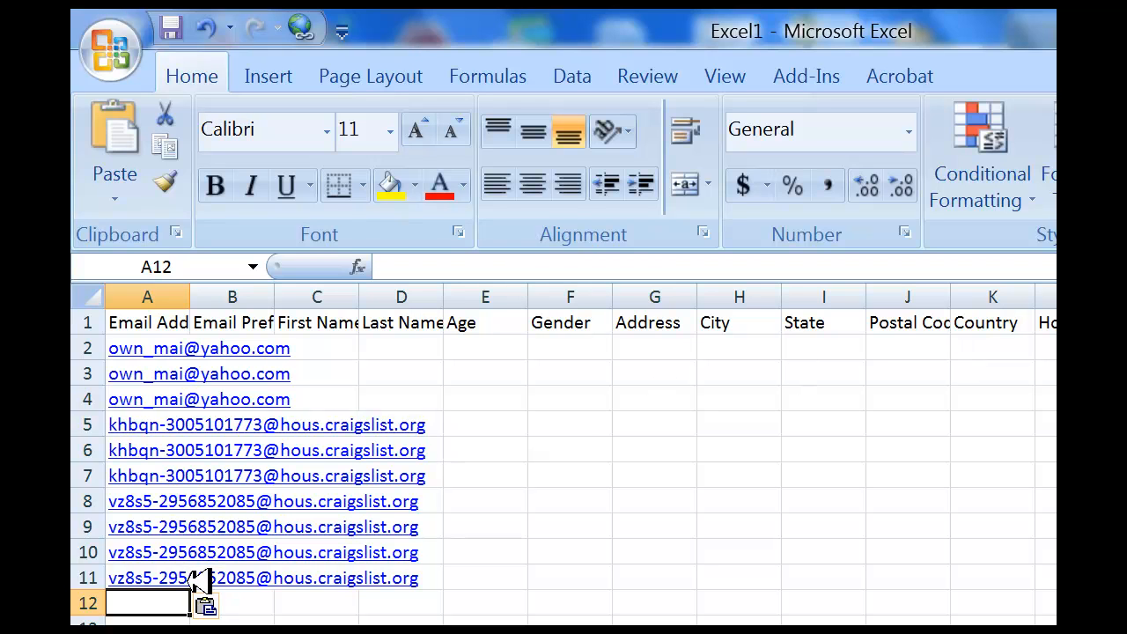
pyautogui.moveTo(114, 577)
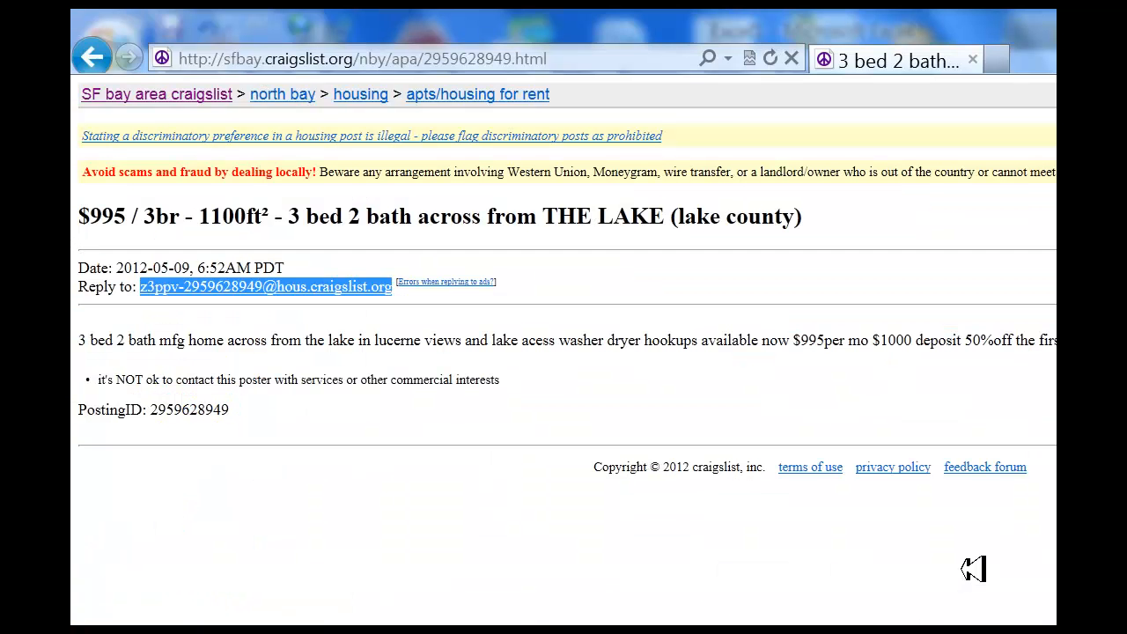
pyautogui.moveTo(159, 288)
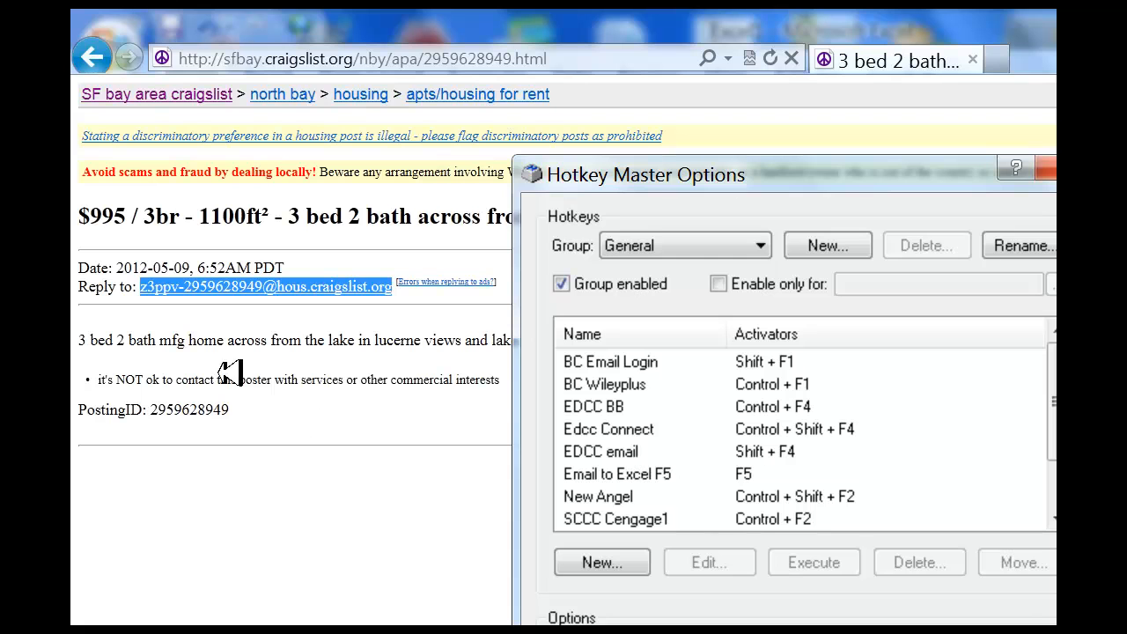
pyautogui.moveTo(437, 314)
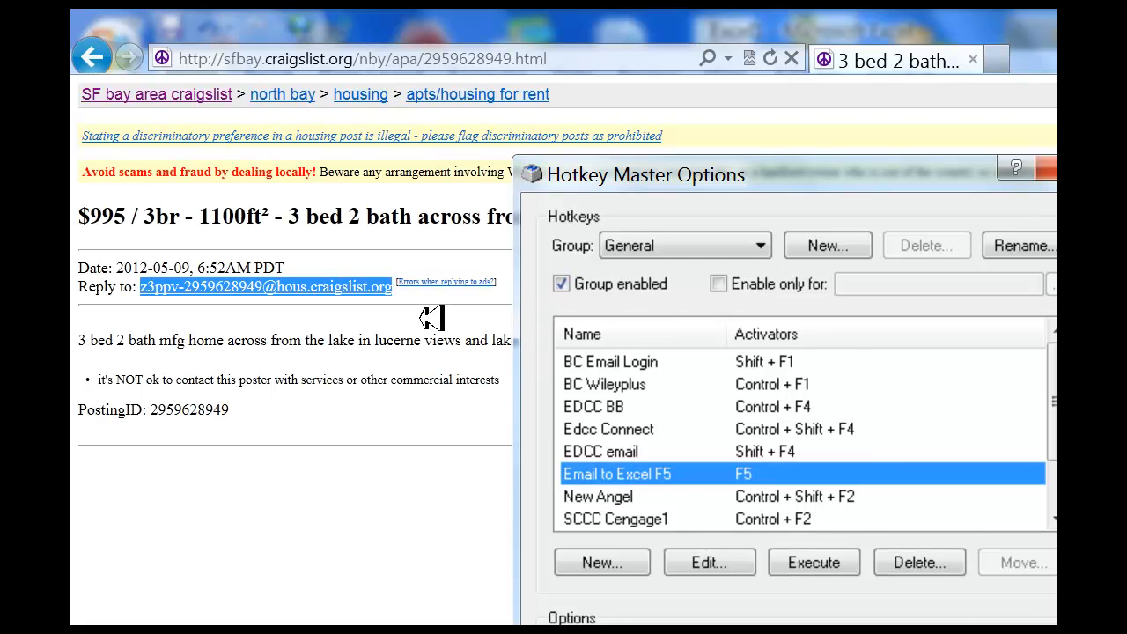
# - Open the Email to Excel F5 hotkey definition for editing
pyautogui.click(708, 562)
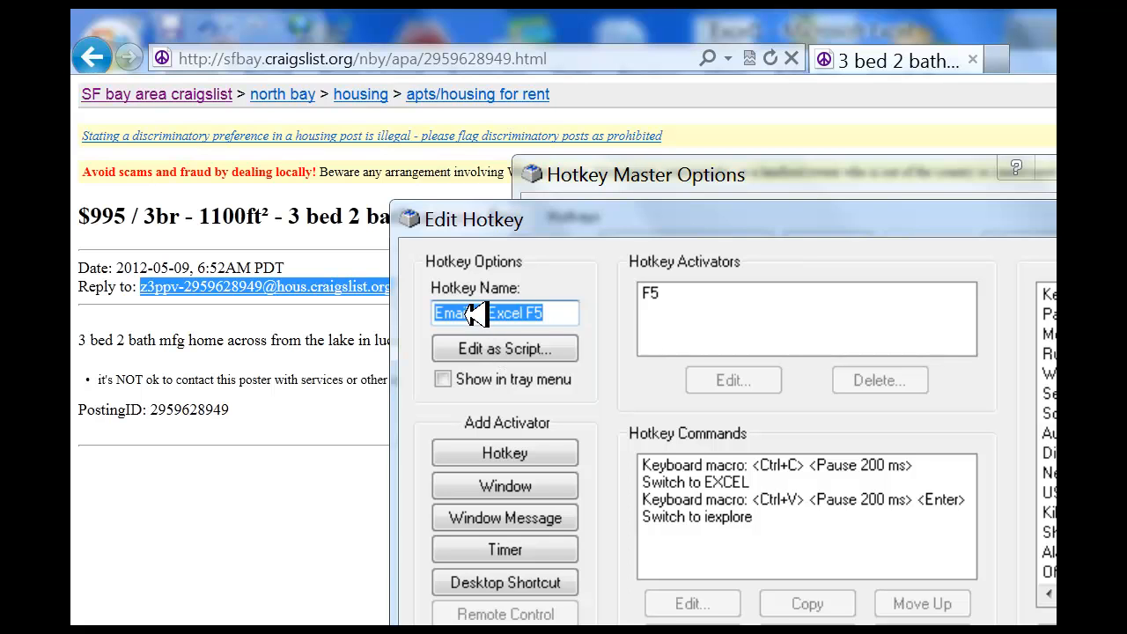
pyautogui.moveTo(620, 319)
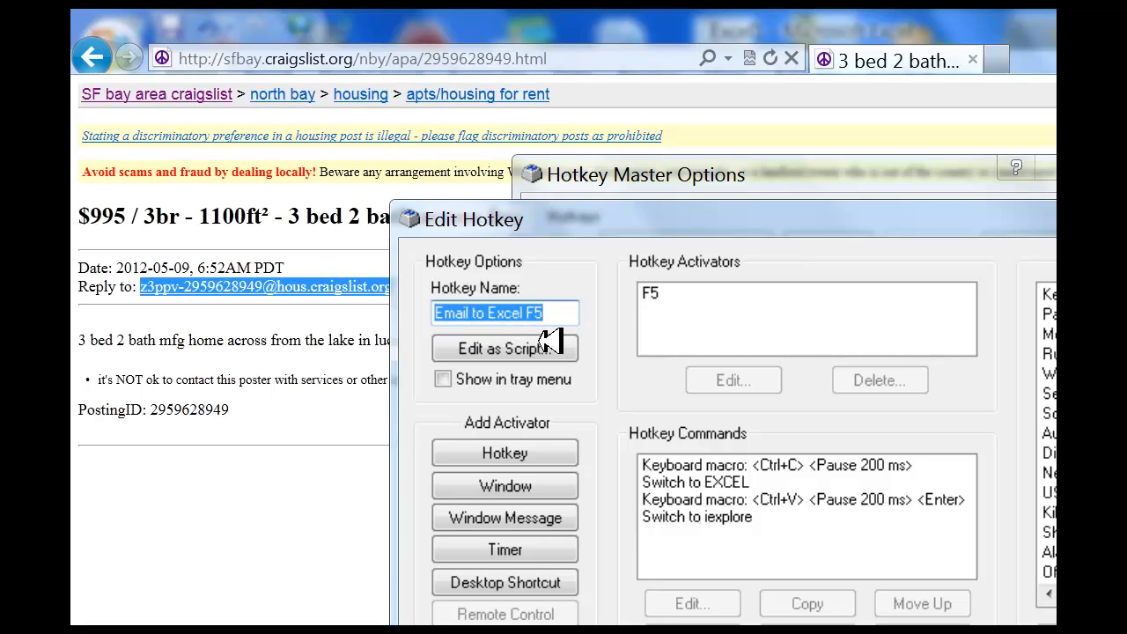
pyautogui.moveTo(708, 343)
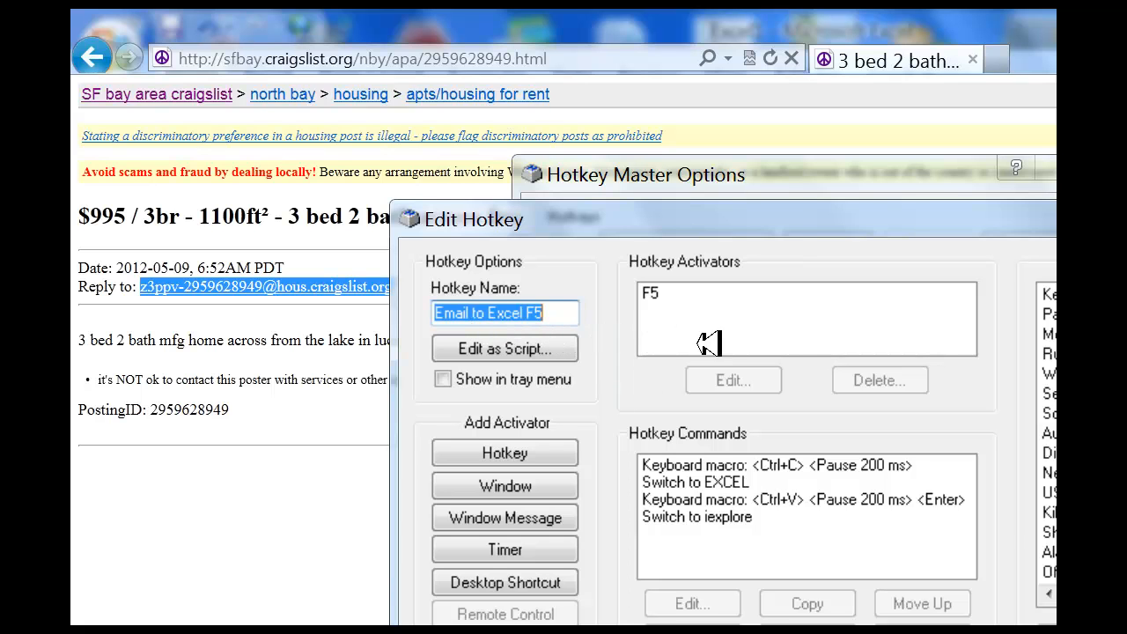
pyautogui.moveTo(736, 525)
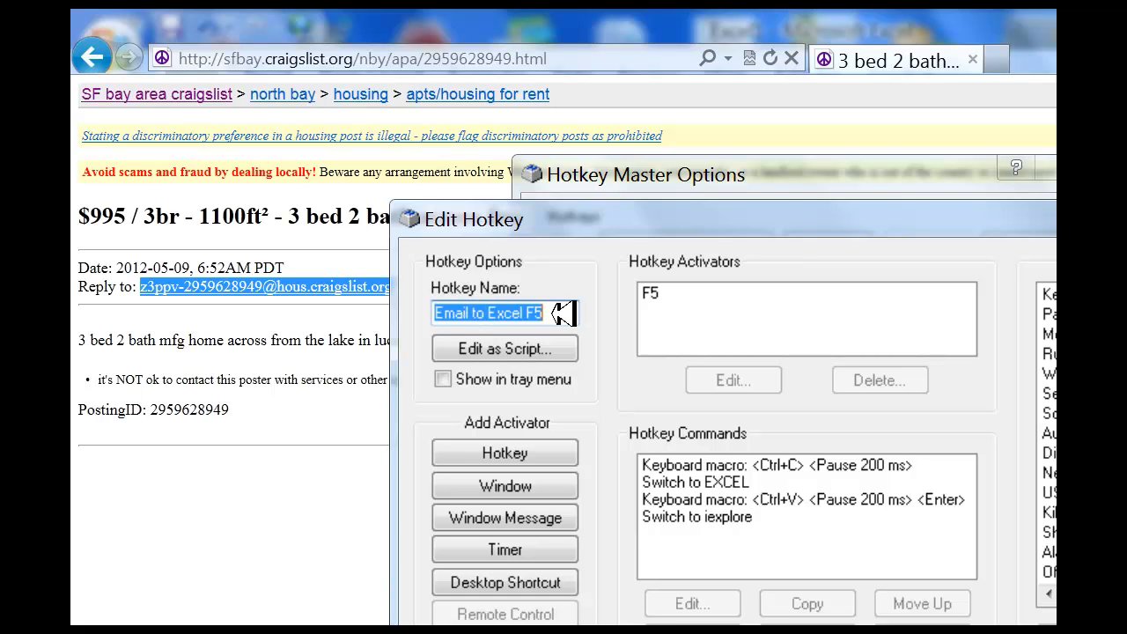
pyautogui.moveTo(503, 462)
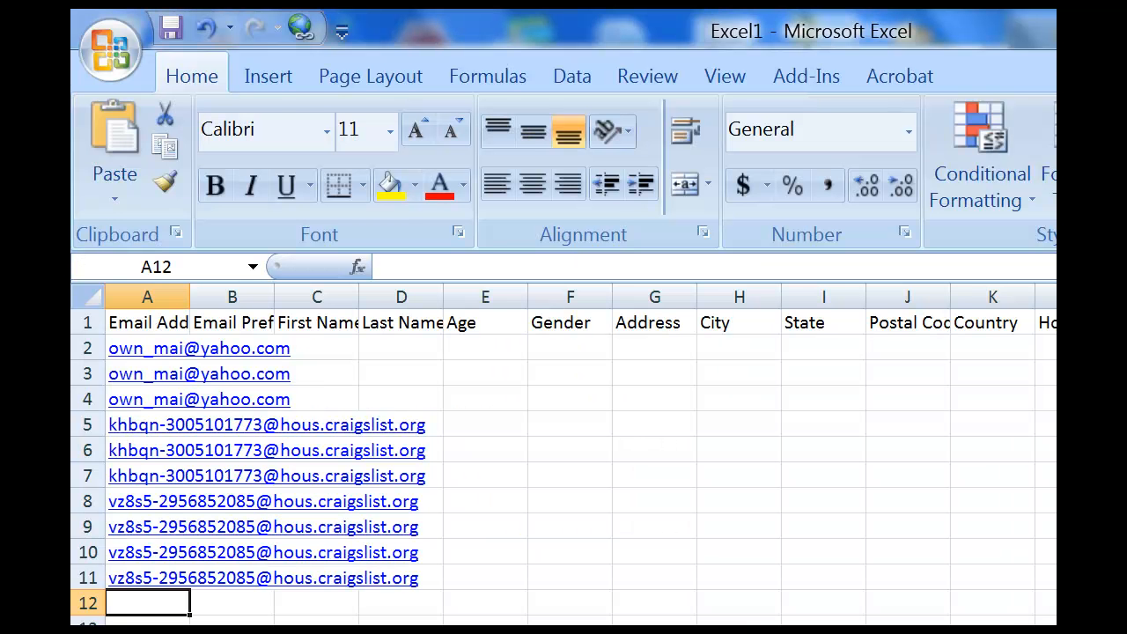
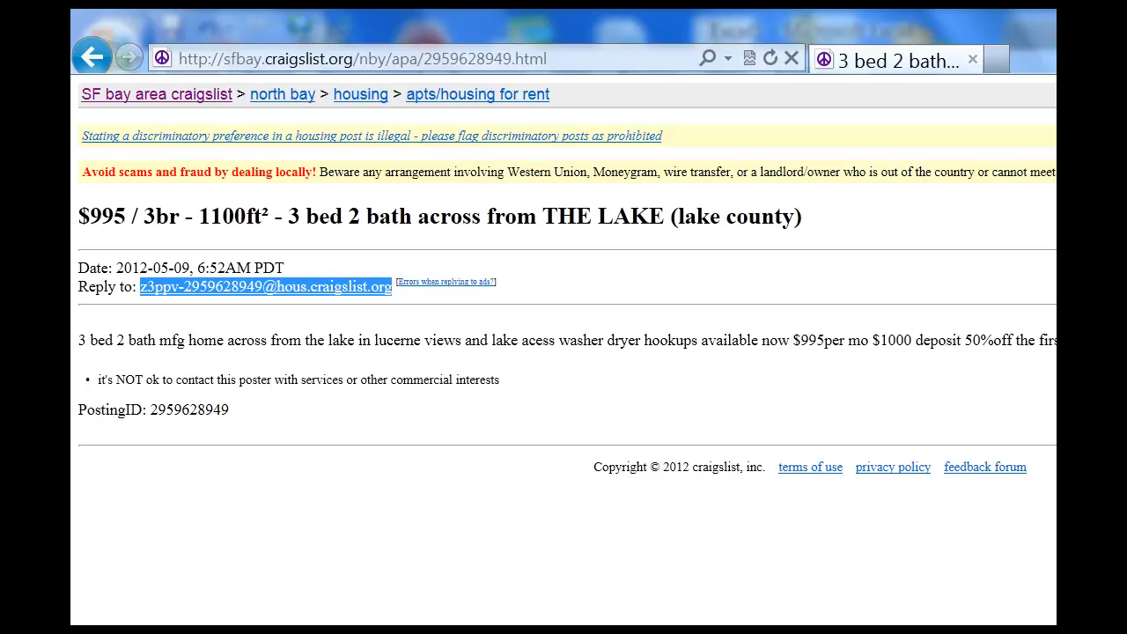
pyautogui.click(92, 55)
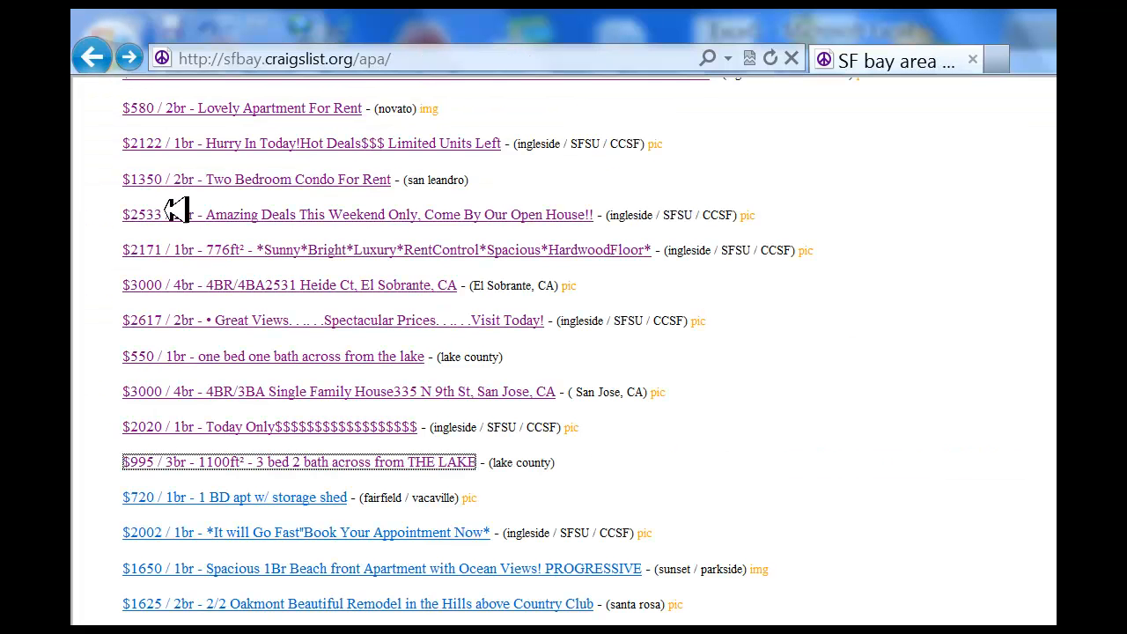
pyautogui.click(236, 497)
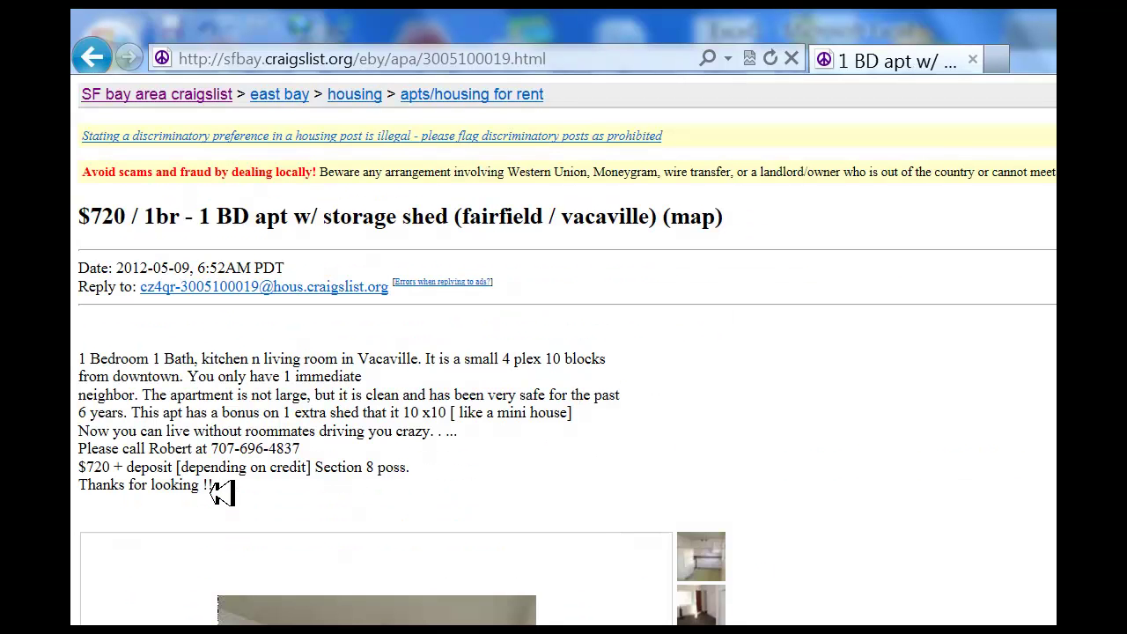
pyautogui.moveTo(155, 286)
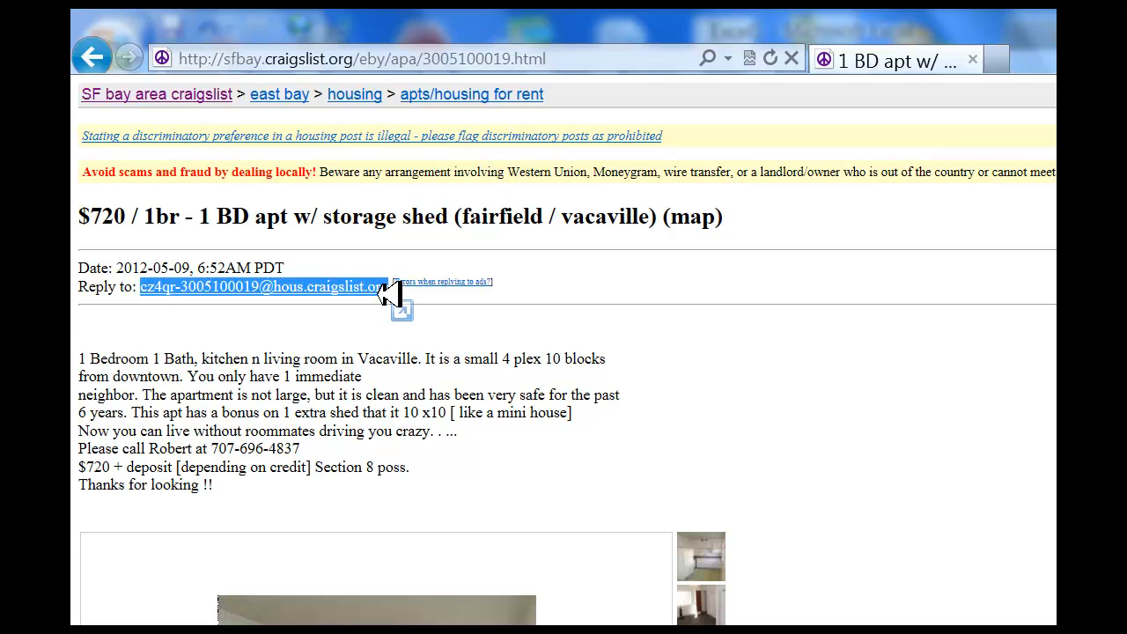
pyautogui.moveTo(410, 345)
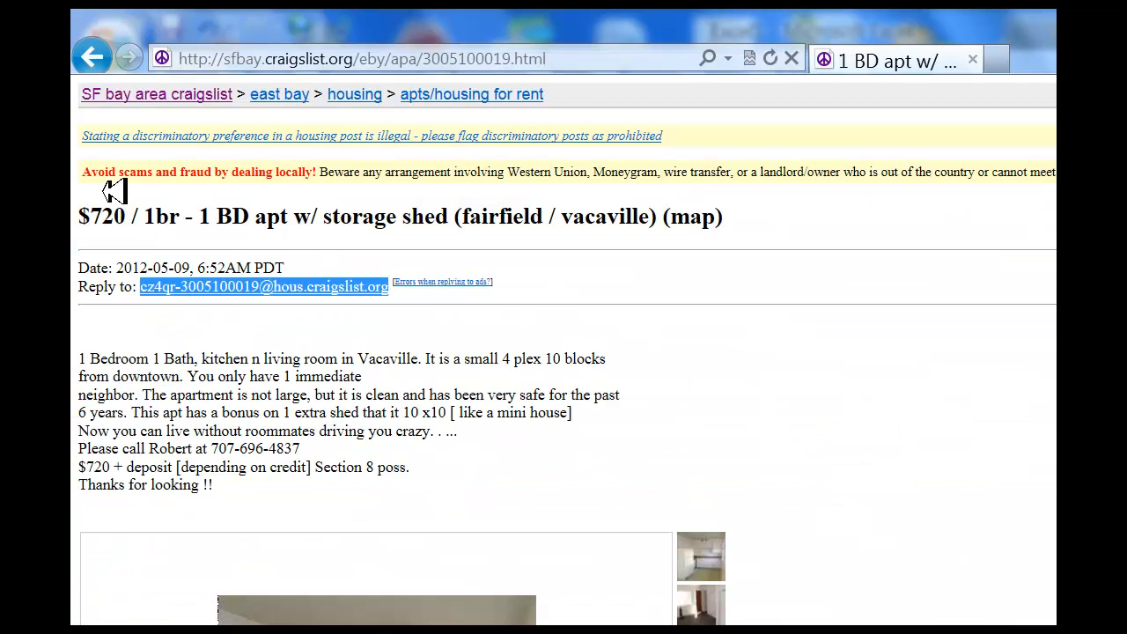
# - Return to the SF bay list and open the $1650 Spacious 1Br Beach front post
pyautogui.click(92, 56)
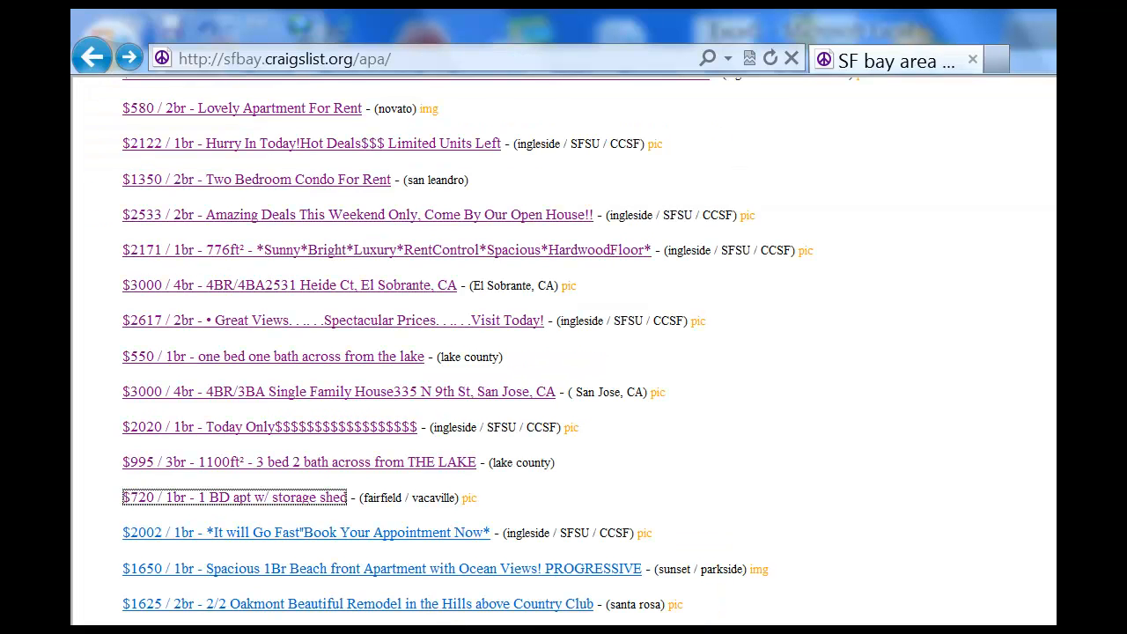
pyautogui.click(373, 567)
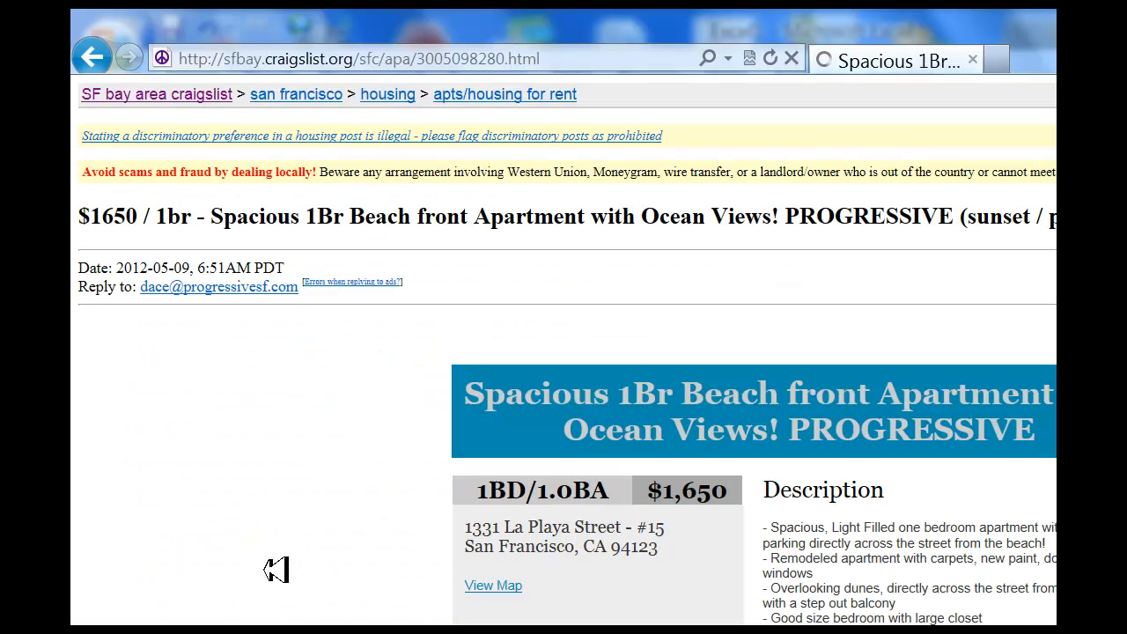